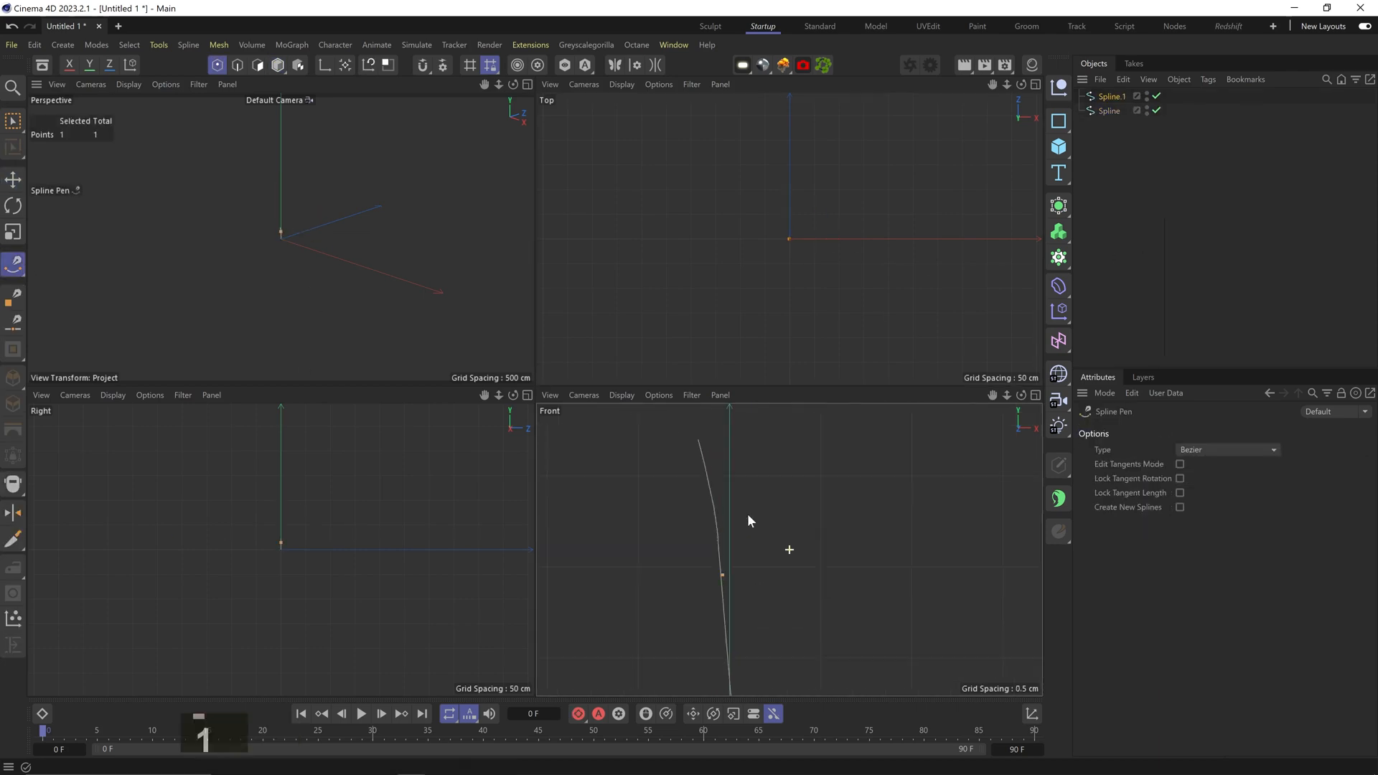
Step: Finish the forked spline with one more pen point and delete the test Cube
click(13, 180)
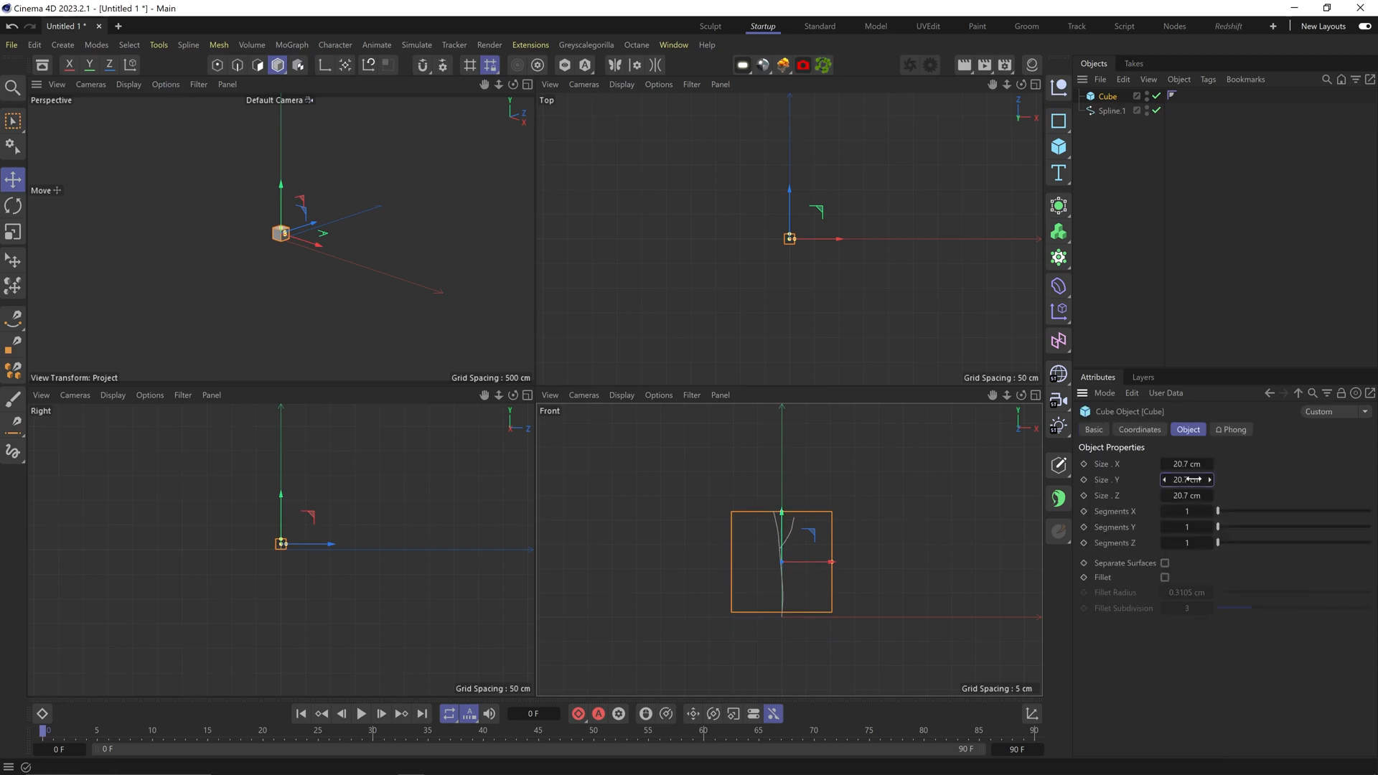
key(Delete)
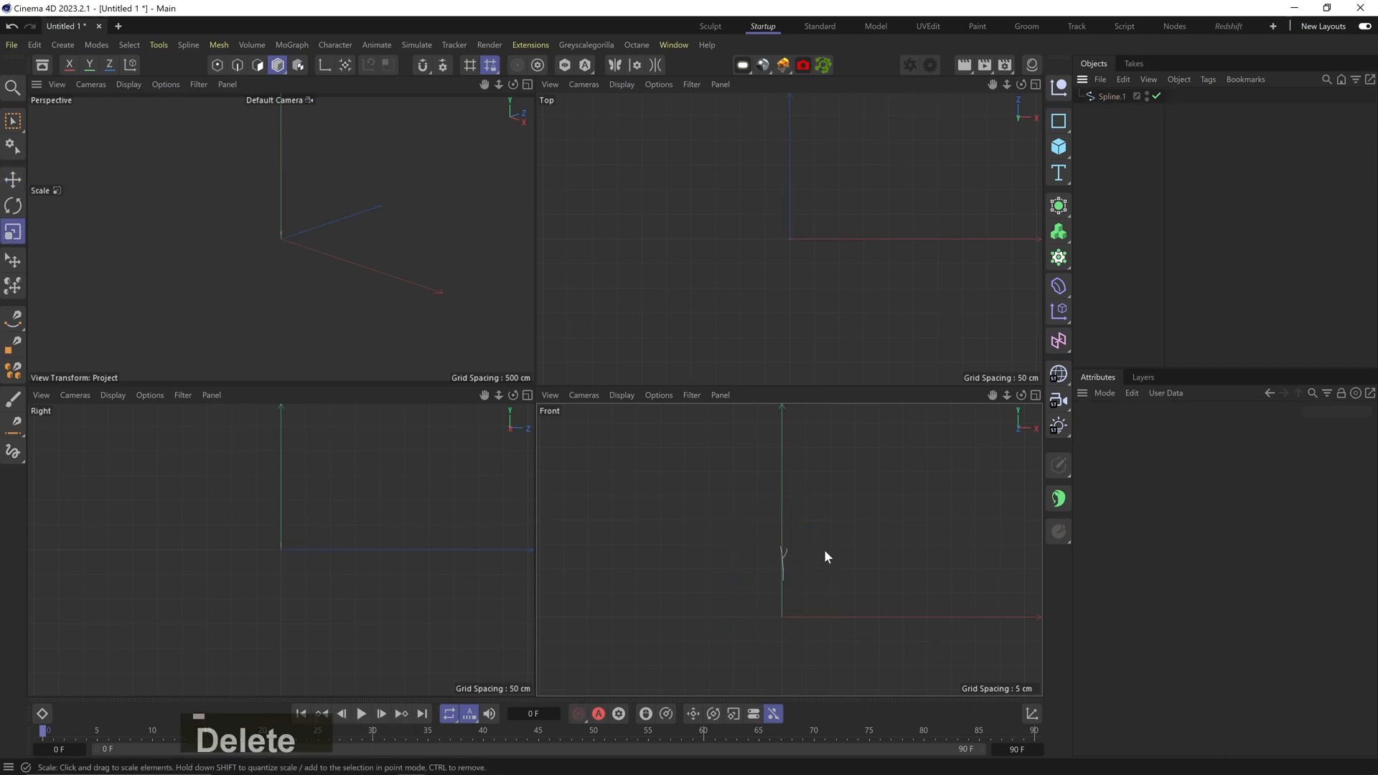
click(13, 180)
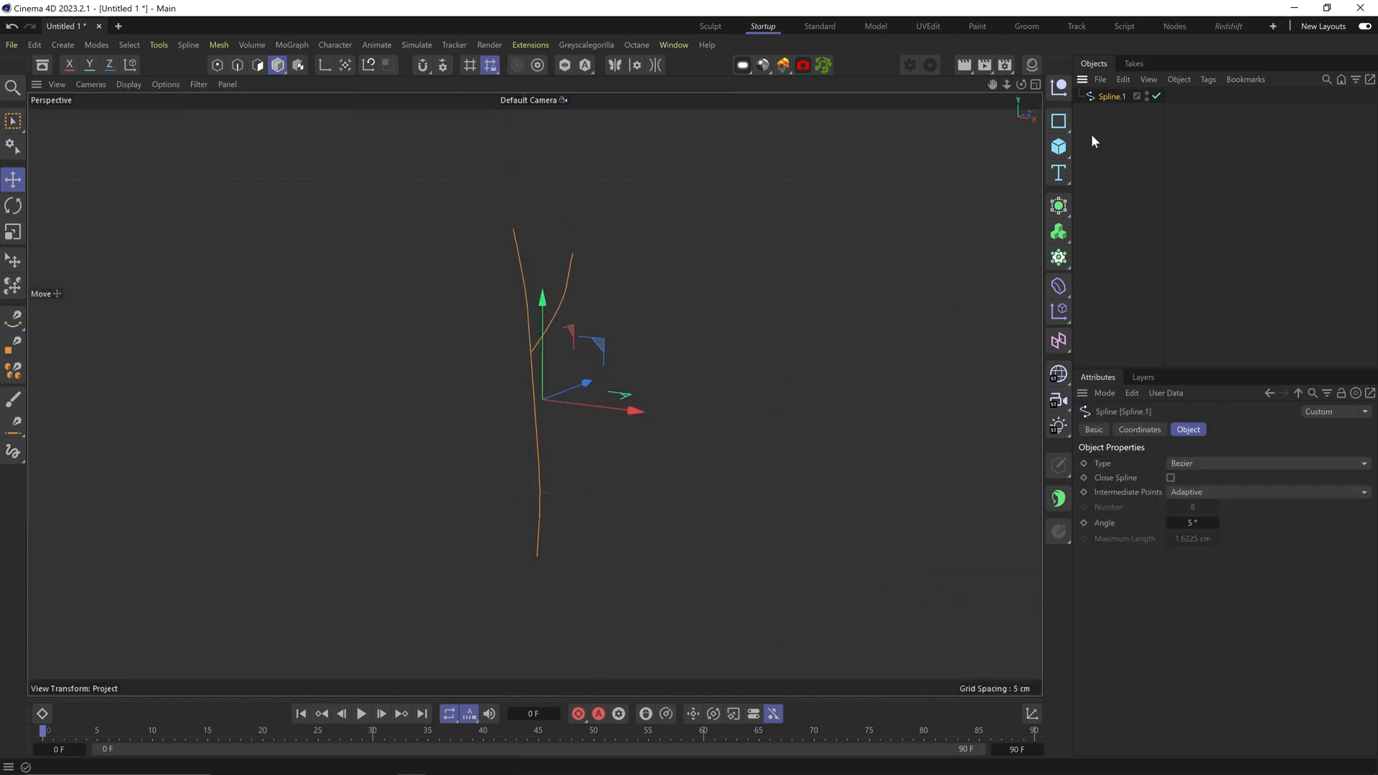
Step: Add a noise Displacer under the spline, set its Strength, and select the spline
click(1058, 286)
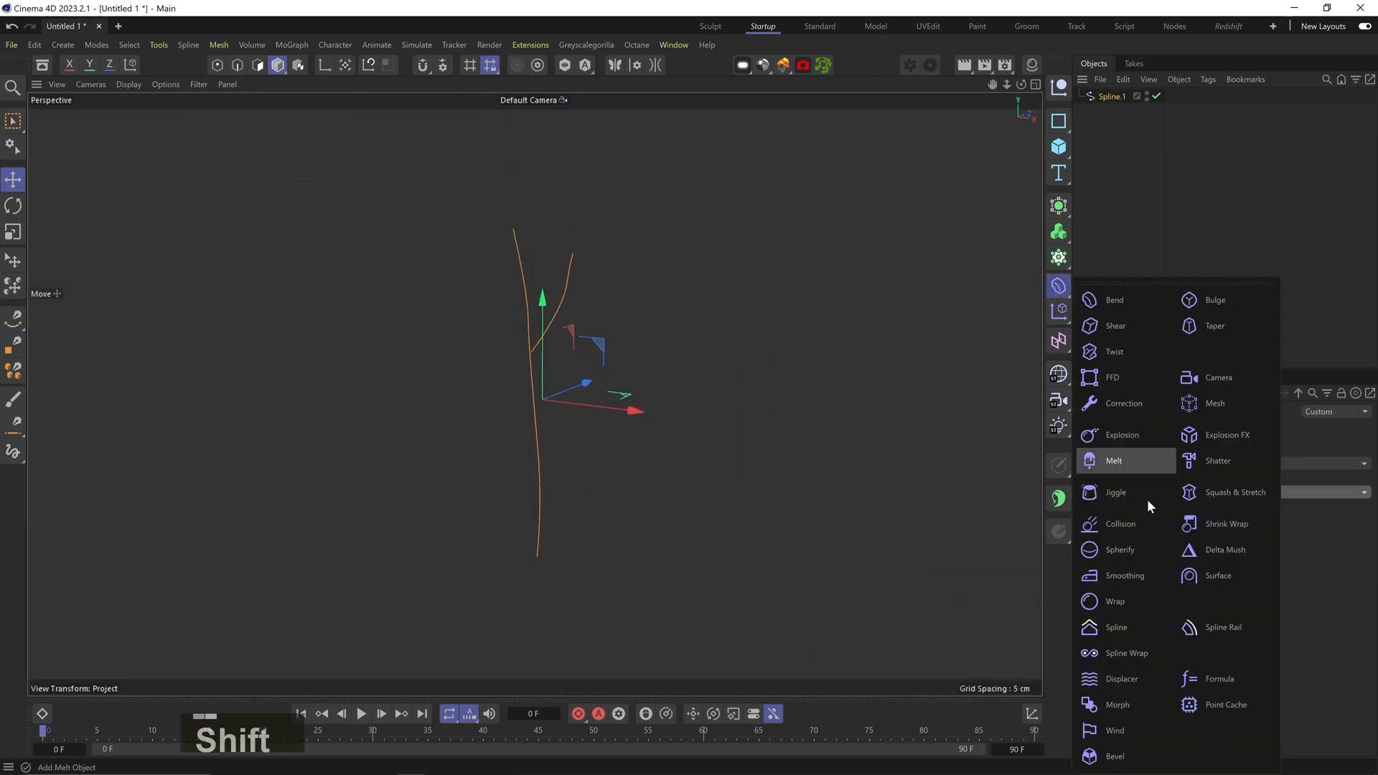
click(1122, 678)
text(10)
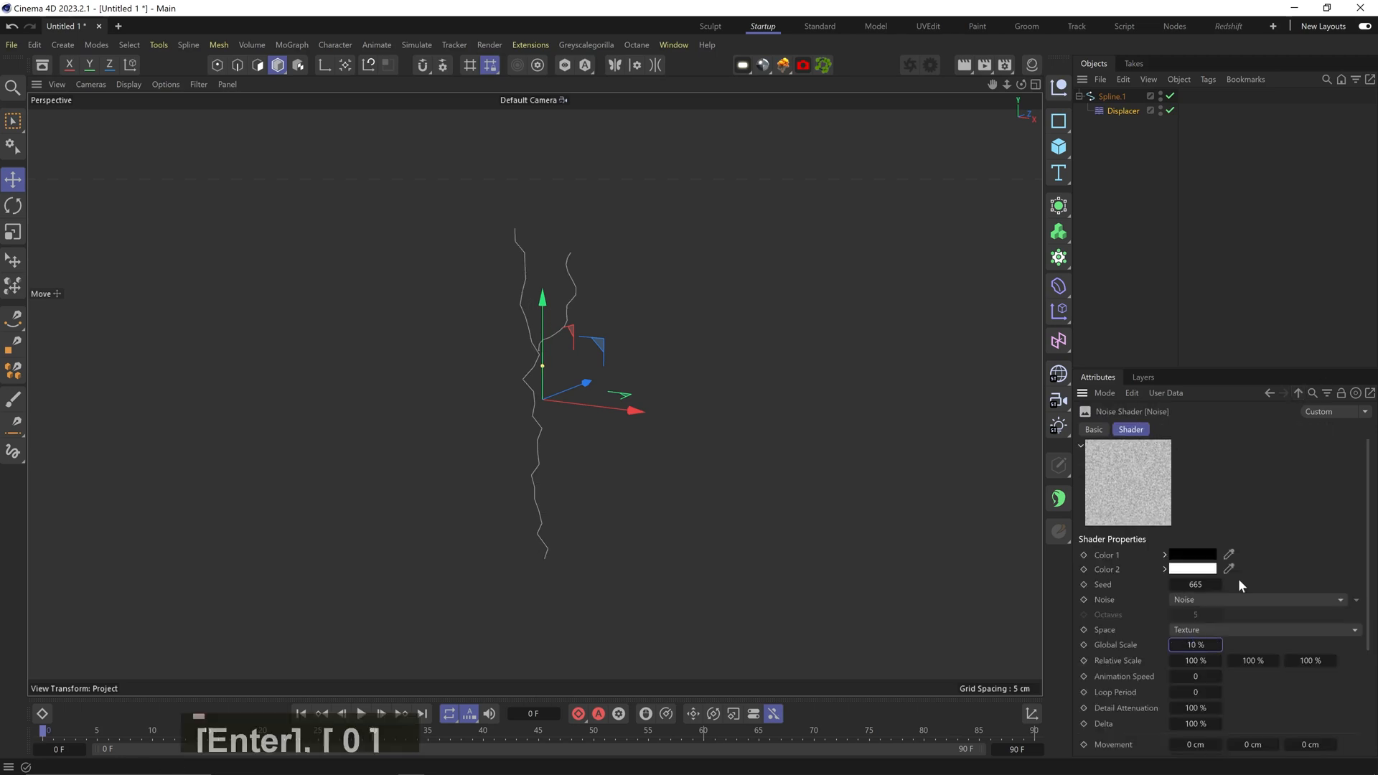
click(1123, 110)
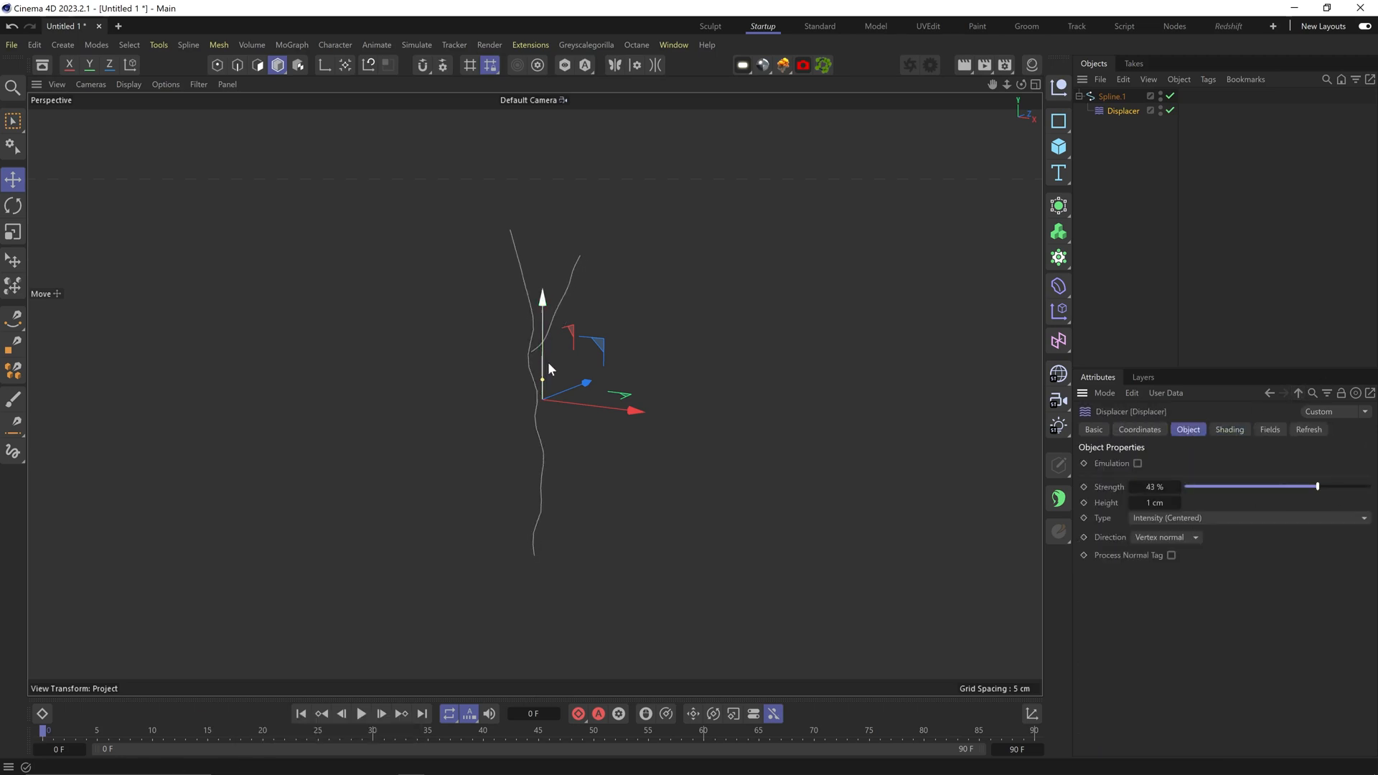
click(1113, 96)
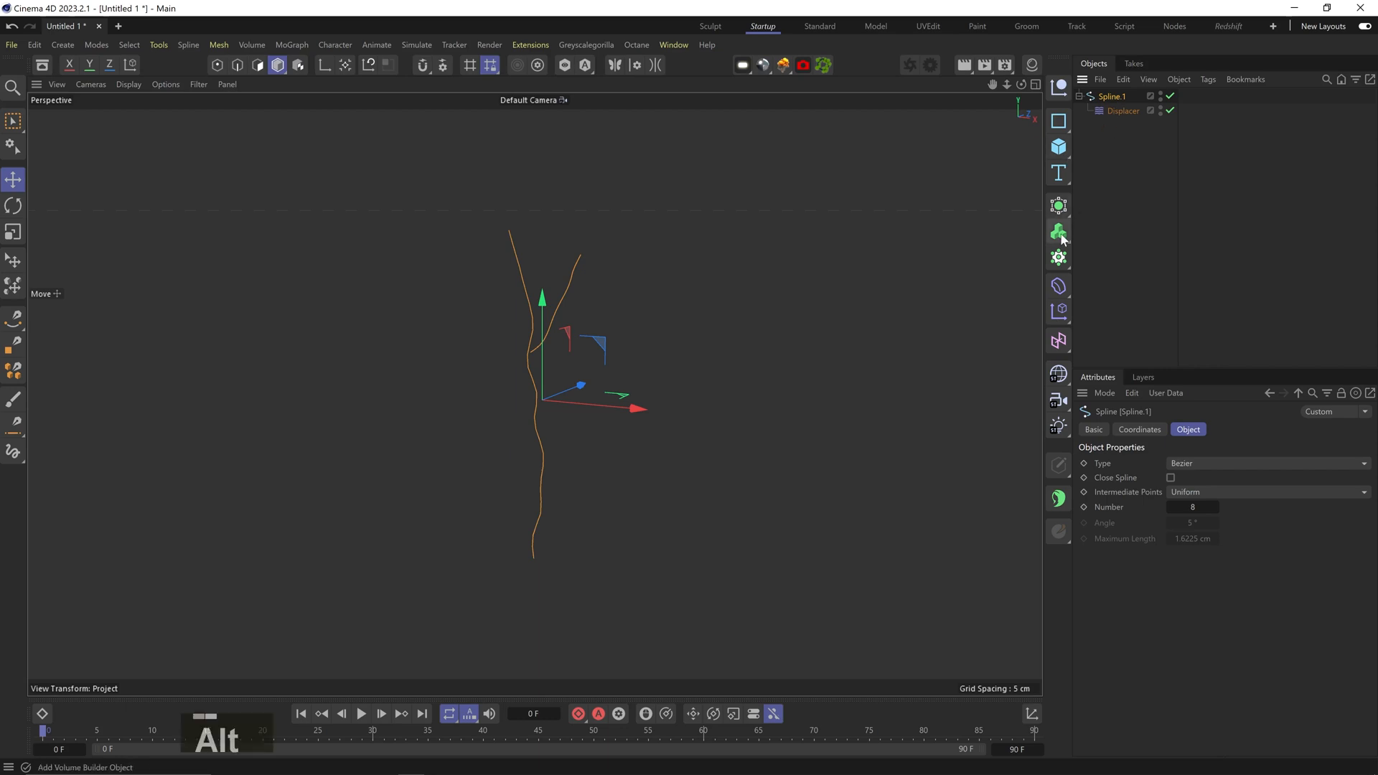
Step: Put the spline inside a Volume Builder and refine Voxel Size to 0.01 cm
click(1059, 231)
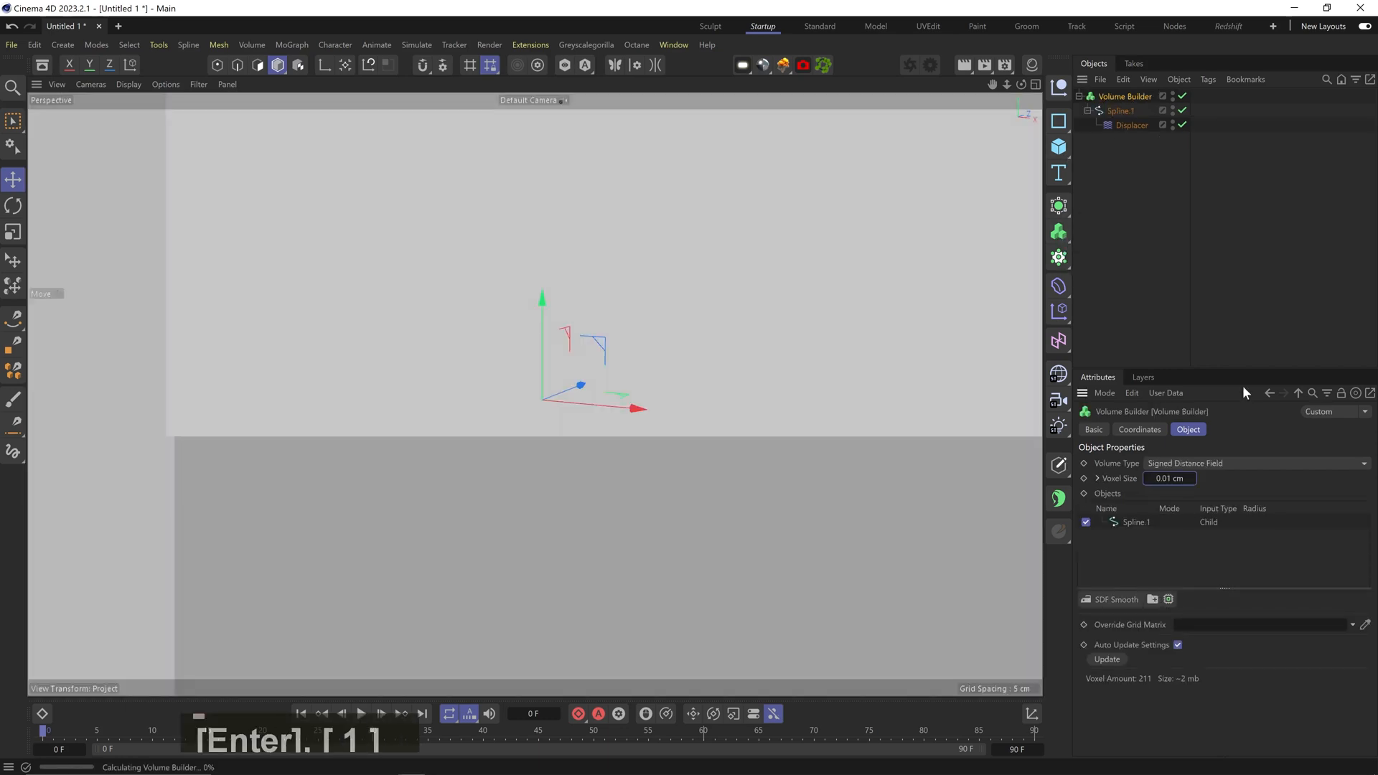
click(1088, 599)
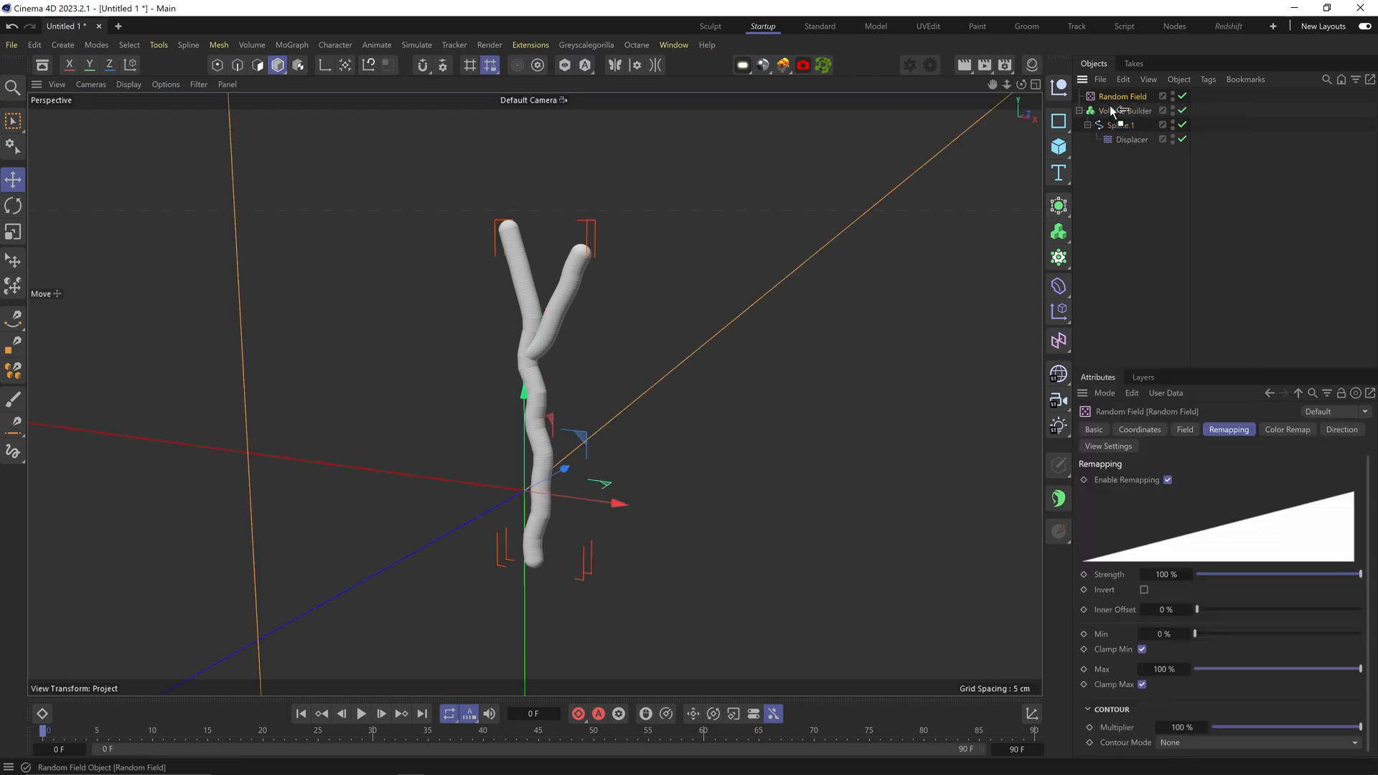
Step: Place the Random Field in the Volume Builder with Curve contour remapping
click(1126, 96)
text(4)
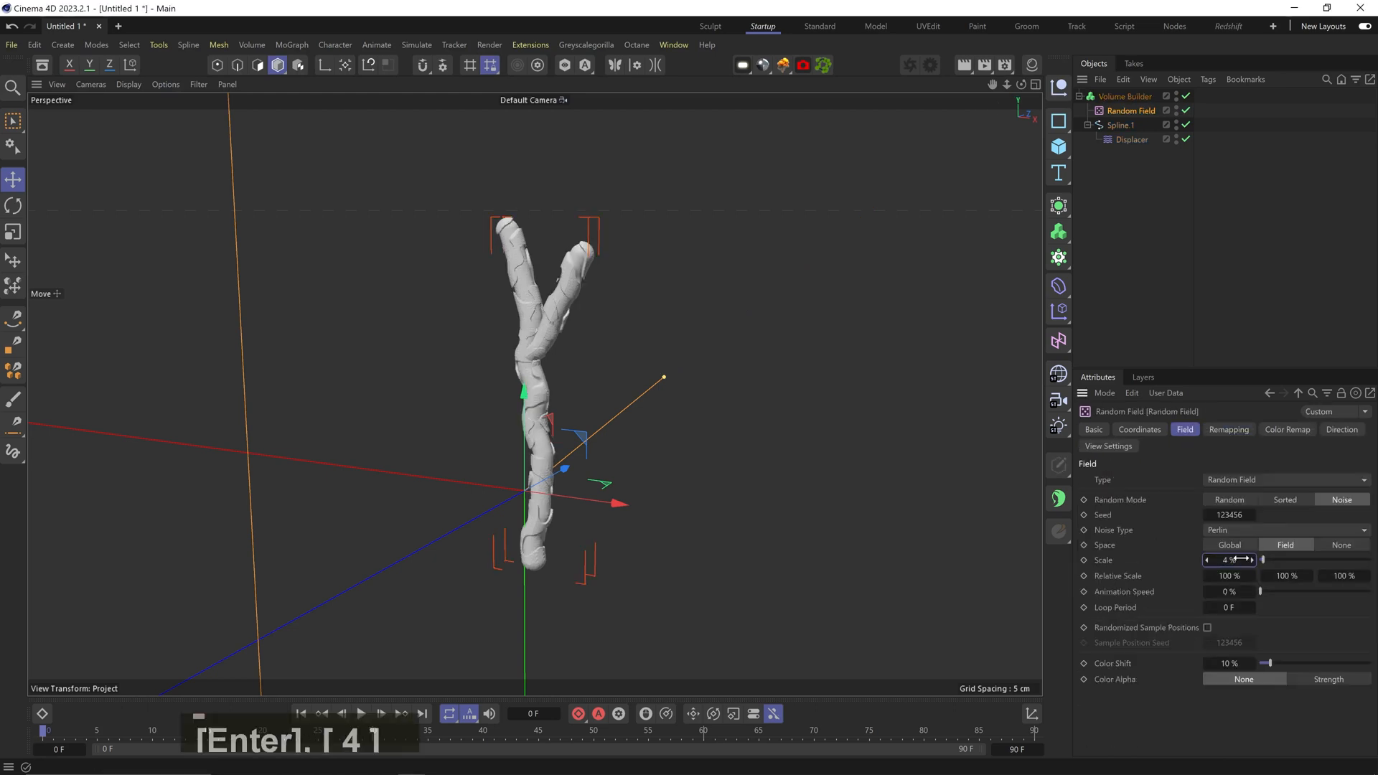
click(1229, 430)
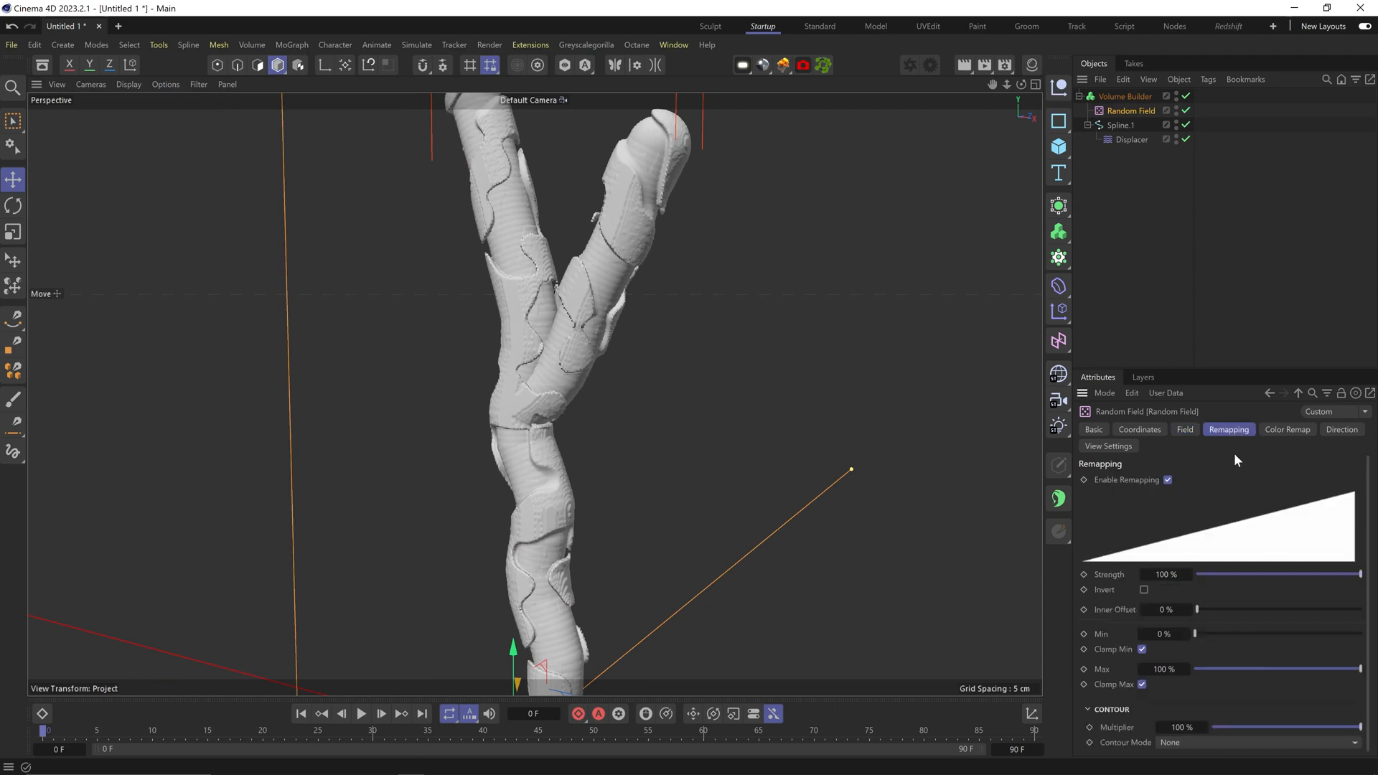
click(1257, 741)
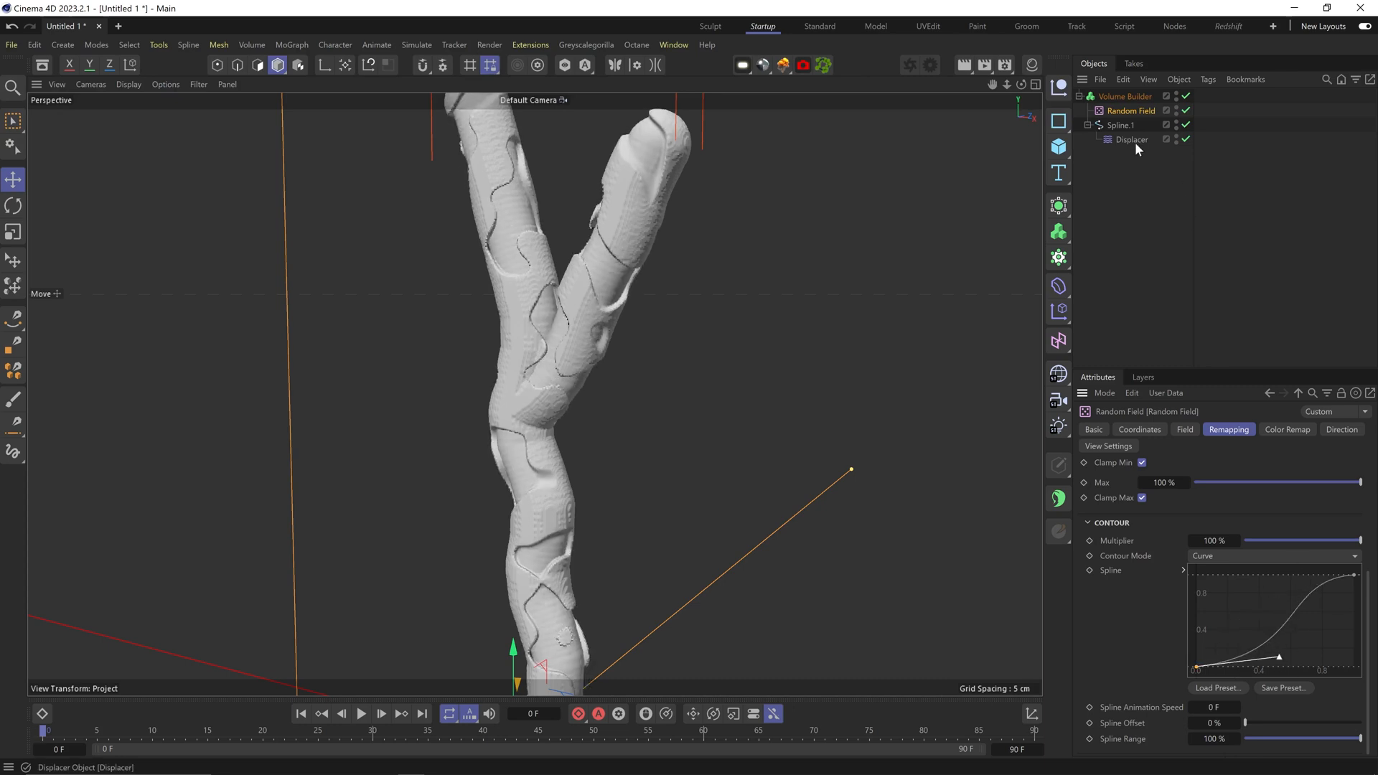
click(1126, 95)
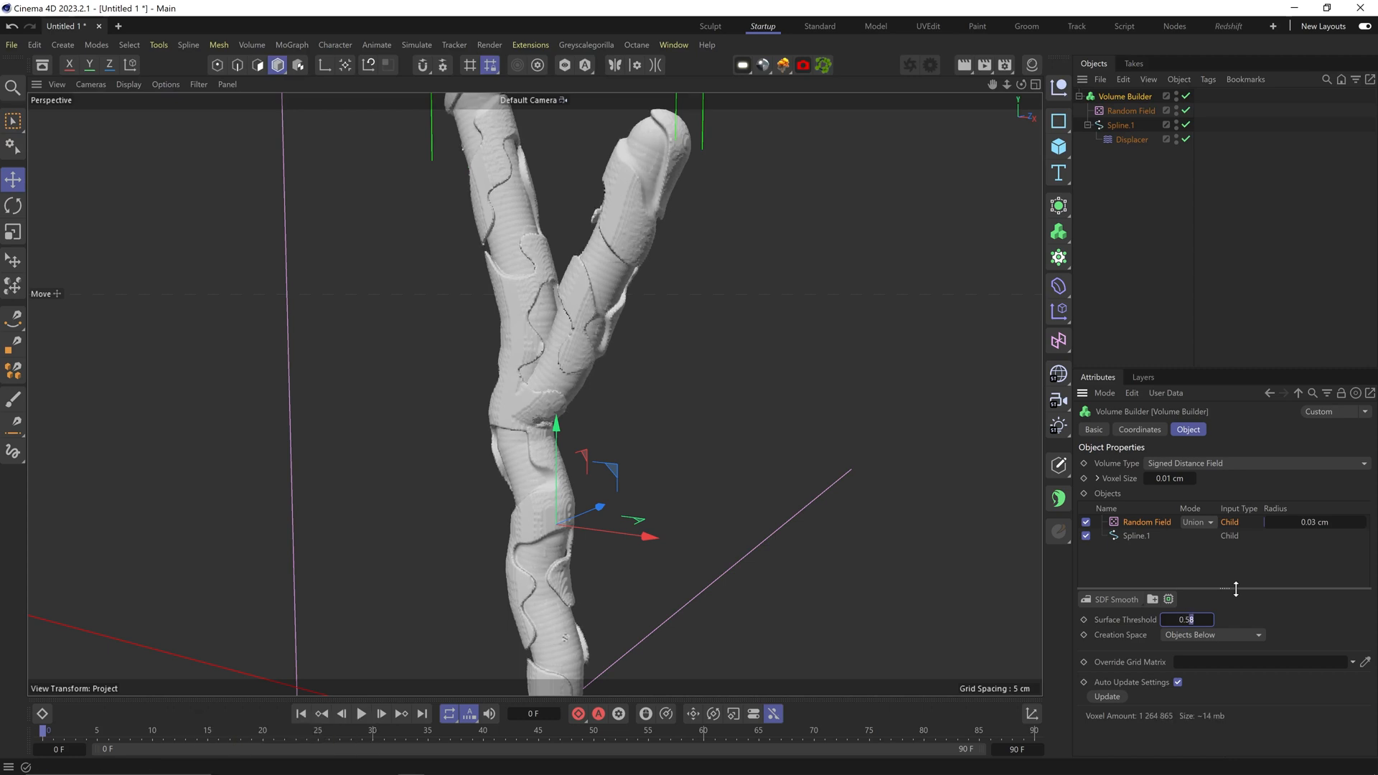
Step: Add an SDF Smooth filter layer to the Volume Builder with a 0.4 cm radius
click(1152, 599)
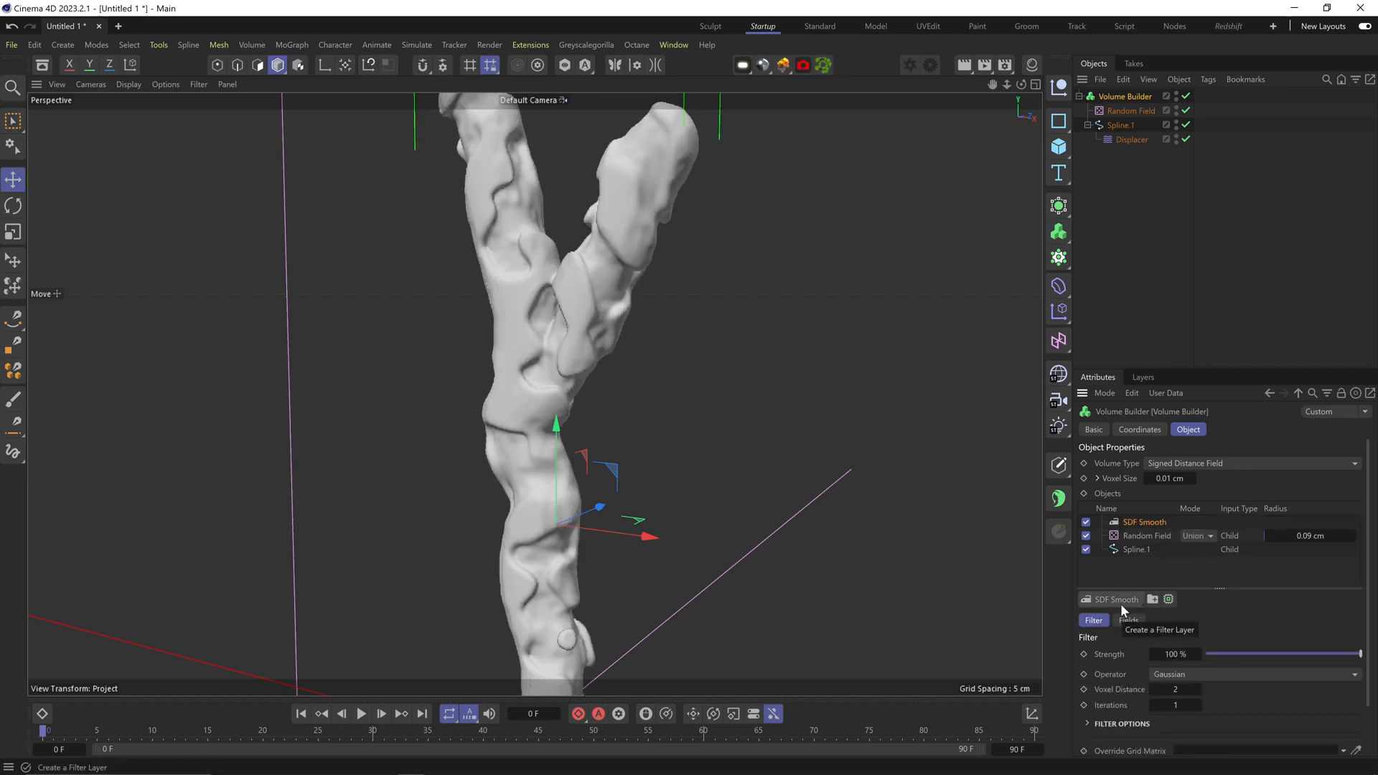
click(1129, 110)
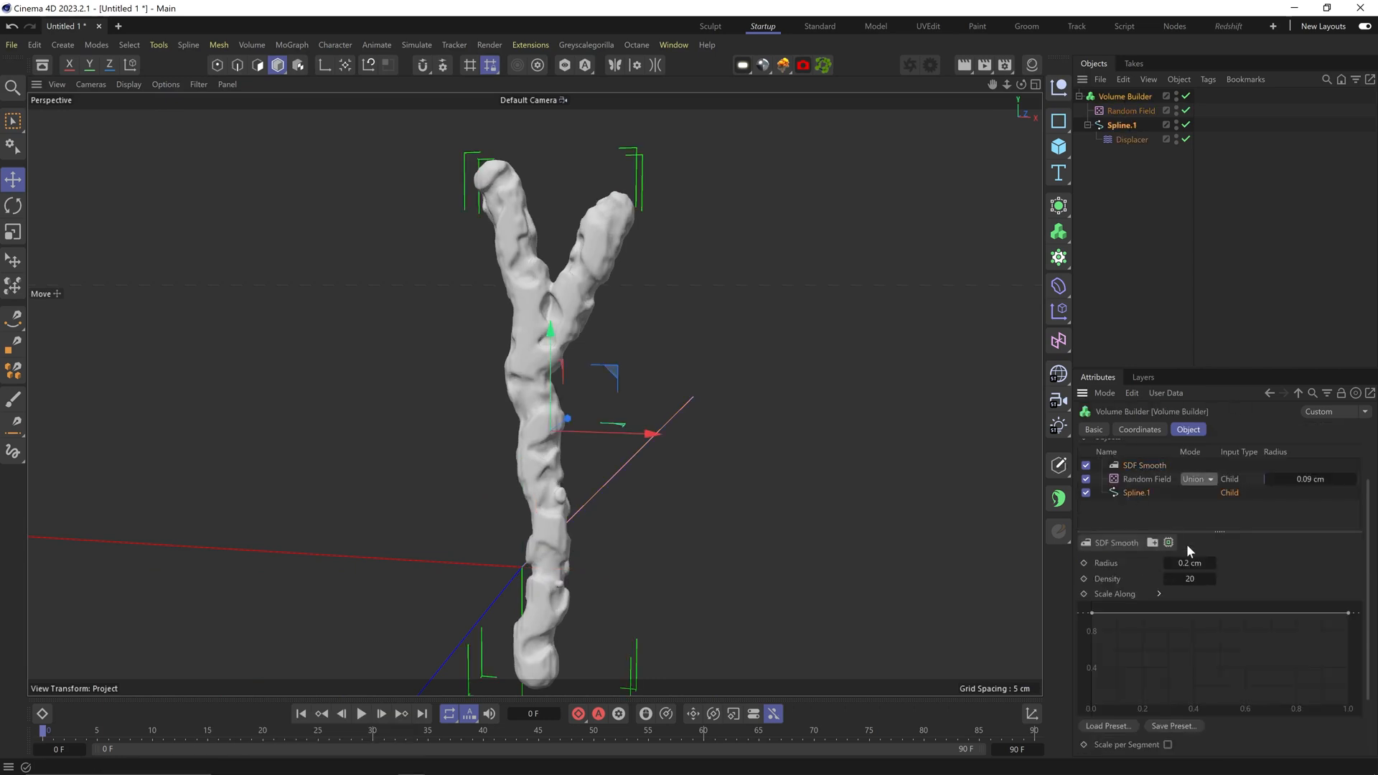
text(0.4 cm)
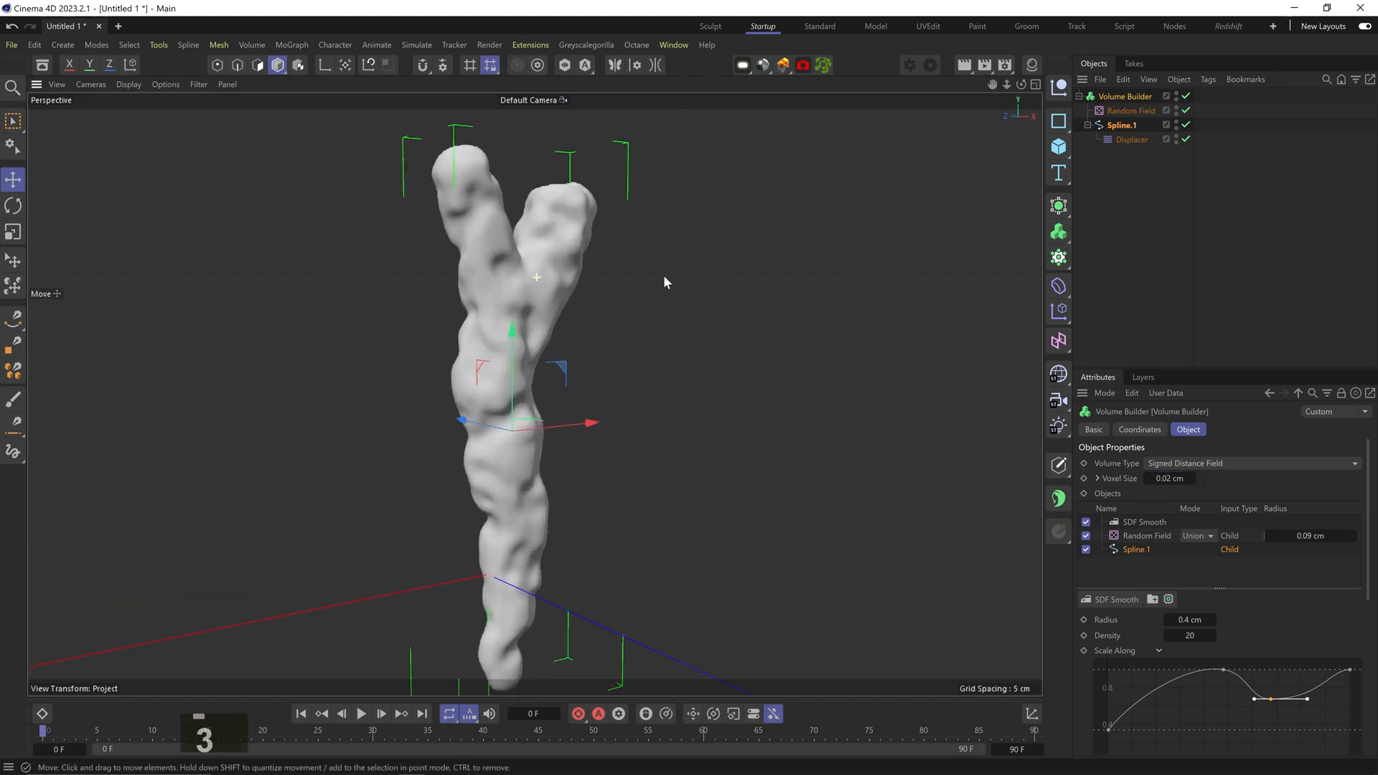
click(1060, 231)
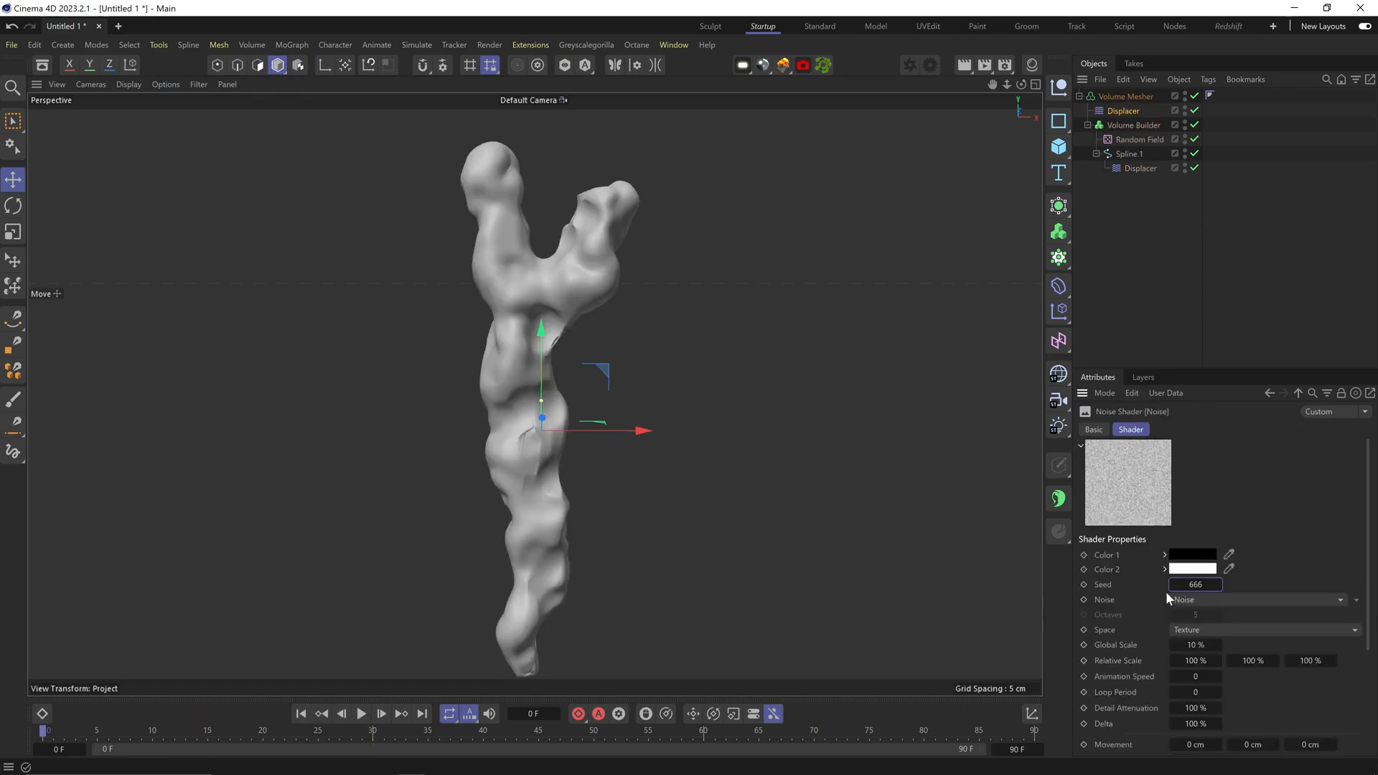
Step: Give the mesh Displacer's noise a new seed and adjust its shading settings
click(1123, 109)
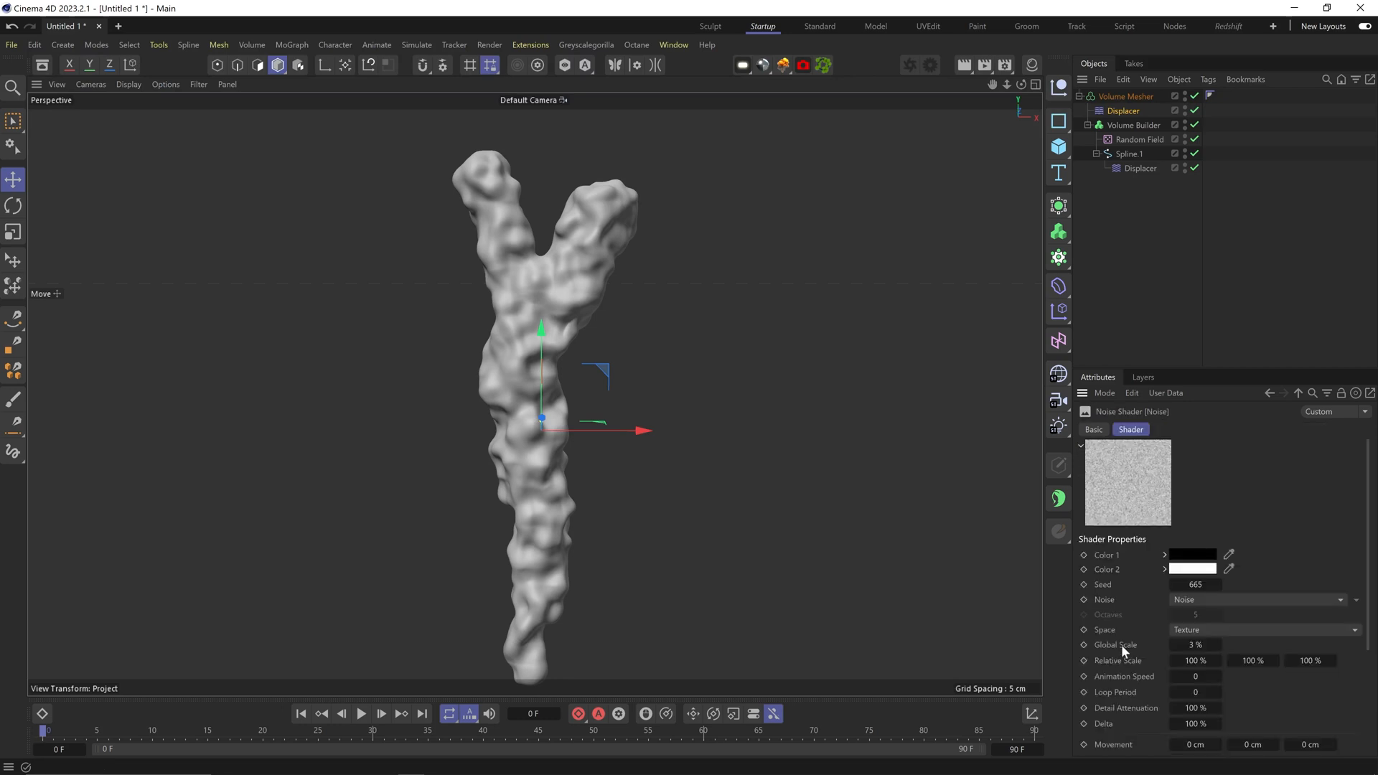
scroll(down, 3)
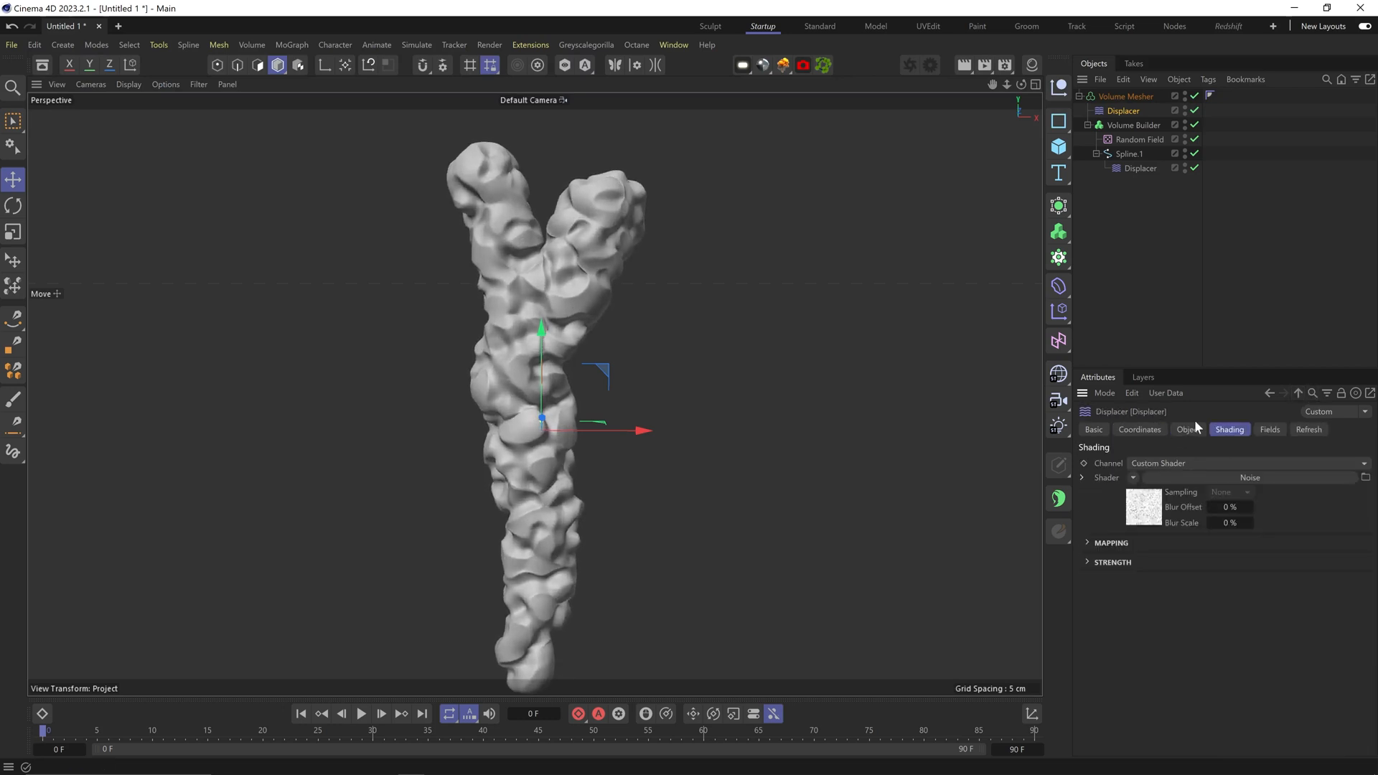
click(1187, 430)
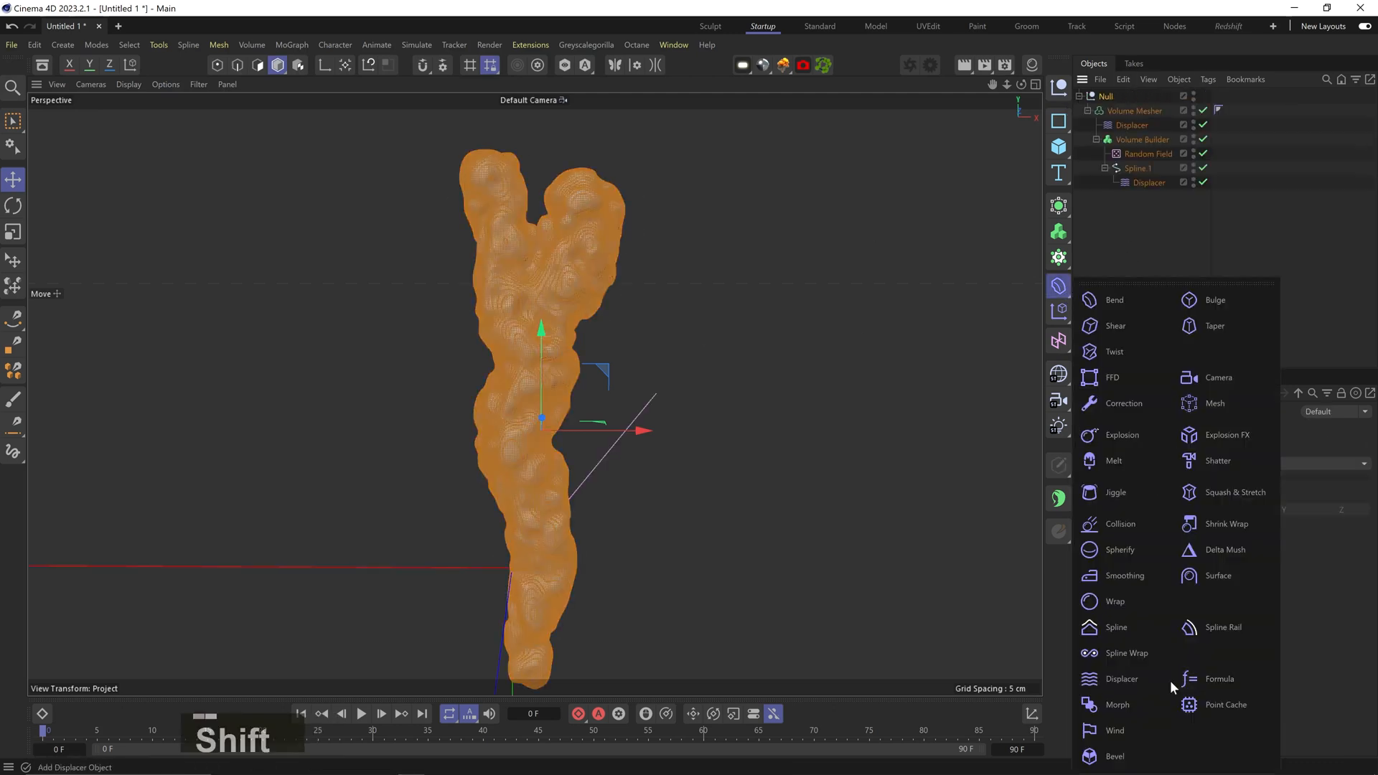
Step: Add another Displacer deformer to the grouped snack mesh
click(1123, 575)
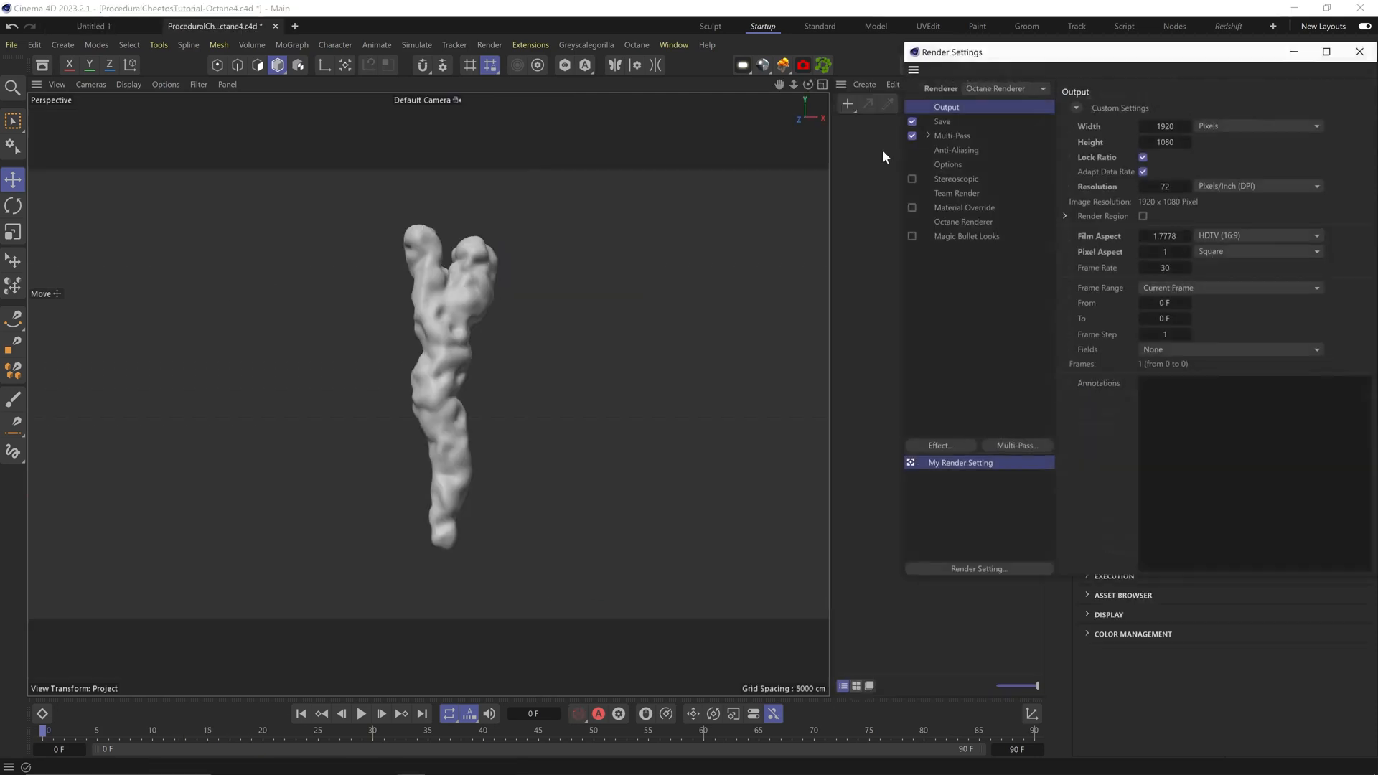
Step: Review the Octane render and Camera Imager settings, then close Octane Settings
click(1359, 52)
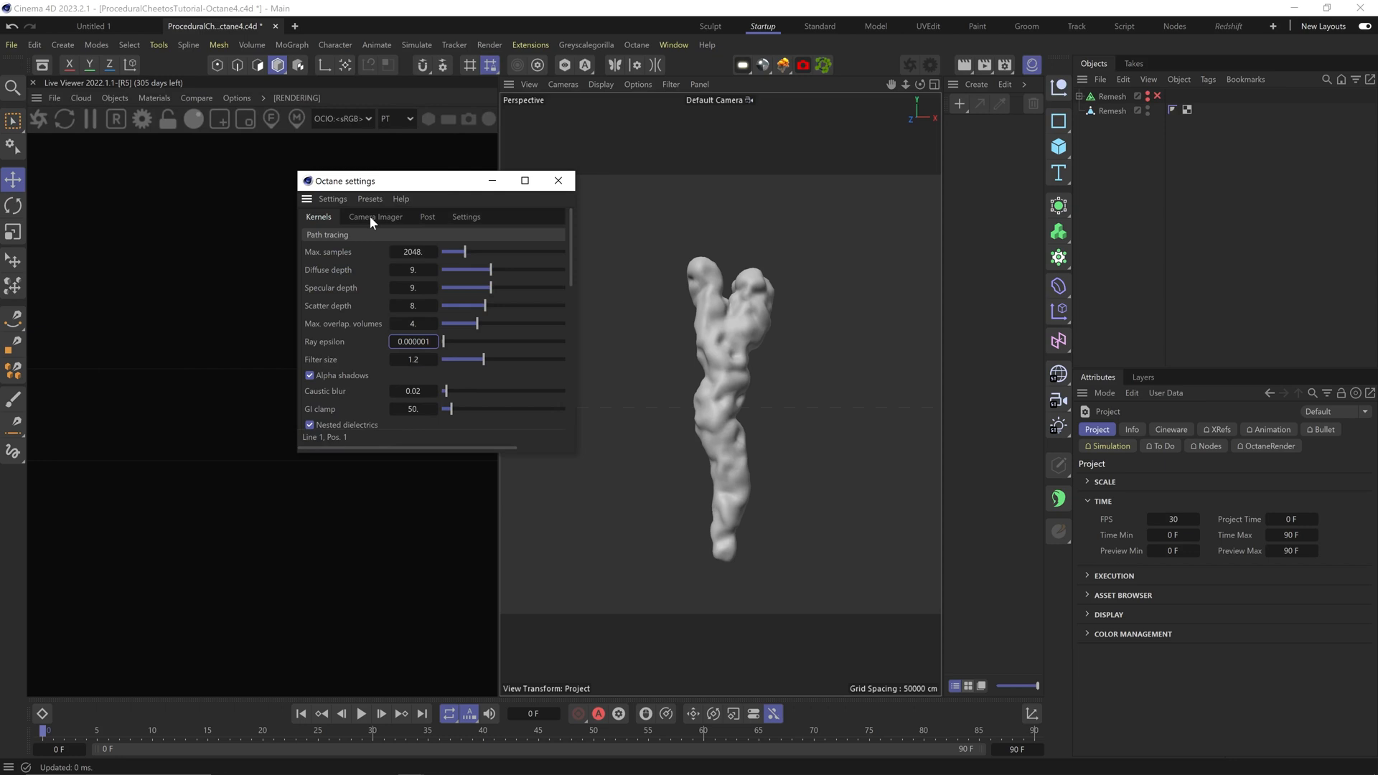
click(375, 216)
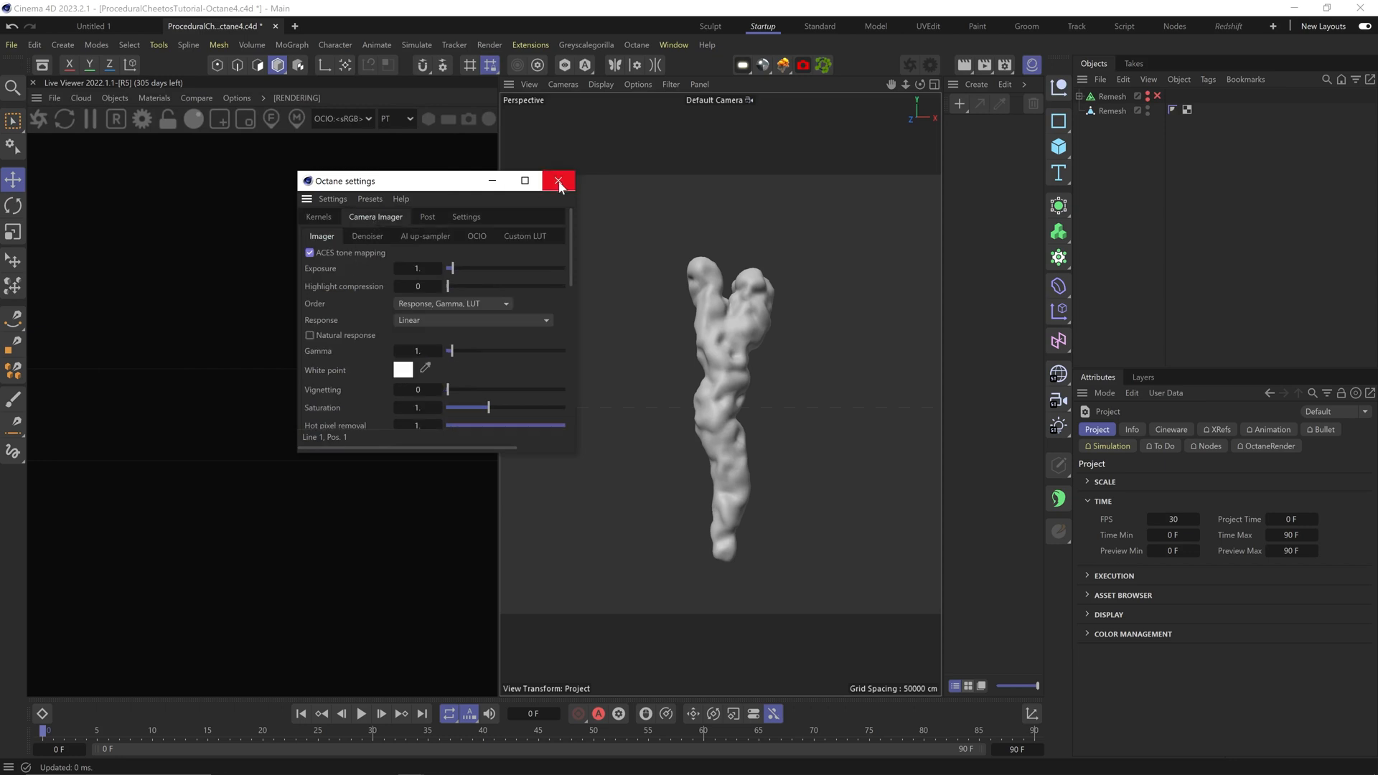
click(559, 181)
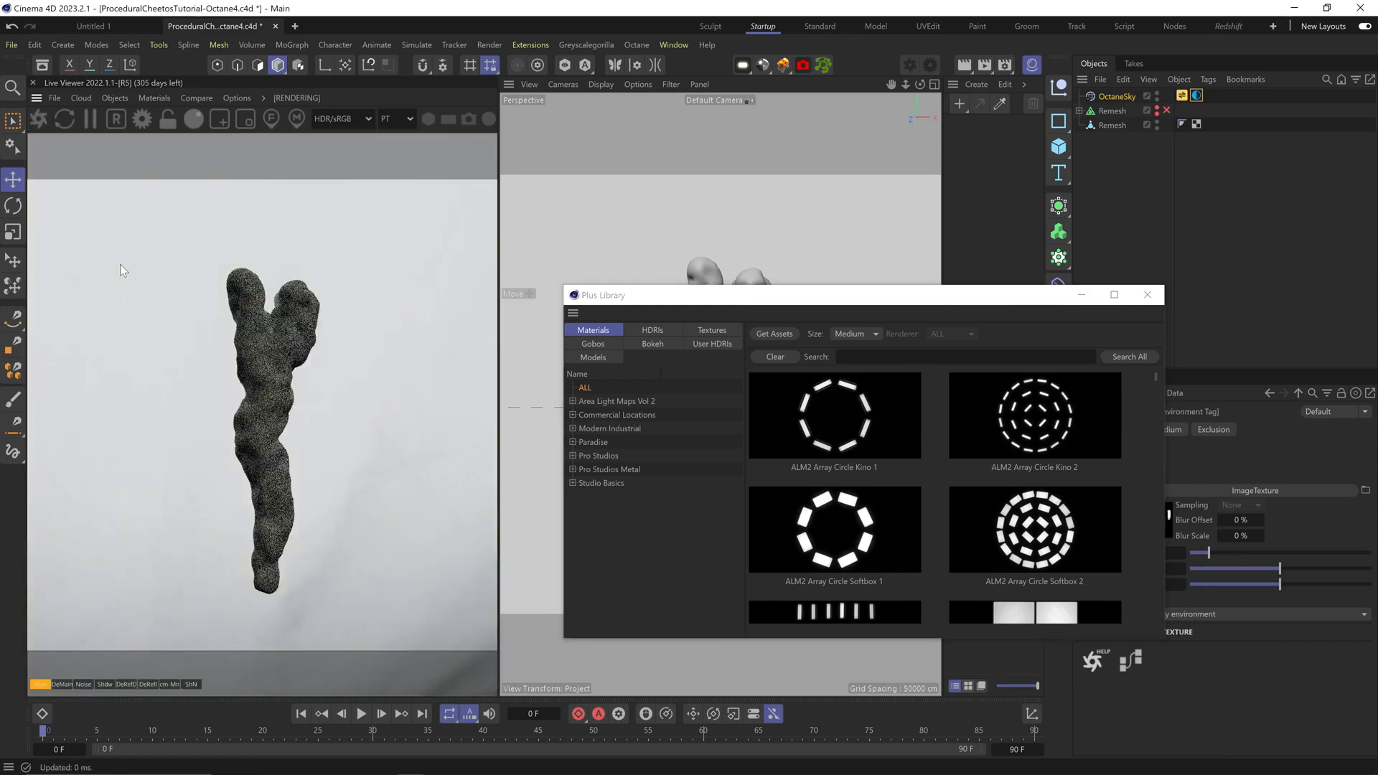
Step: Light the scene with an HDRI sky and add a plain RgbSpectrum environment texture
click(653, 329)
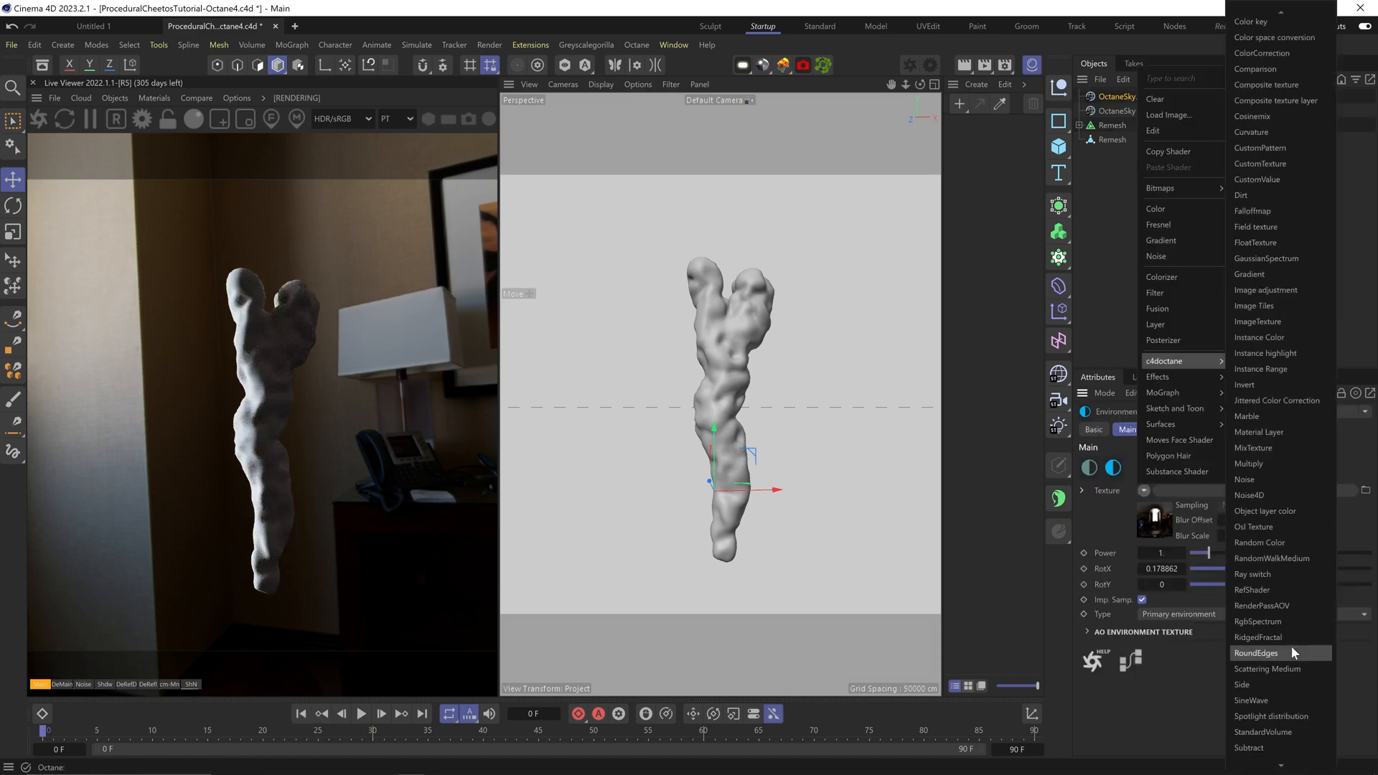
click(1258, 622)
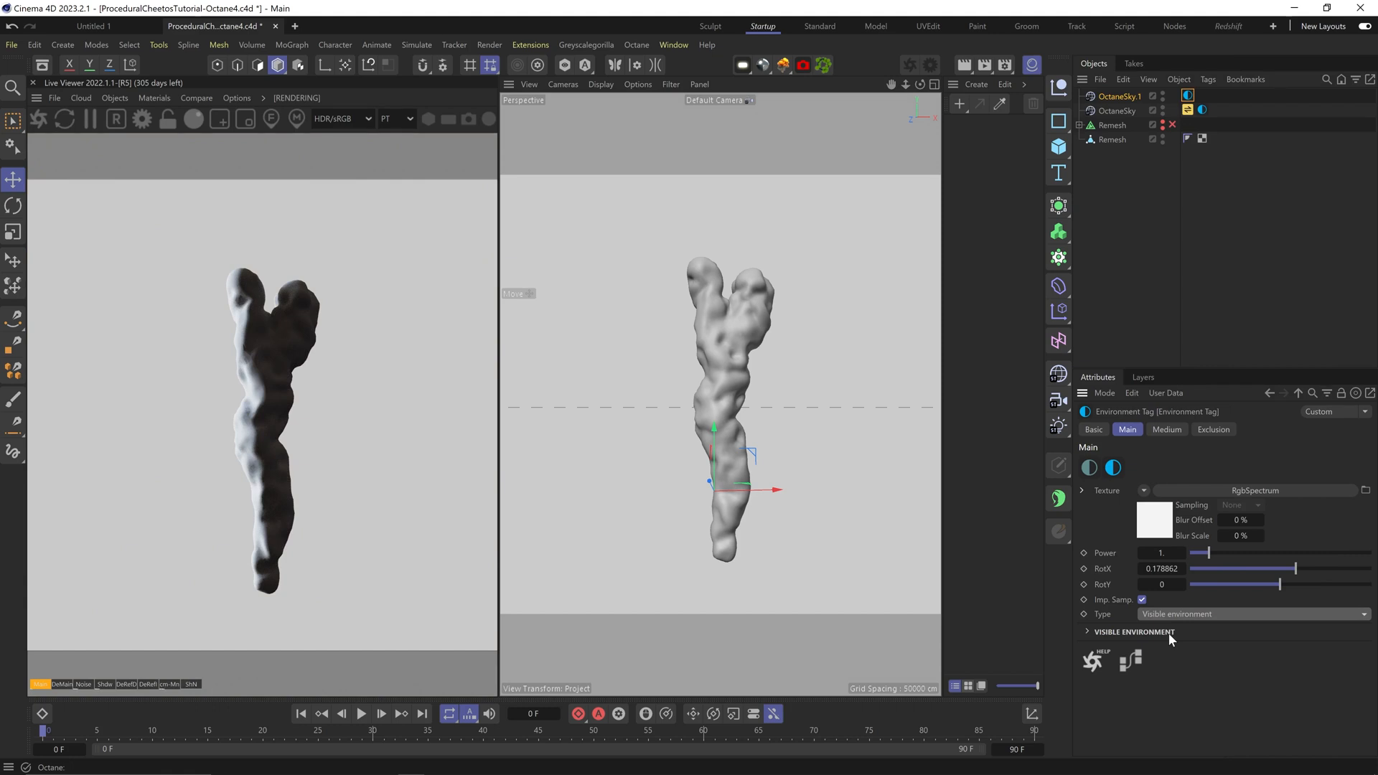
mouse_move(1085, 185)
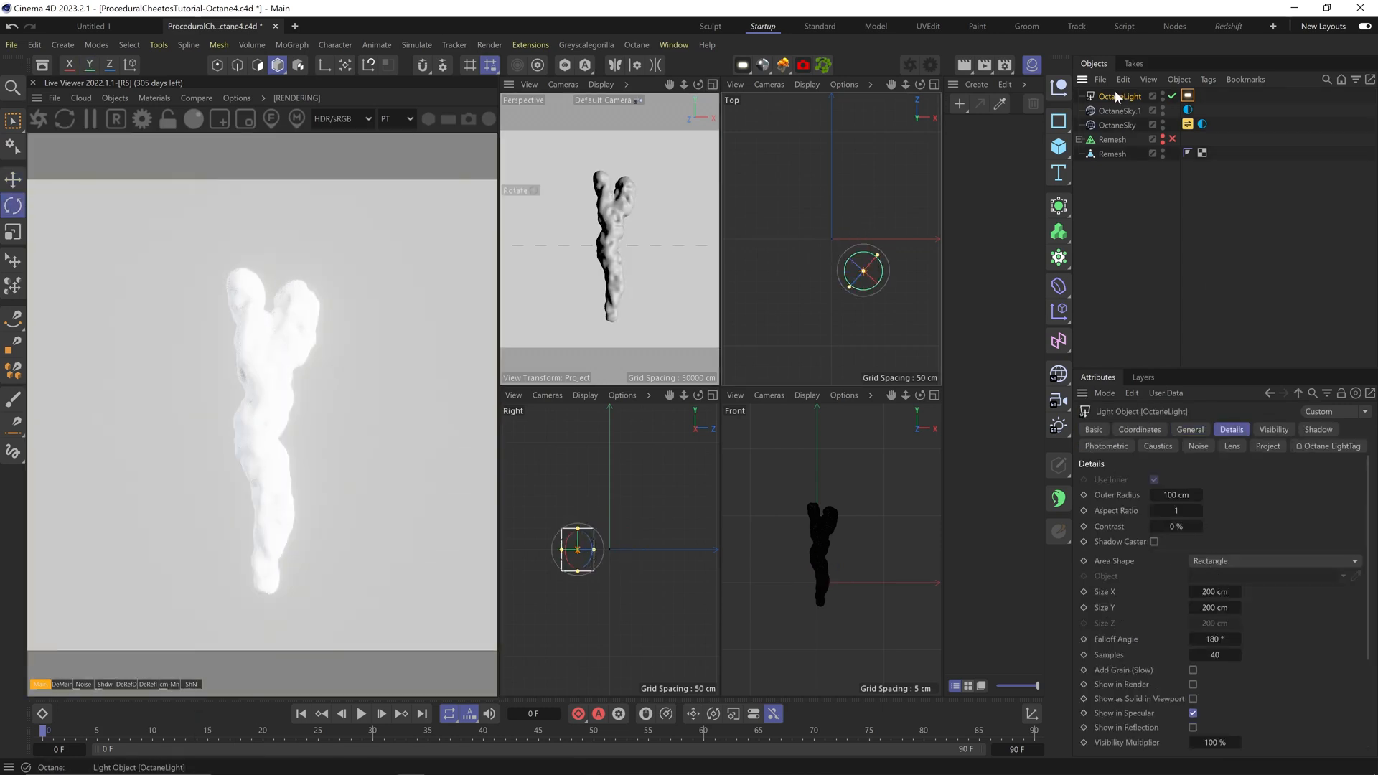
Step: Select the new Octane area light, then view the universal material's base colour
click(1201, 125)
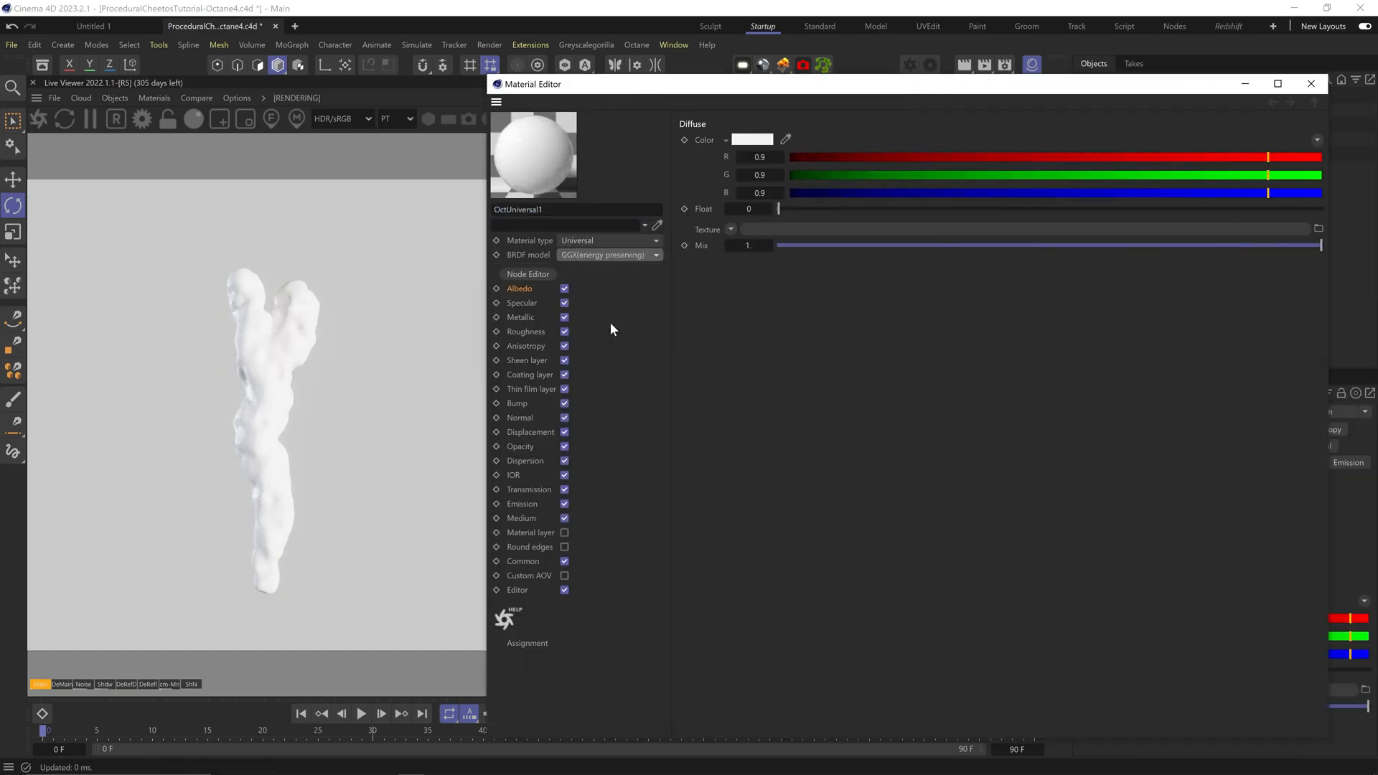
click(527, 274)
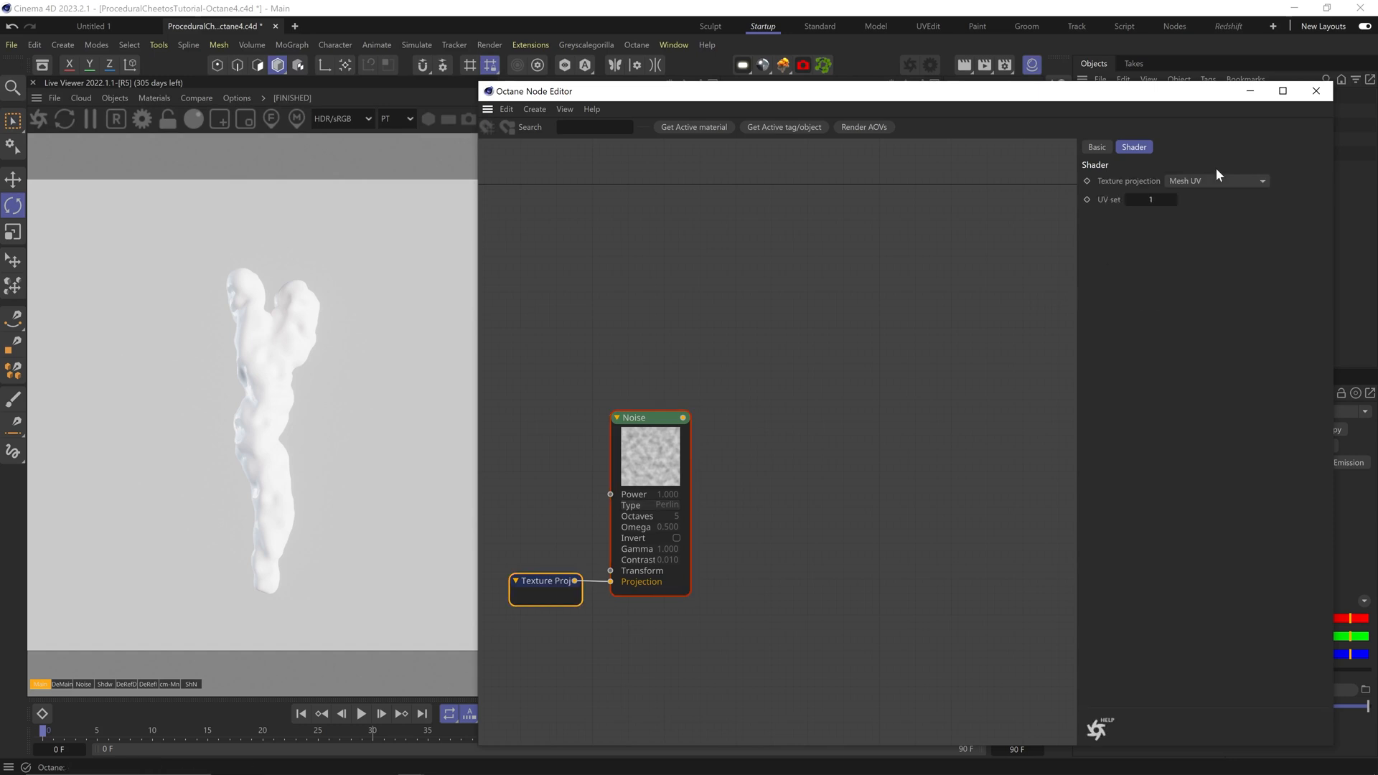
Step: Wire both transformed Noise textures into Layer1 and Layer2 of a soloed Composite texture
click(545, 580)
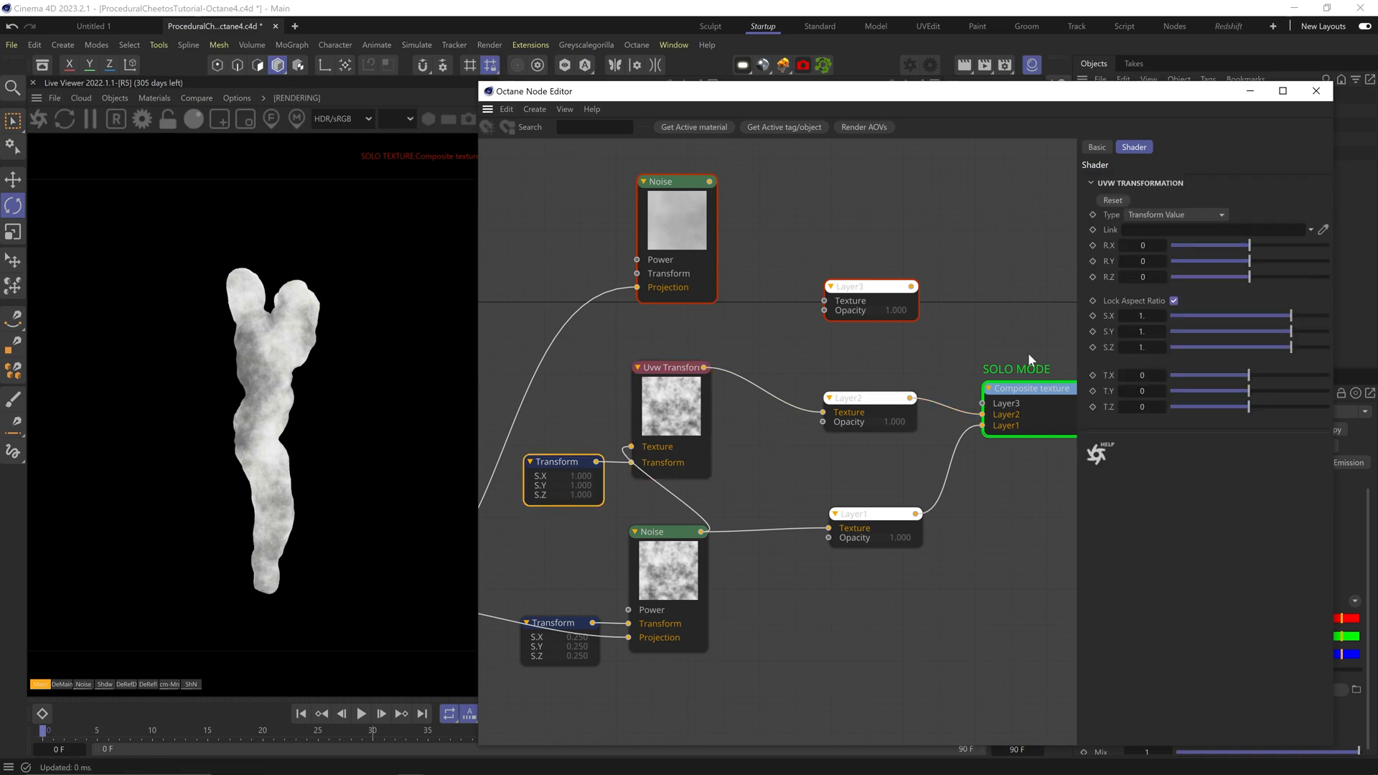
Step: Set the Composite's Layer2 blend mode to Arithmetic / Exclusion over the 0.27-scaled noise
click(849, 398)
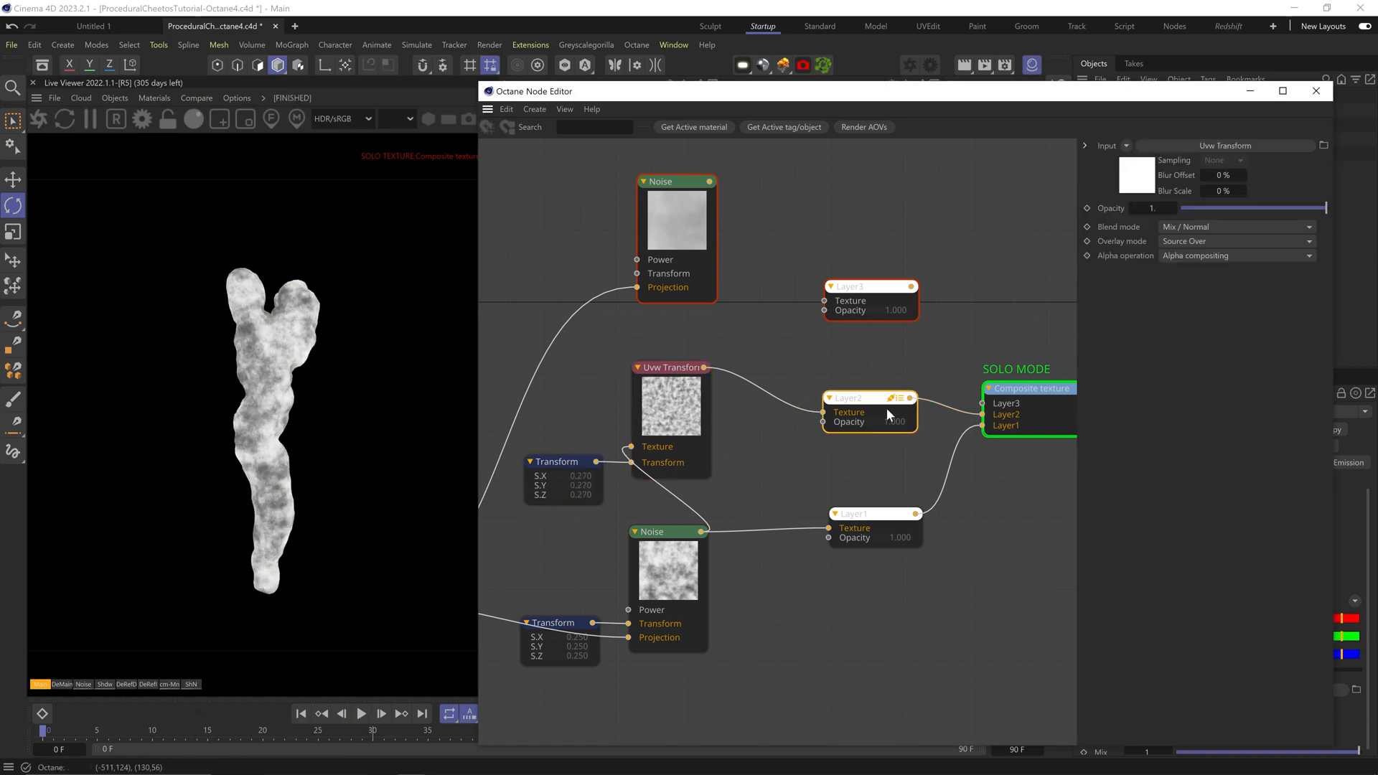
click(1234, 226)
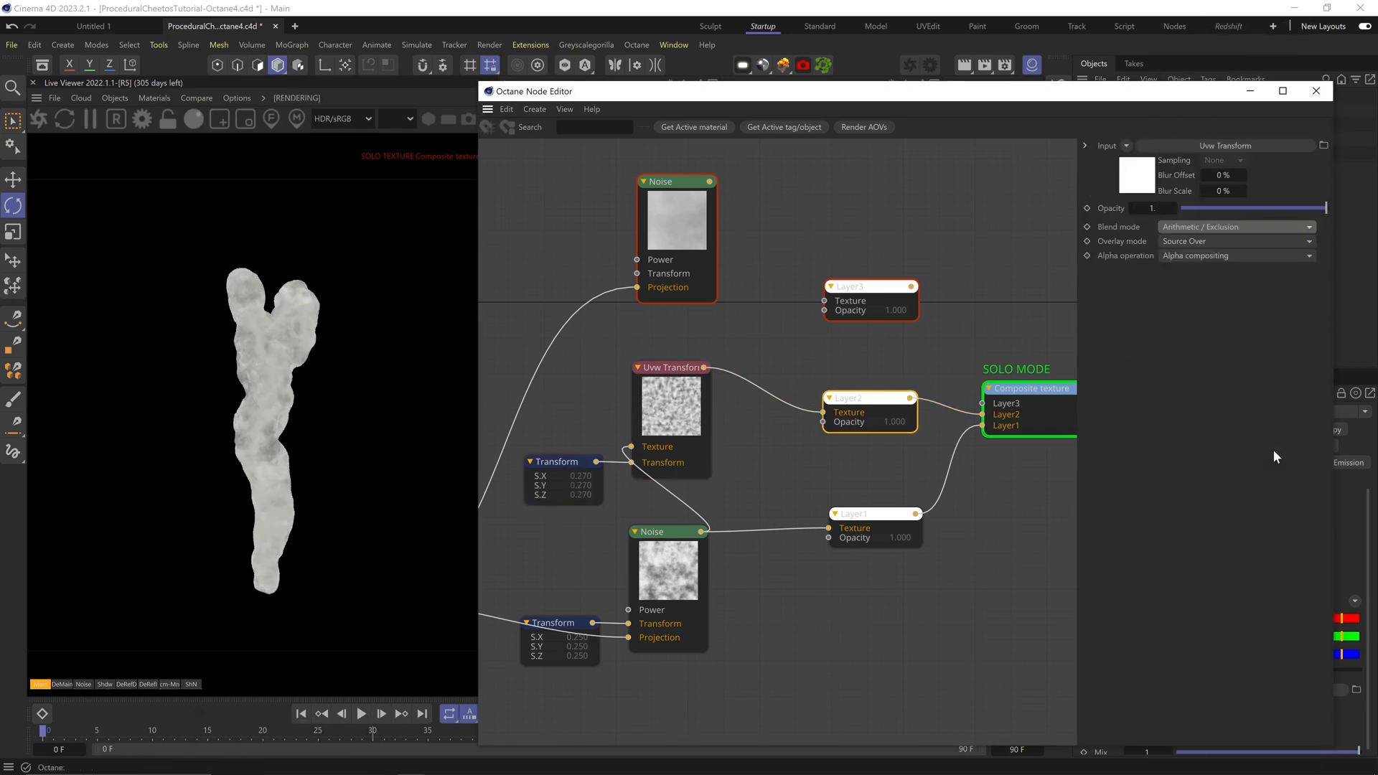
click(533, 110)
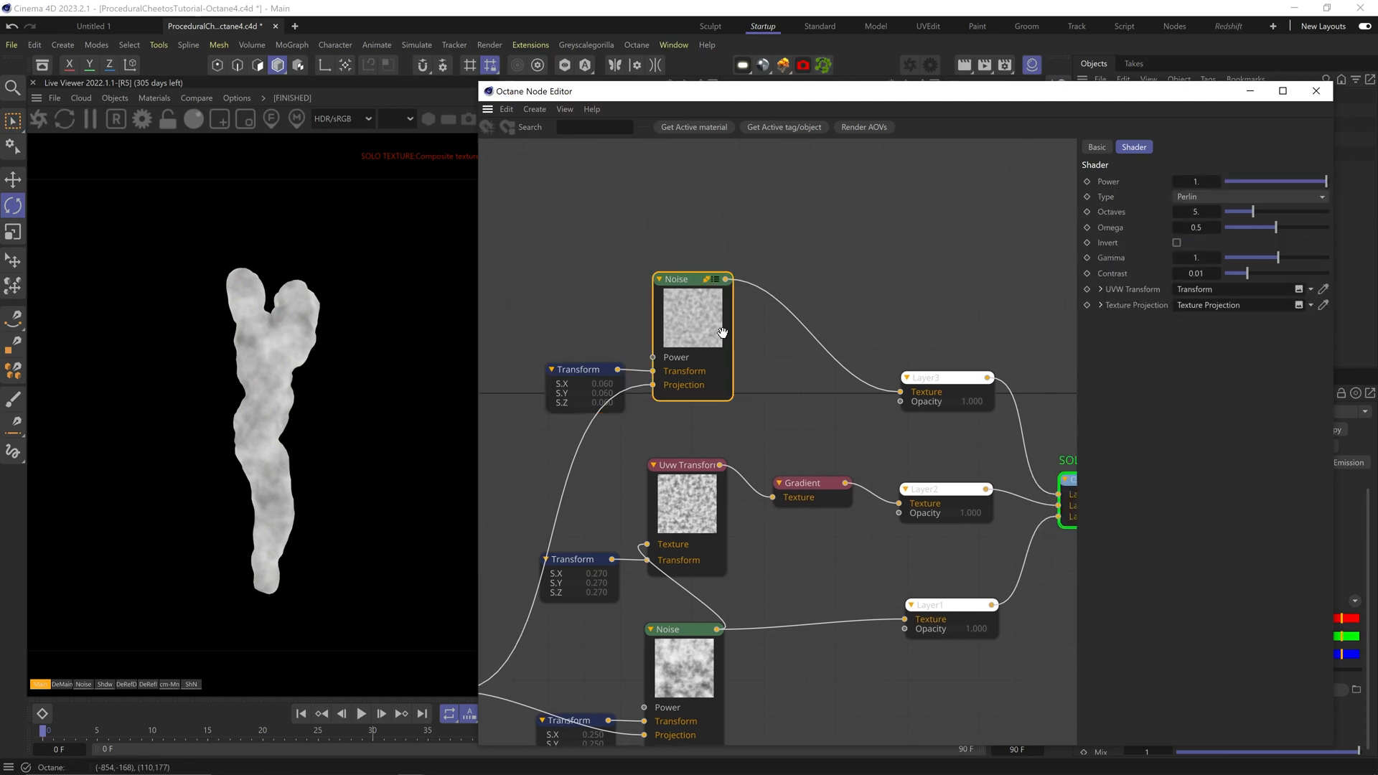
Step: Switch the top Noise to Chips, route it through a Gradient, and select Layer3
click(1248, 196)
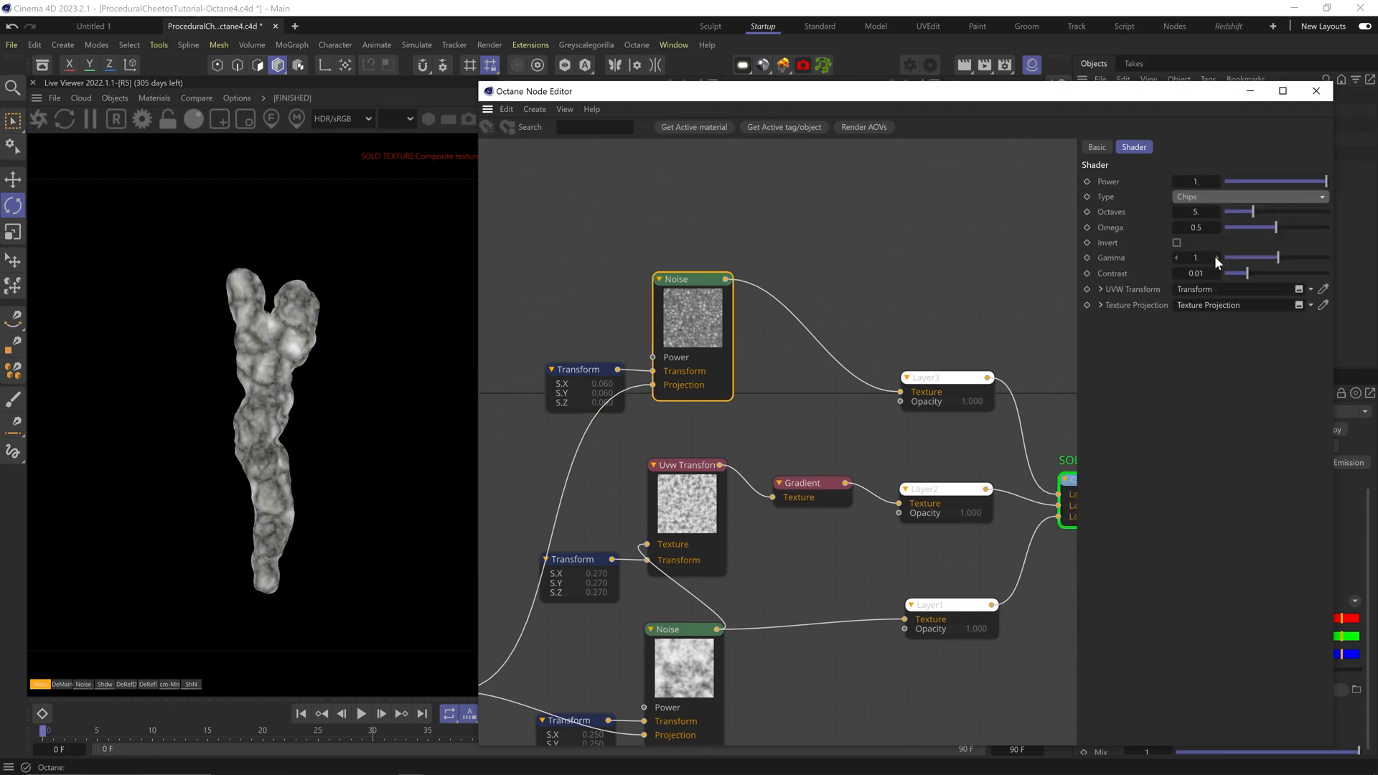
click(582, 368)
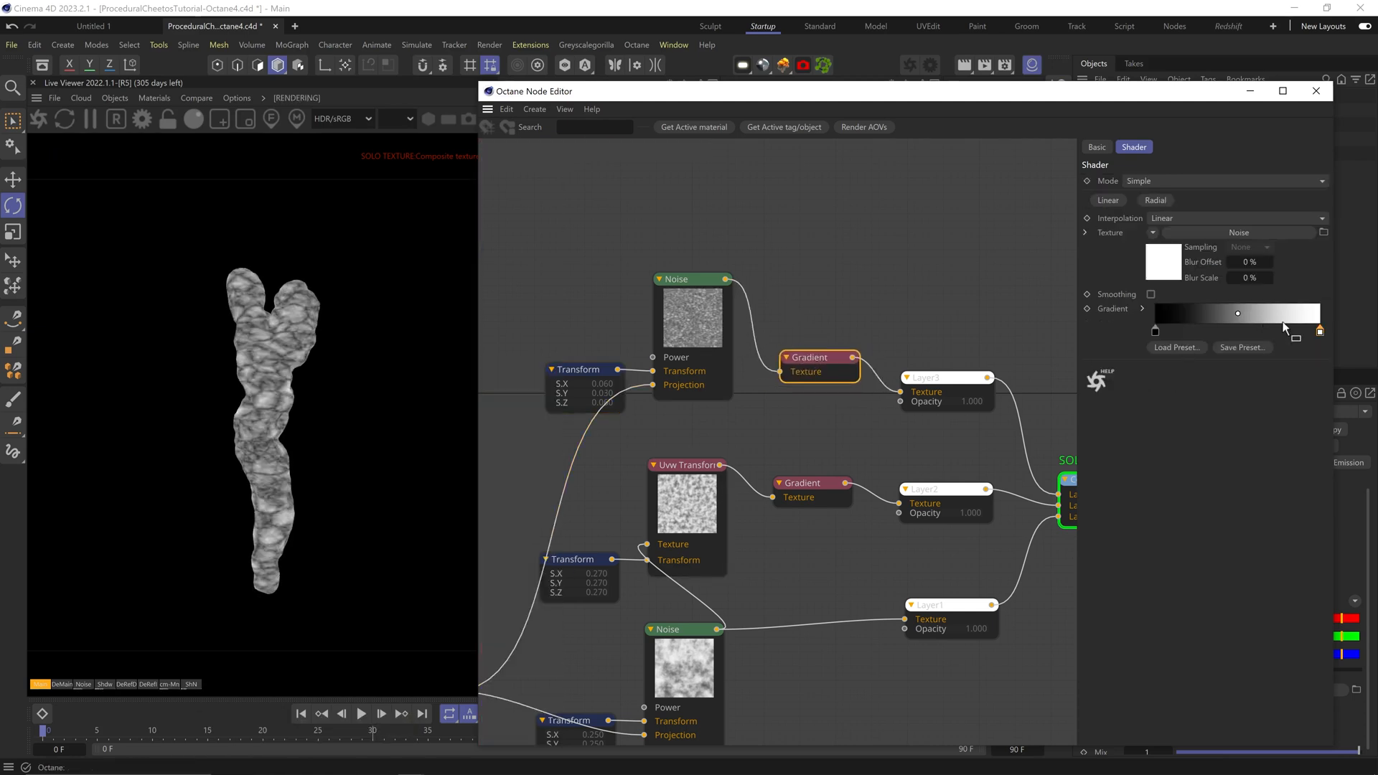
click(945, 377)
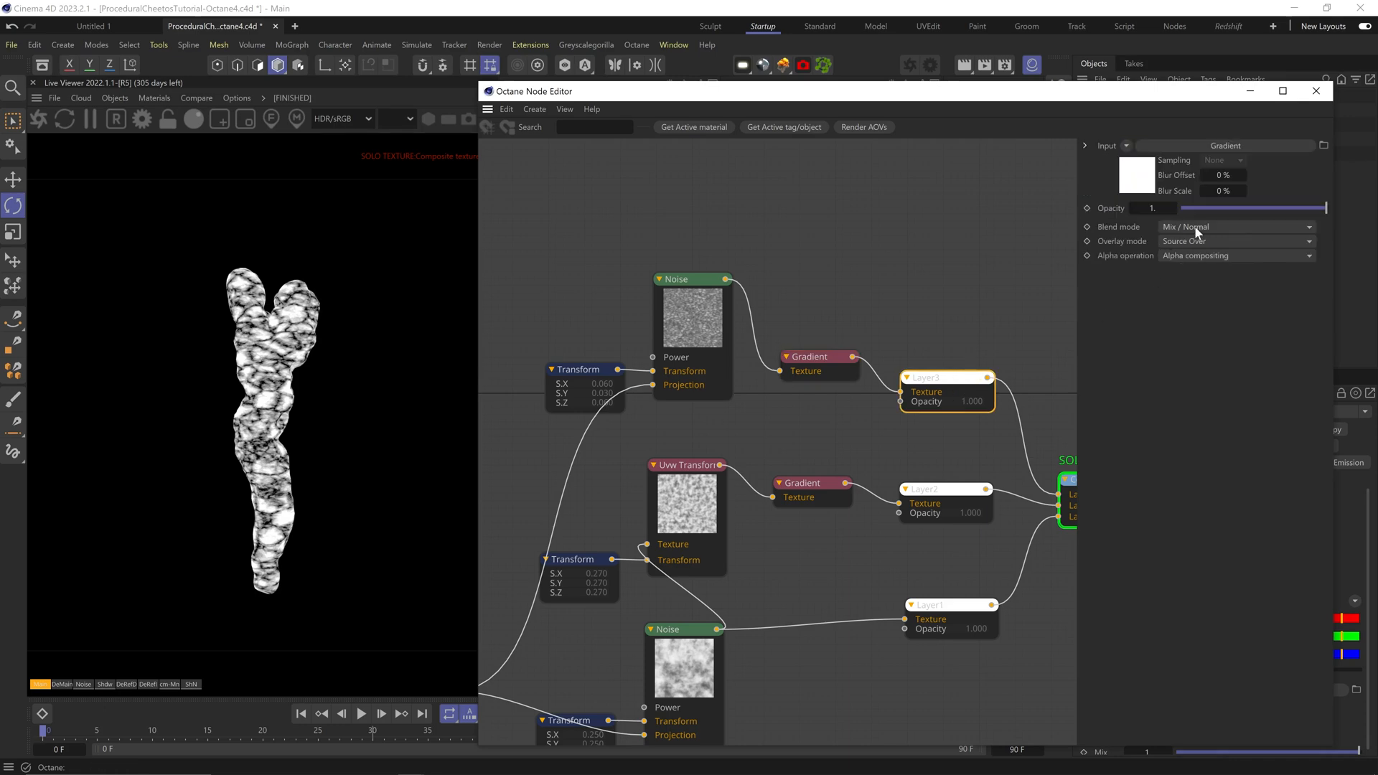
click(1235, 227)
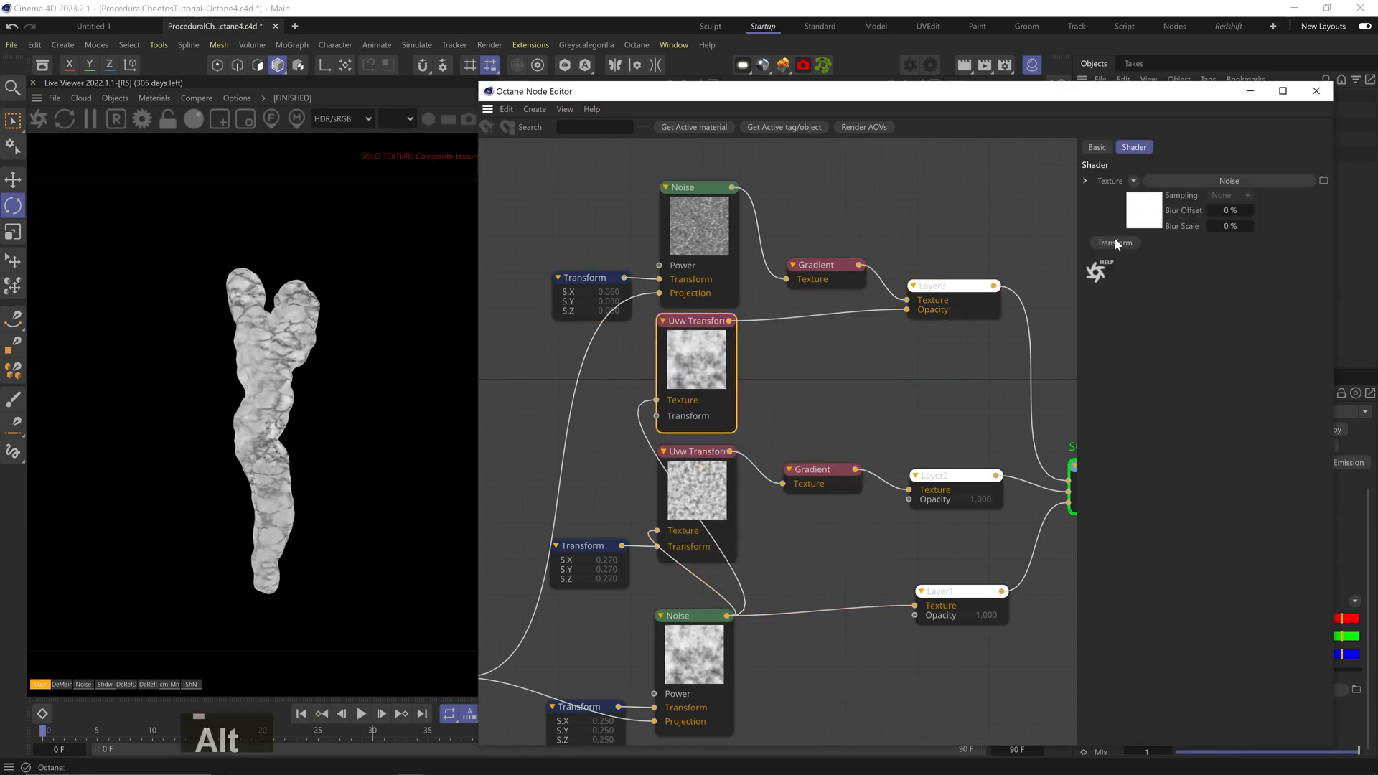
Step: Give the Layer3 opacity noise its own Transform node with S.X 0.2
click(583, 400)
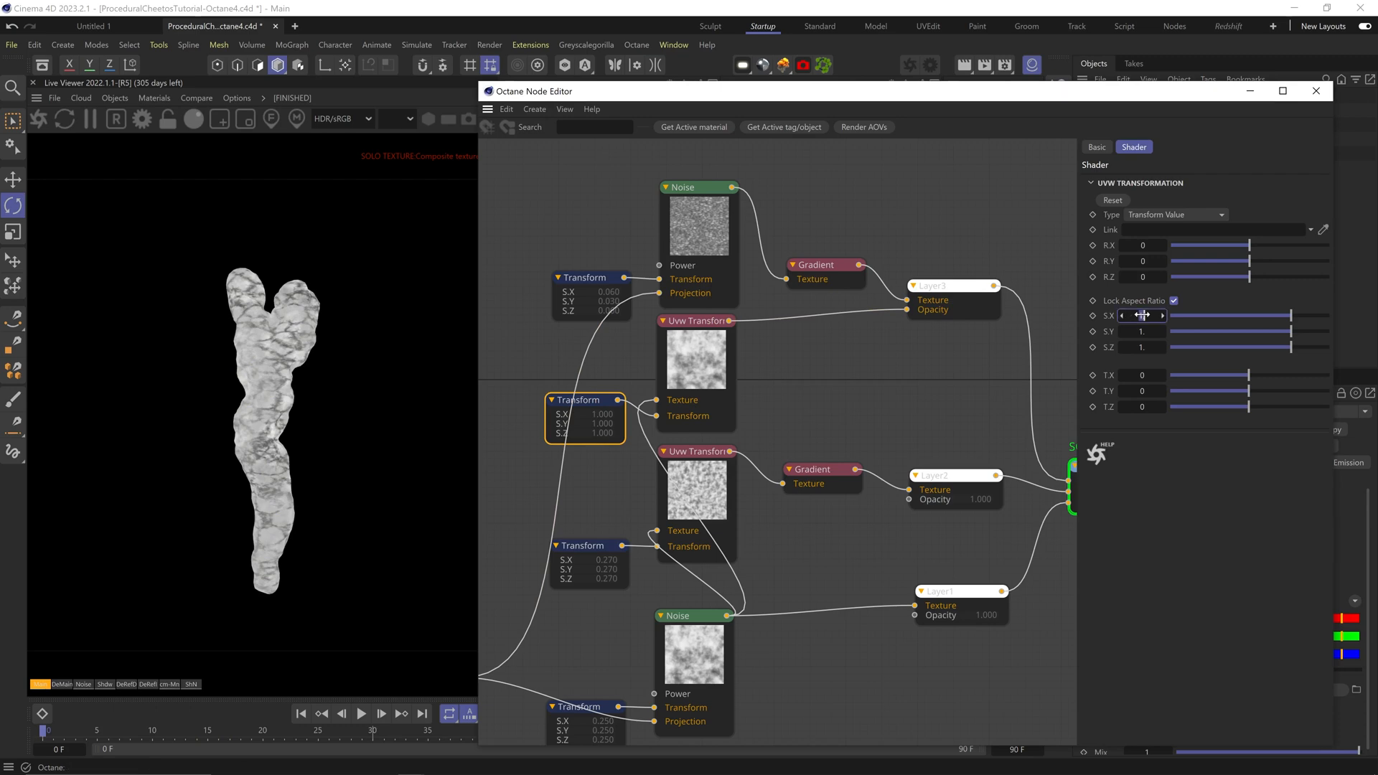
text(0.2)
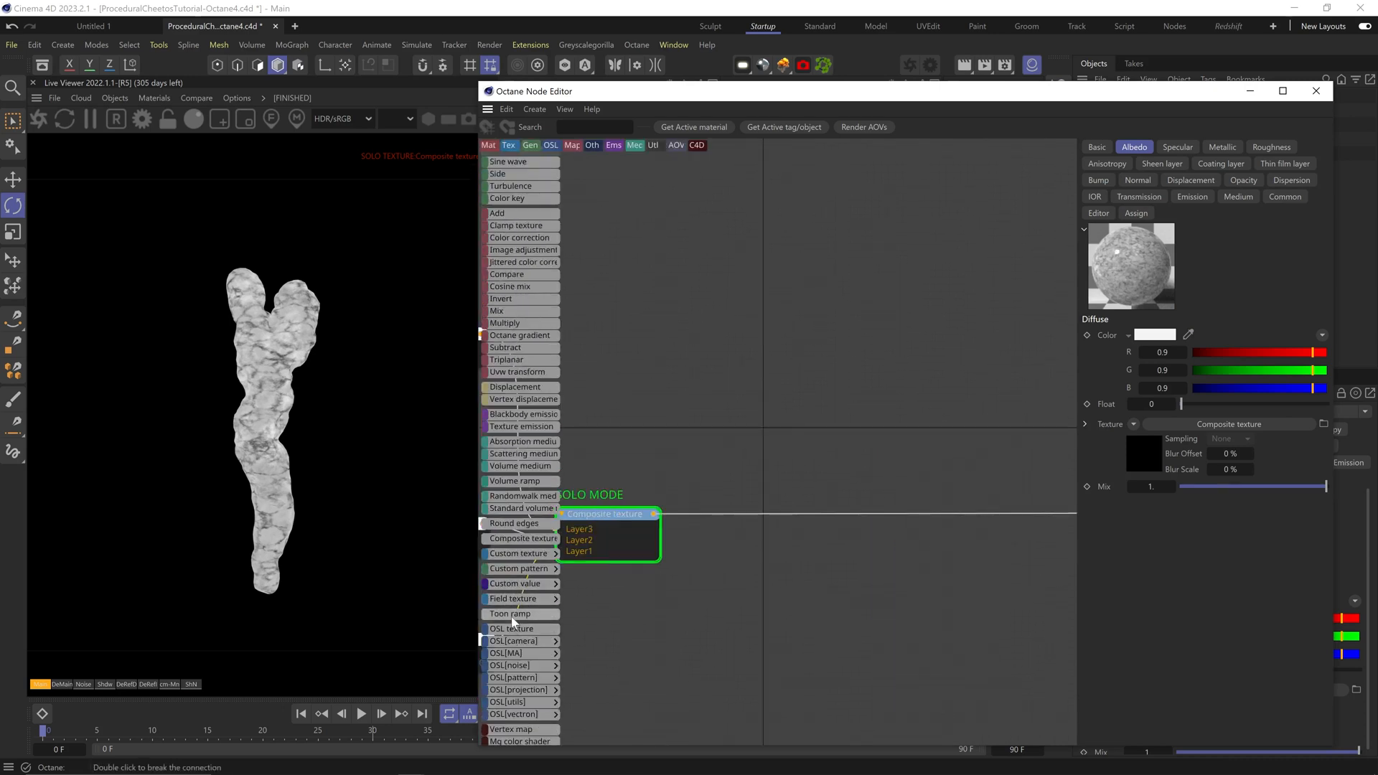
mouse_move(514, 523)
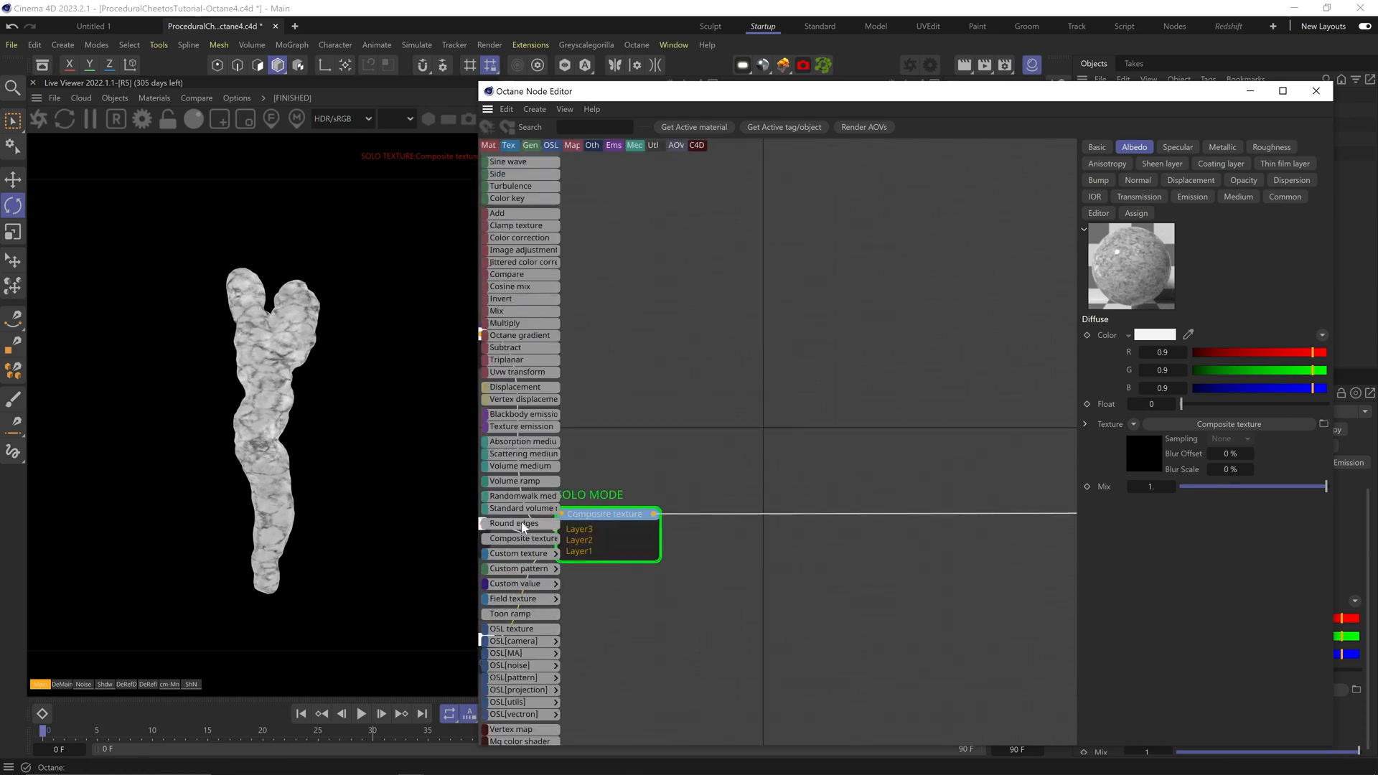
Step: Feed the three-layer composite through a Gradient into a new Composite's Layer1 beside a Noise
scroll(down, 3)
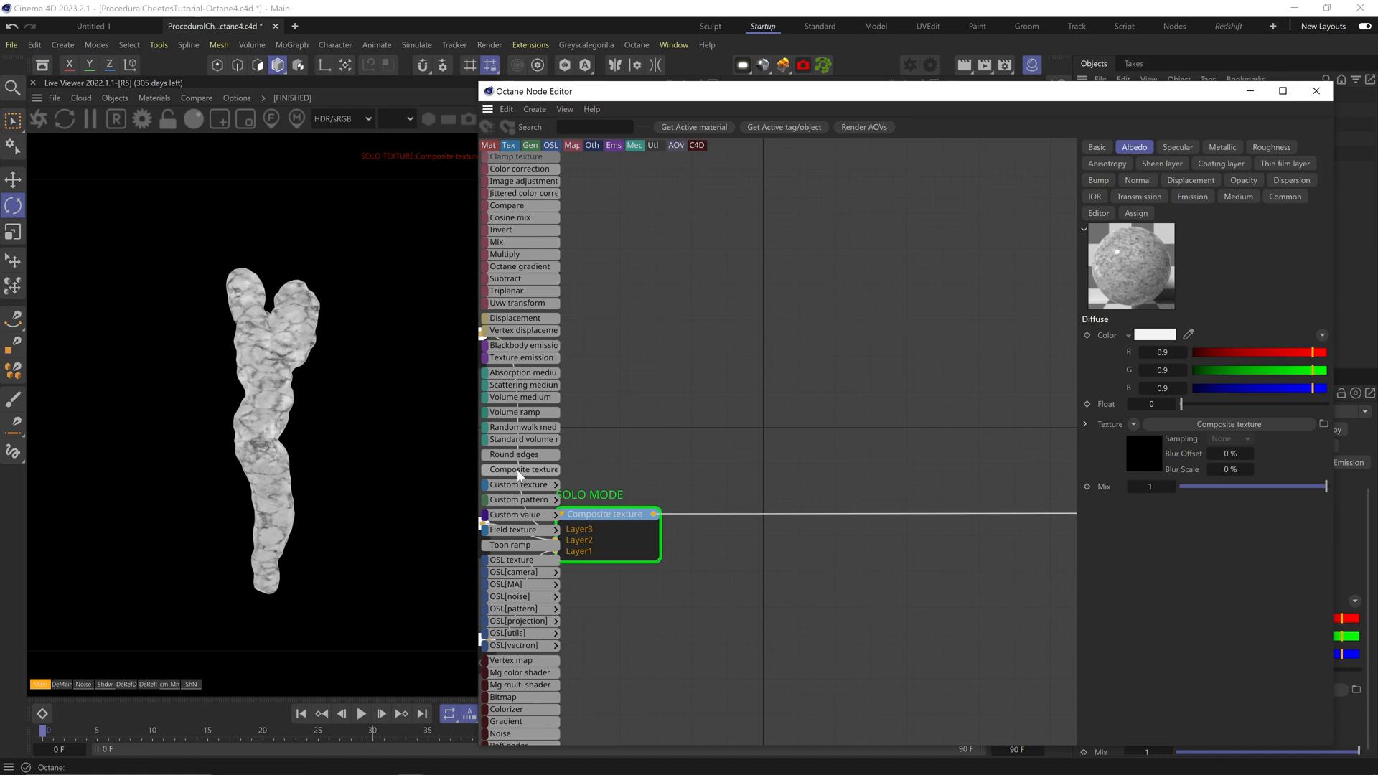
key(delete)
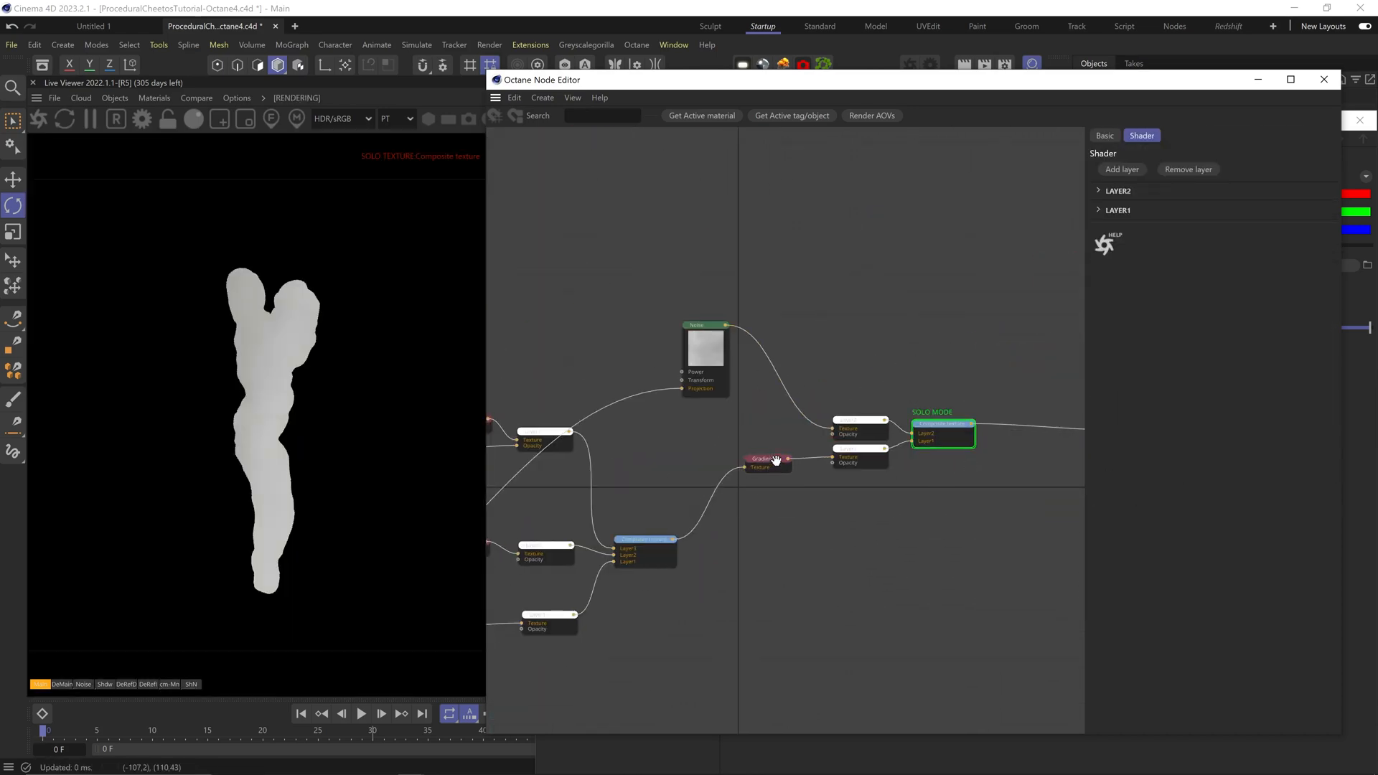
Step: Scale the fresh Noise down to 0.0006 with a Transform node
click(703, 348)
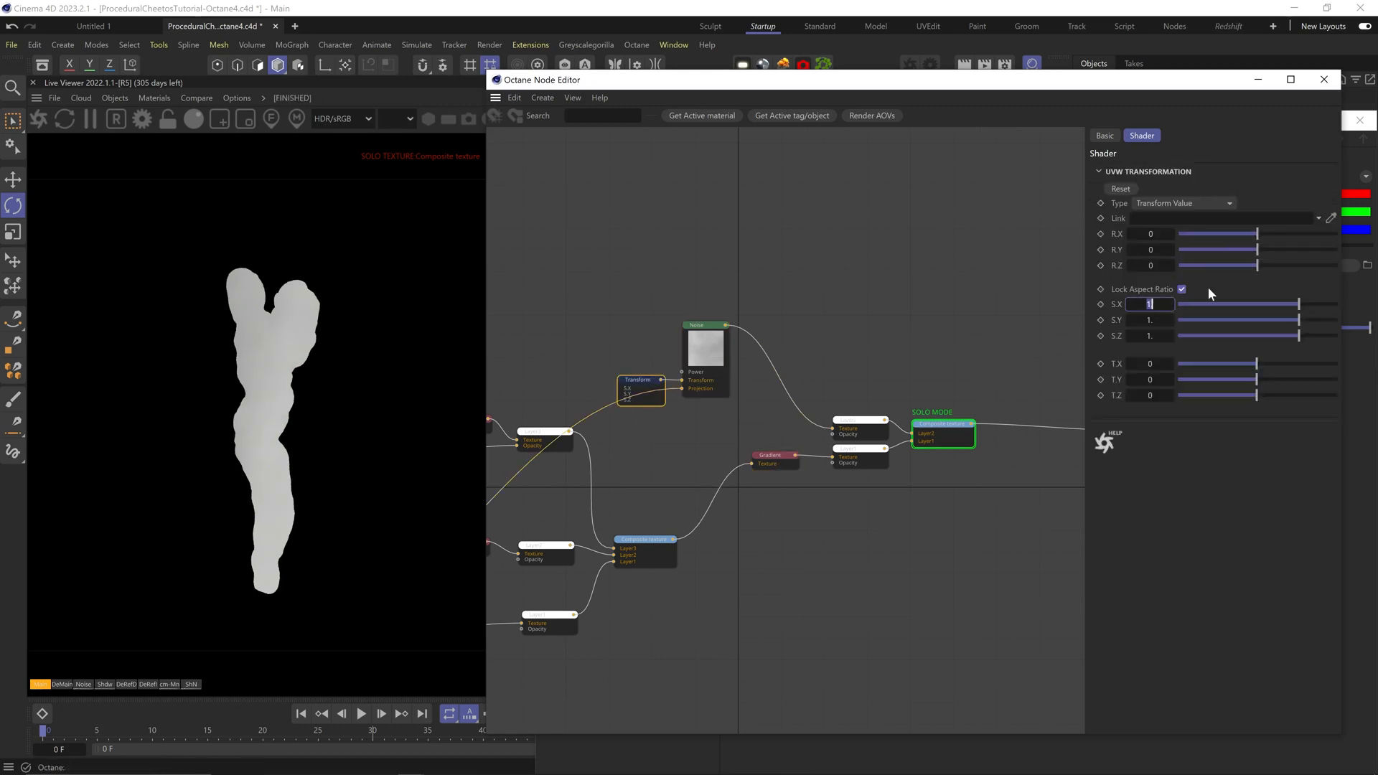
text(0.0006)
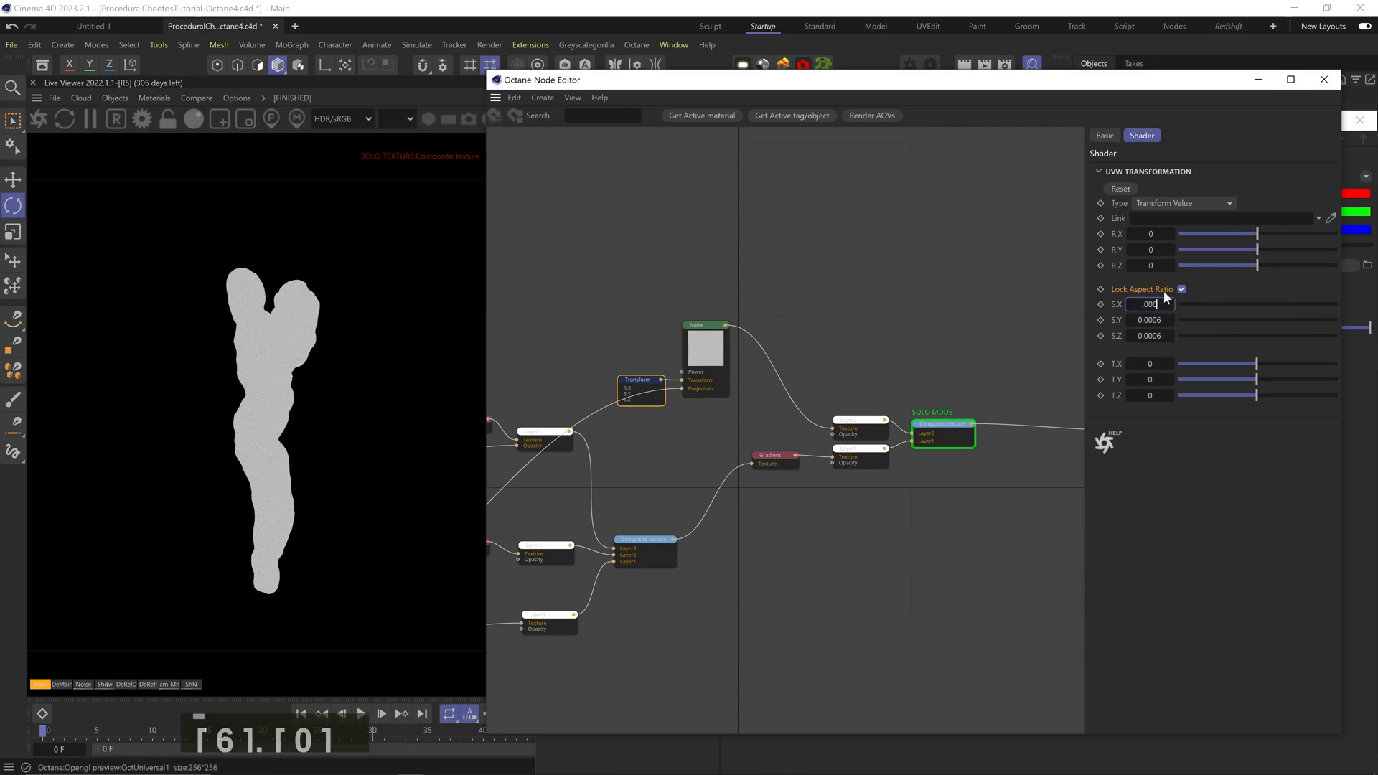
click(703, 326)
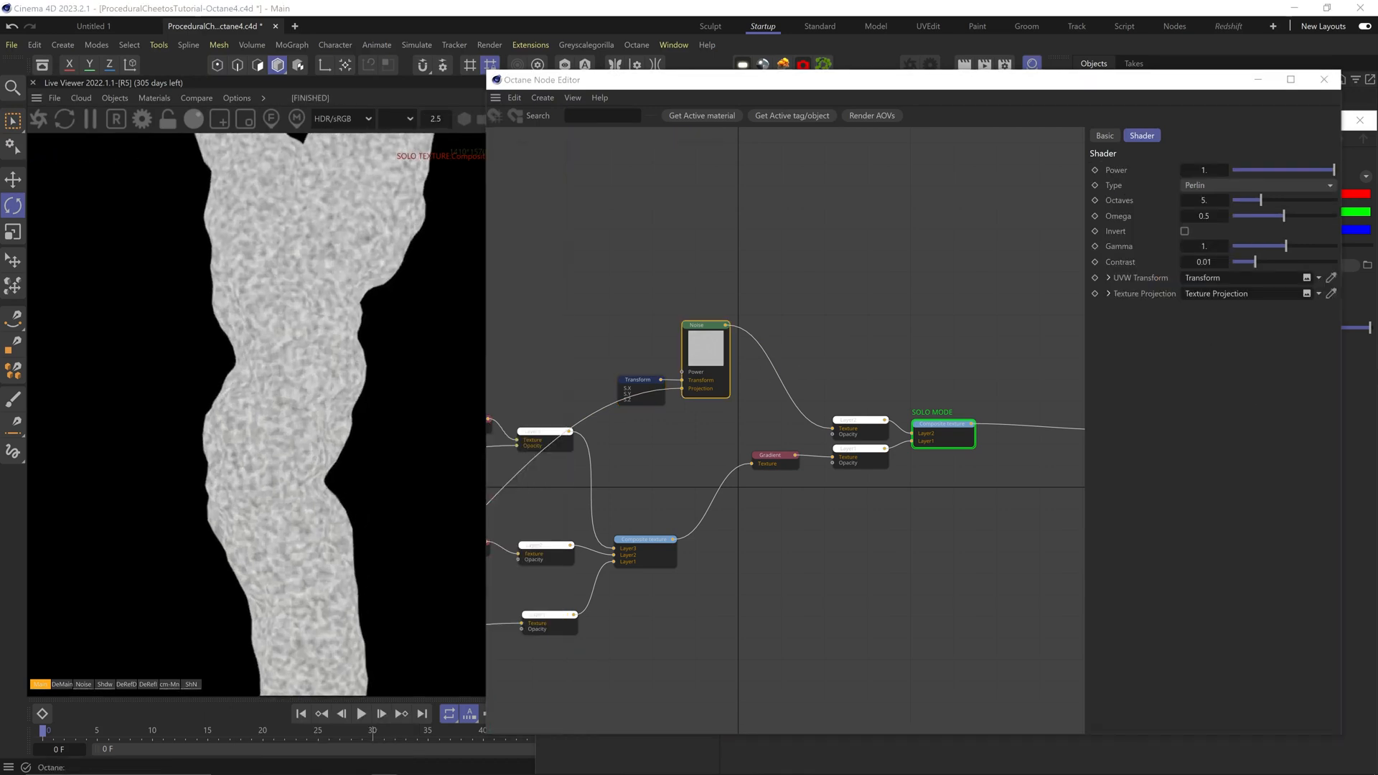
Step: Set the noise layer's blend mode to Vivid light and add a Displacement node
click(1253, 184)
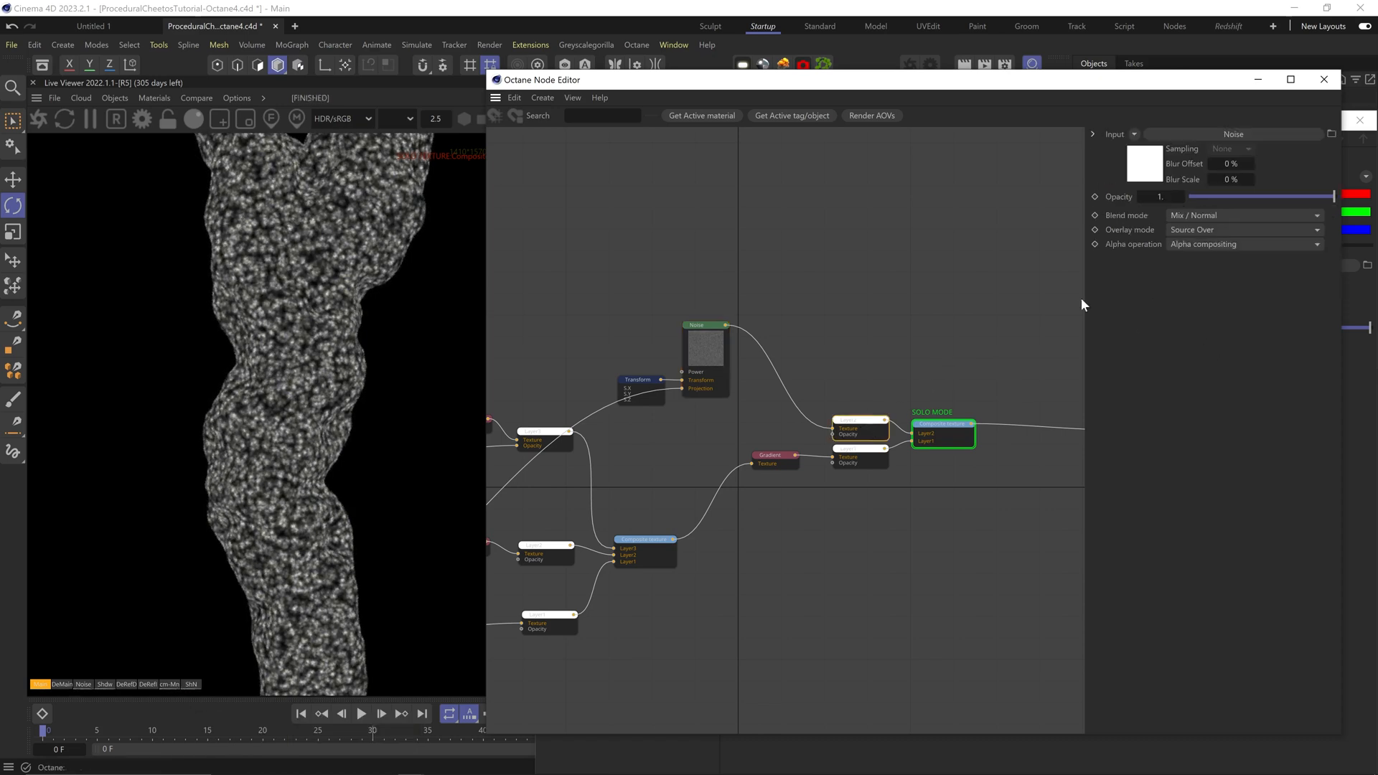
click(1240, 215)
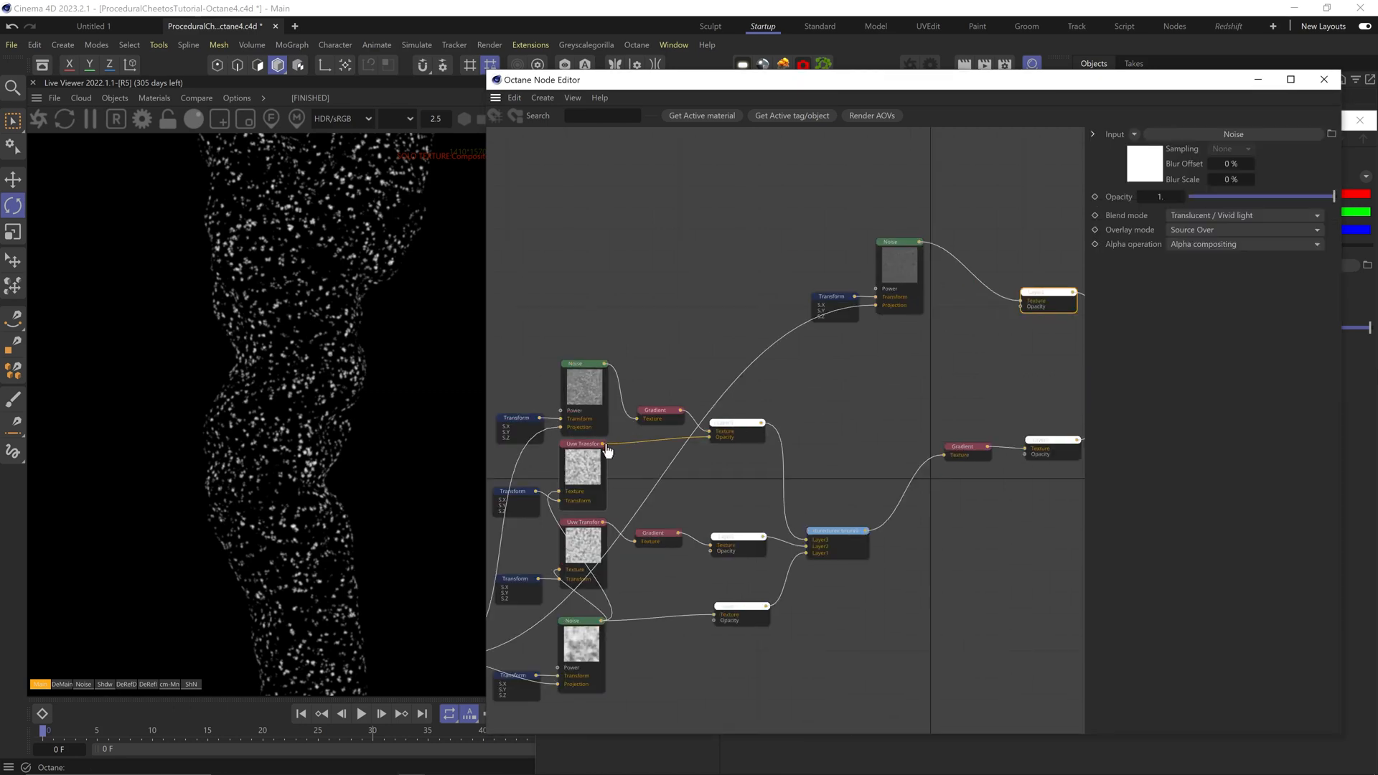
click(901, 337)
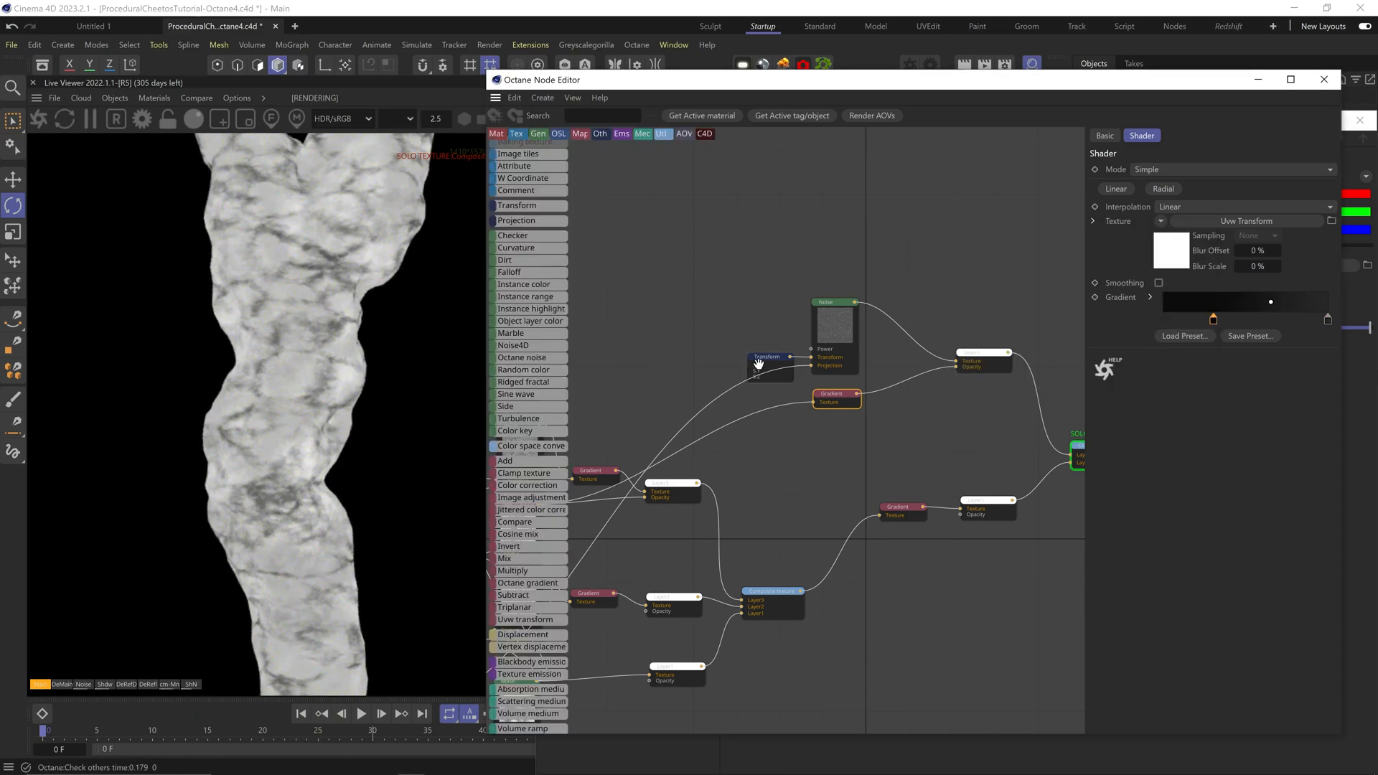
mouse_move(832, 317)
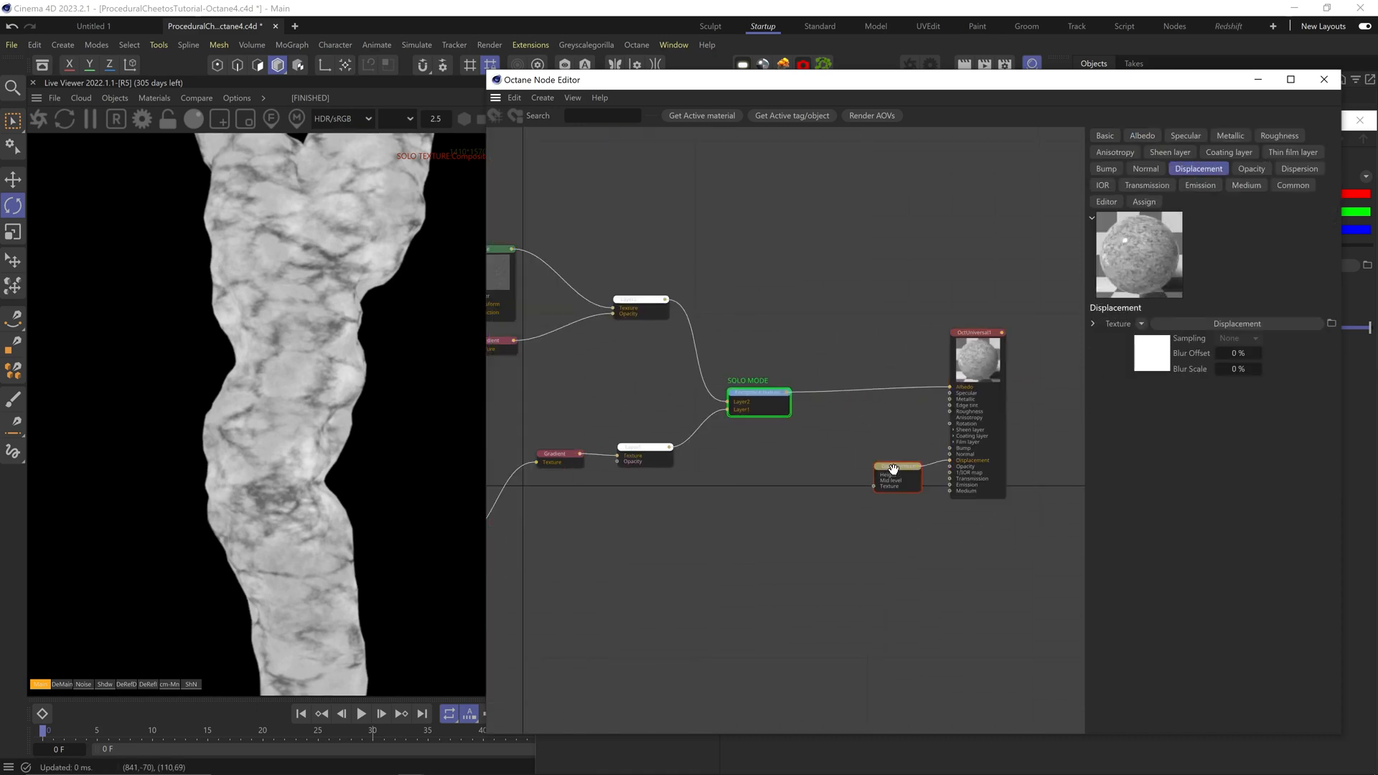
Step: Set vertex displacement at 0.2 cm, adjust Mid level, and connect the Composite
click(866, 463)
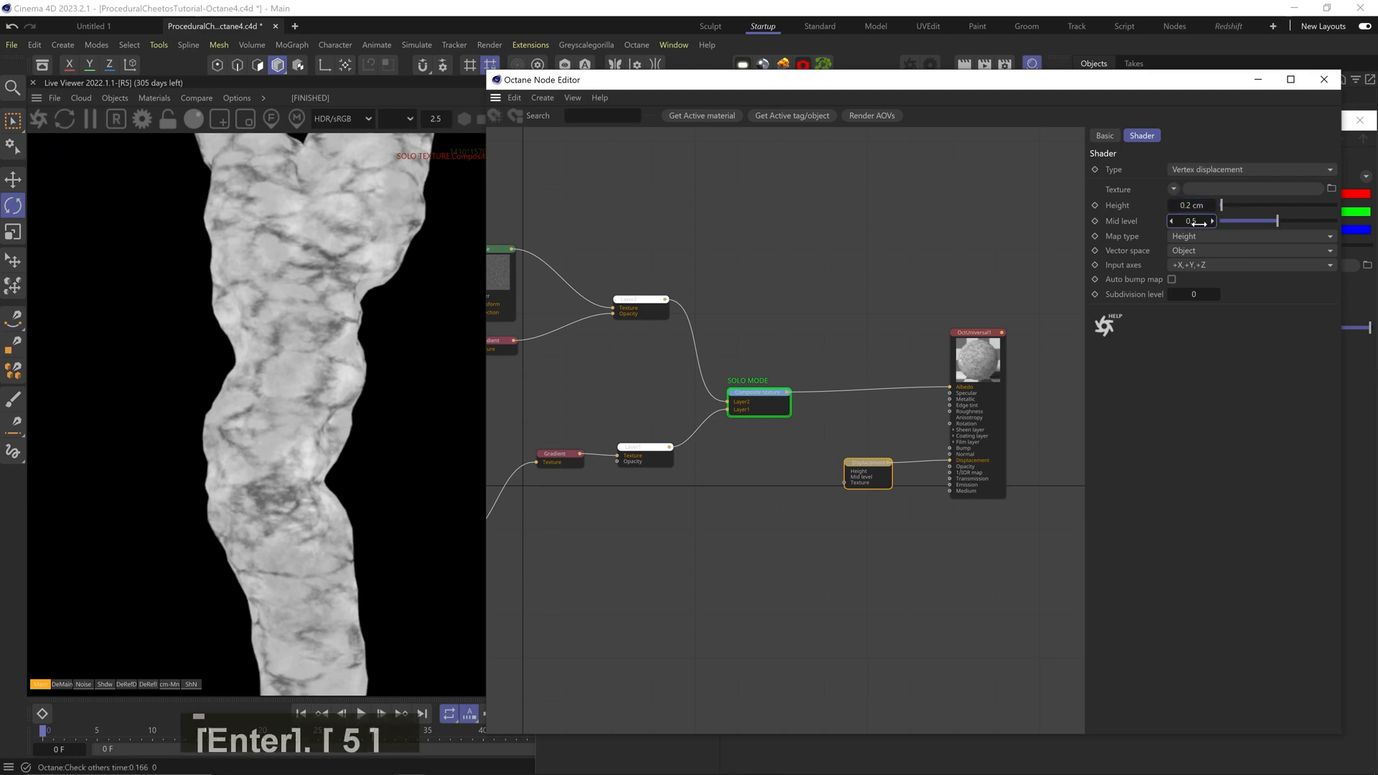
click(1171, 279)
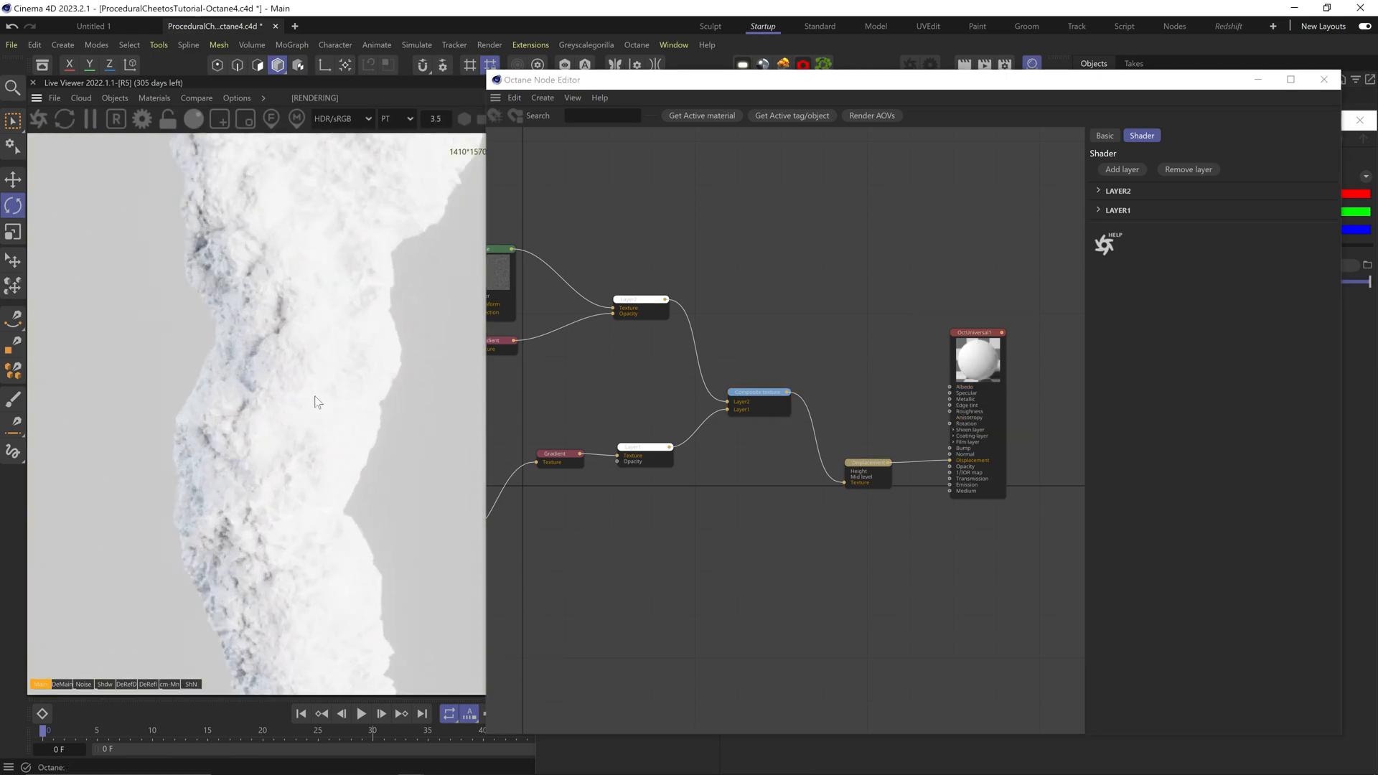
click(976, 359)
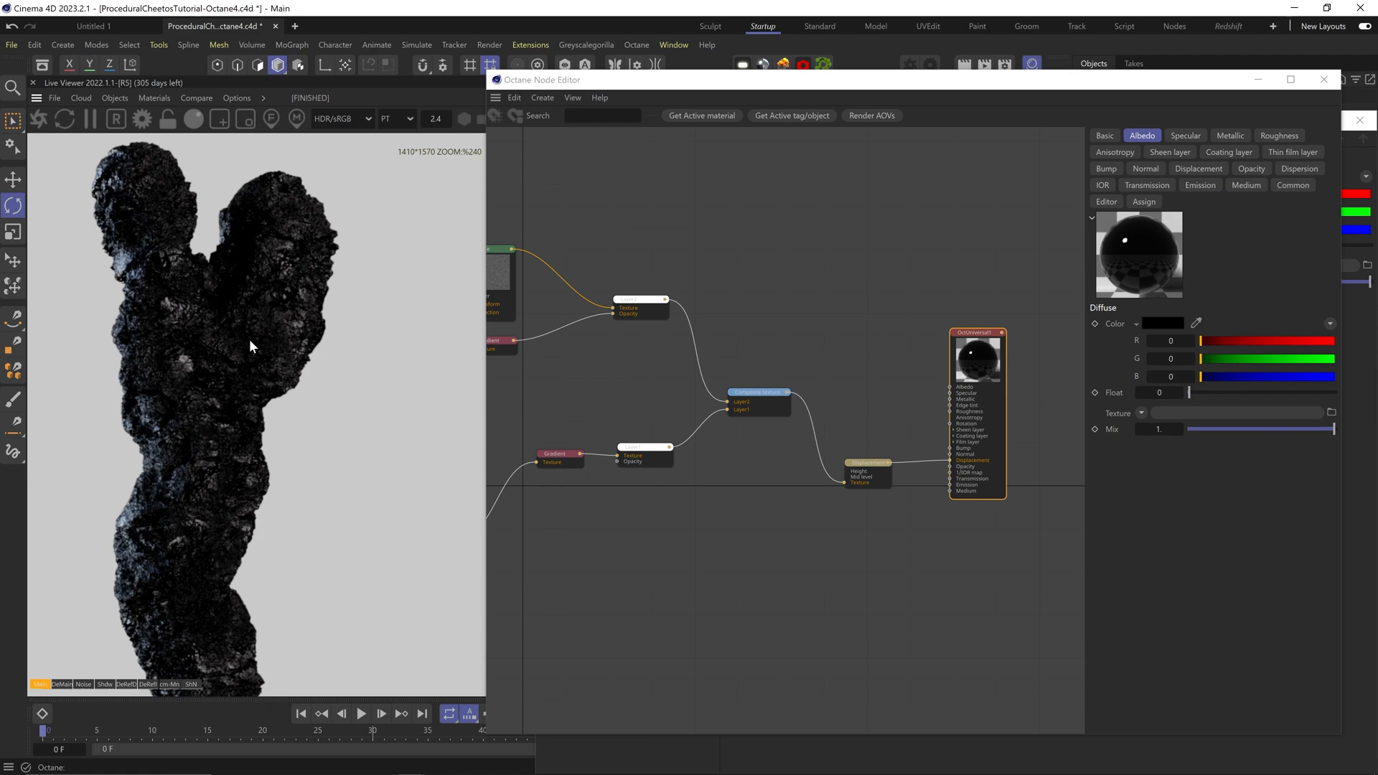
Step: Set Diffuse transmission with a Randomwalk medium, then add Gradient and Mix texture nodes
click(1147, 184)
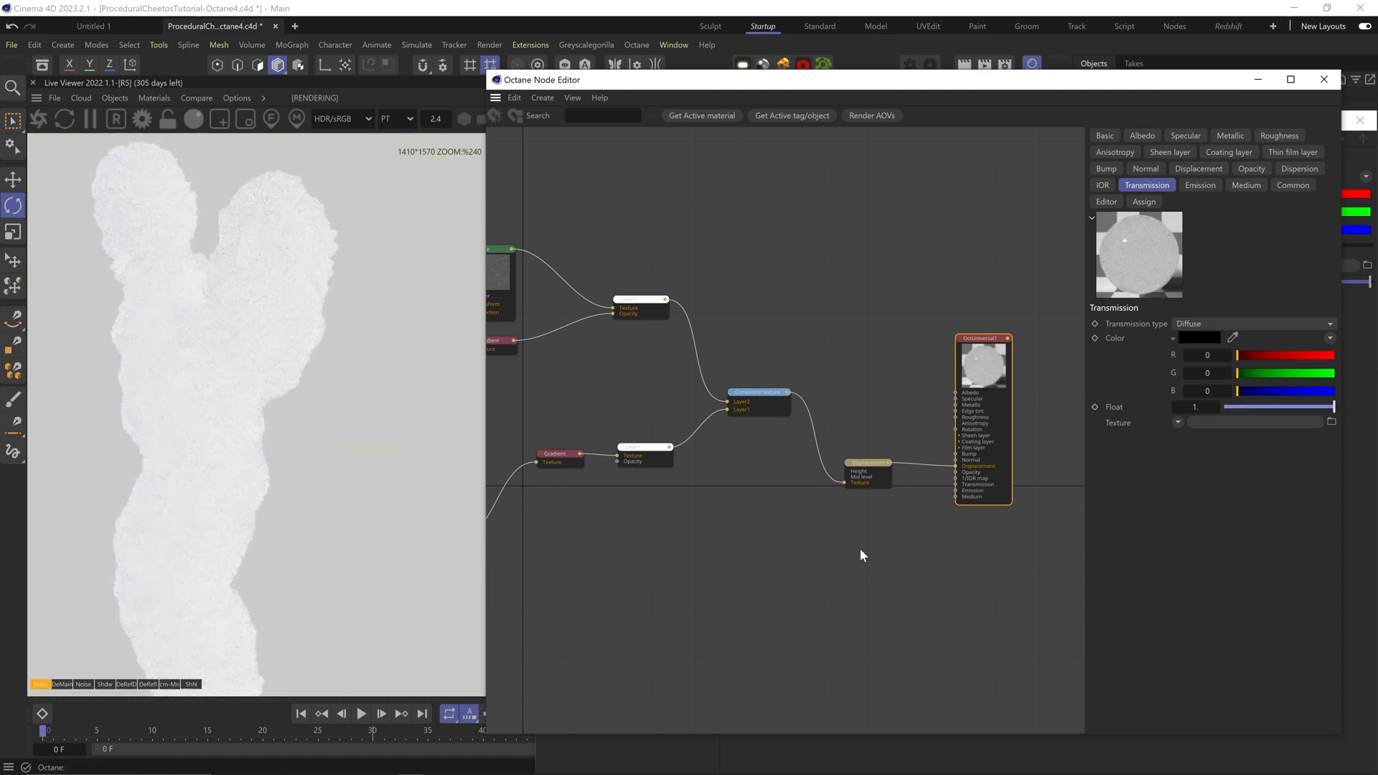
mouse_move(1246, 186)
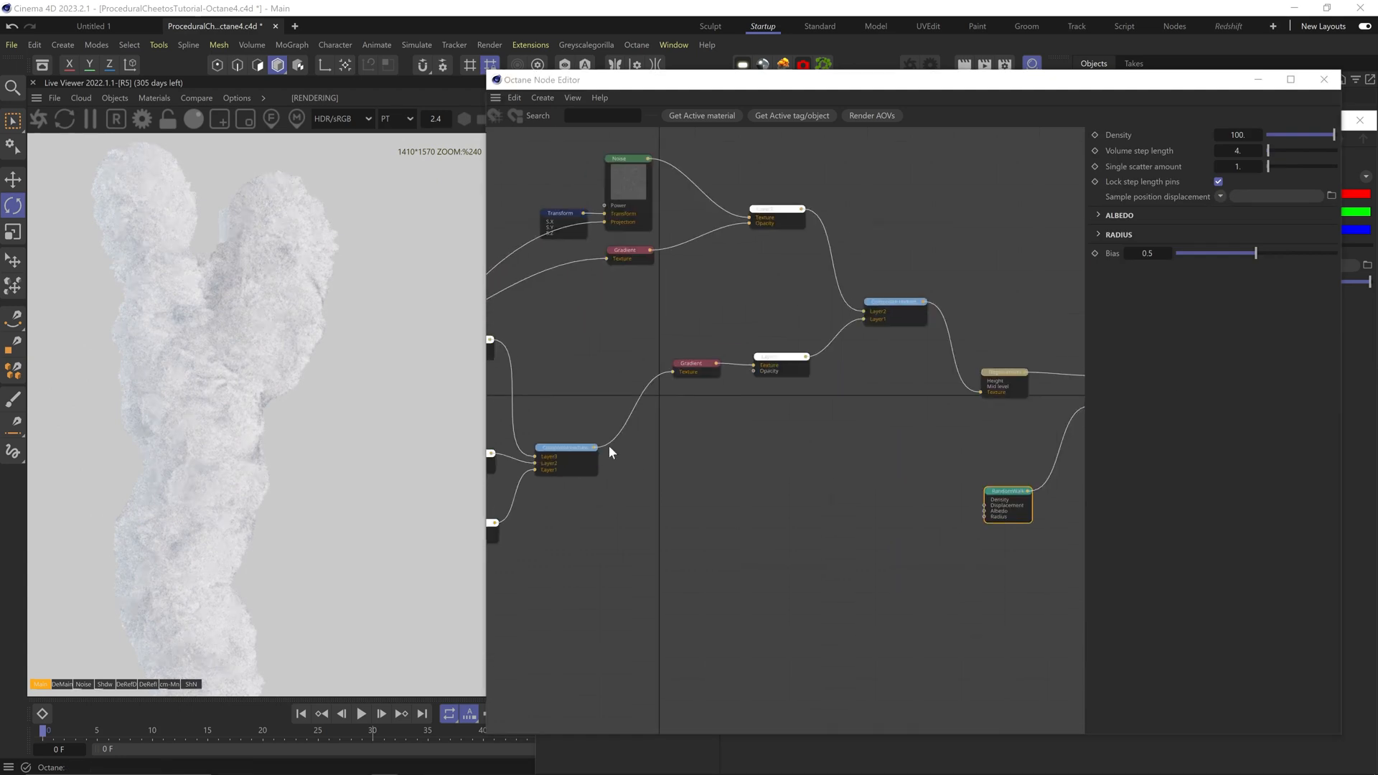
click(713, 473)
text(MIX)
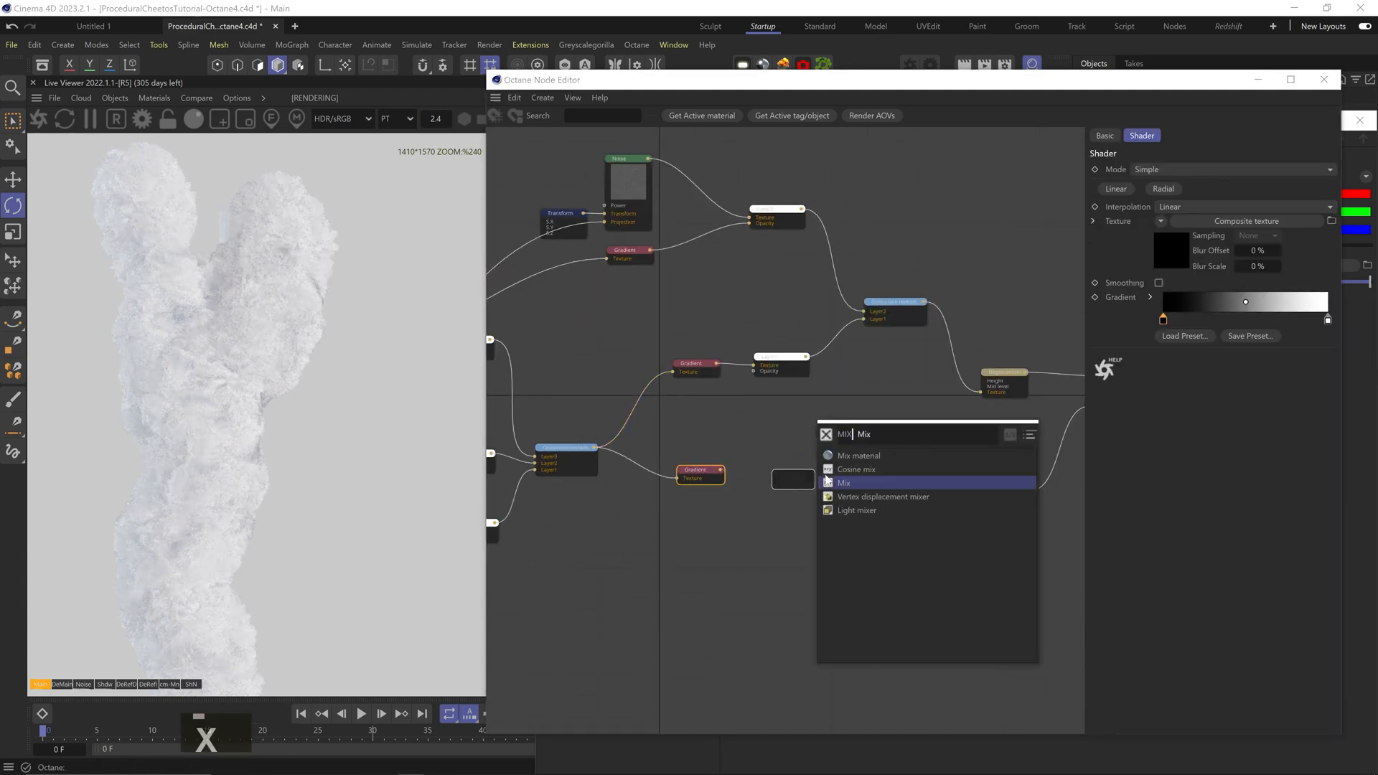
click(843, 483)
text(GRADIENT)
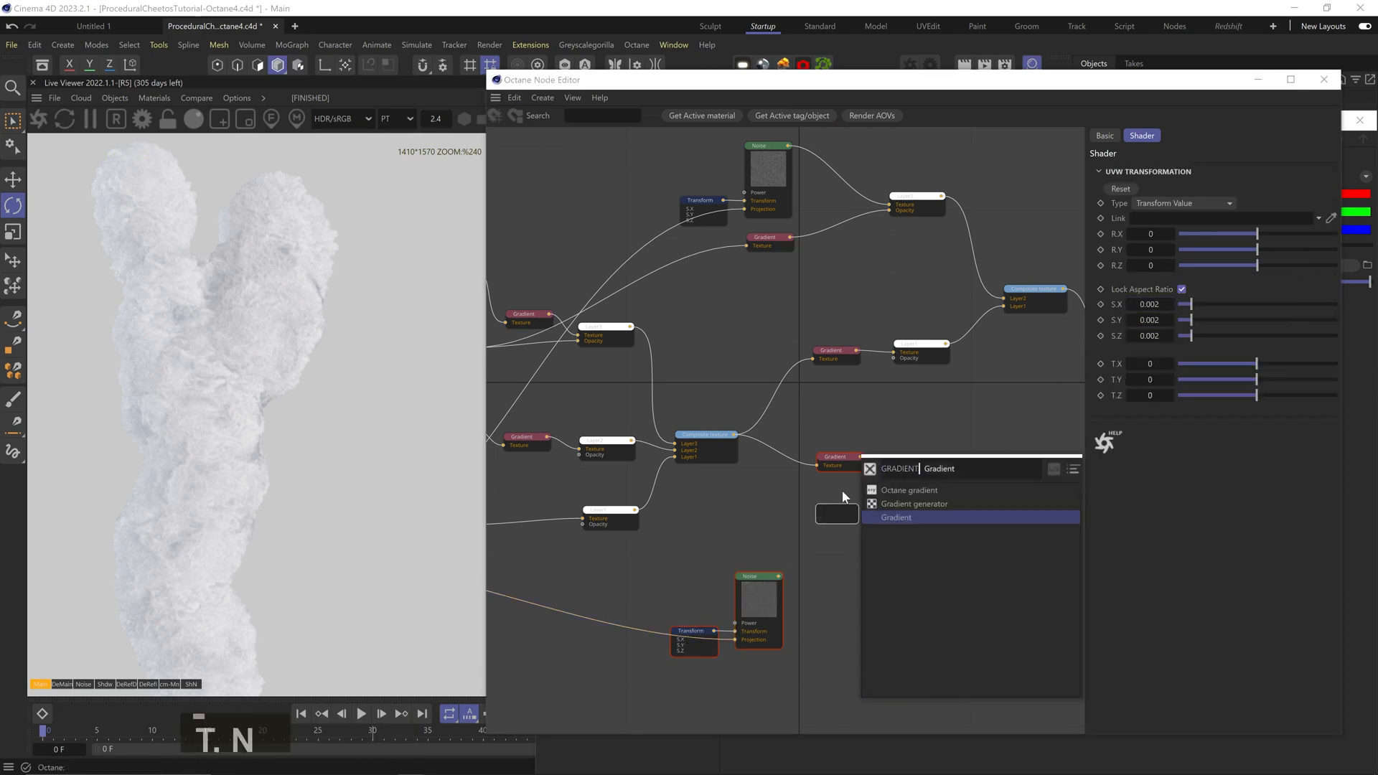
click(896, 517)
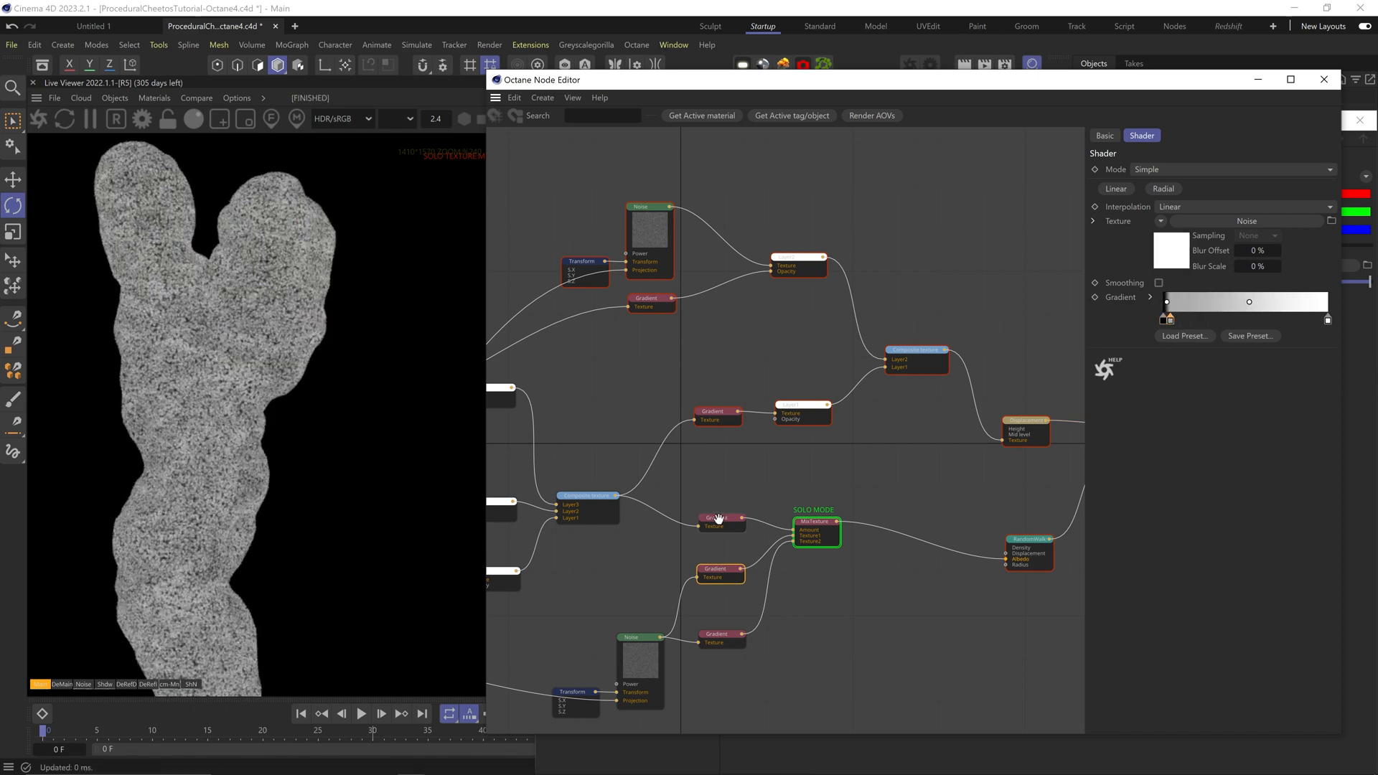
Step: Recolour the gradient knots to yellow and dark orange
click(721, 520)
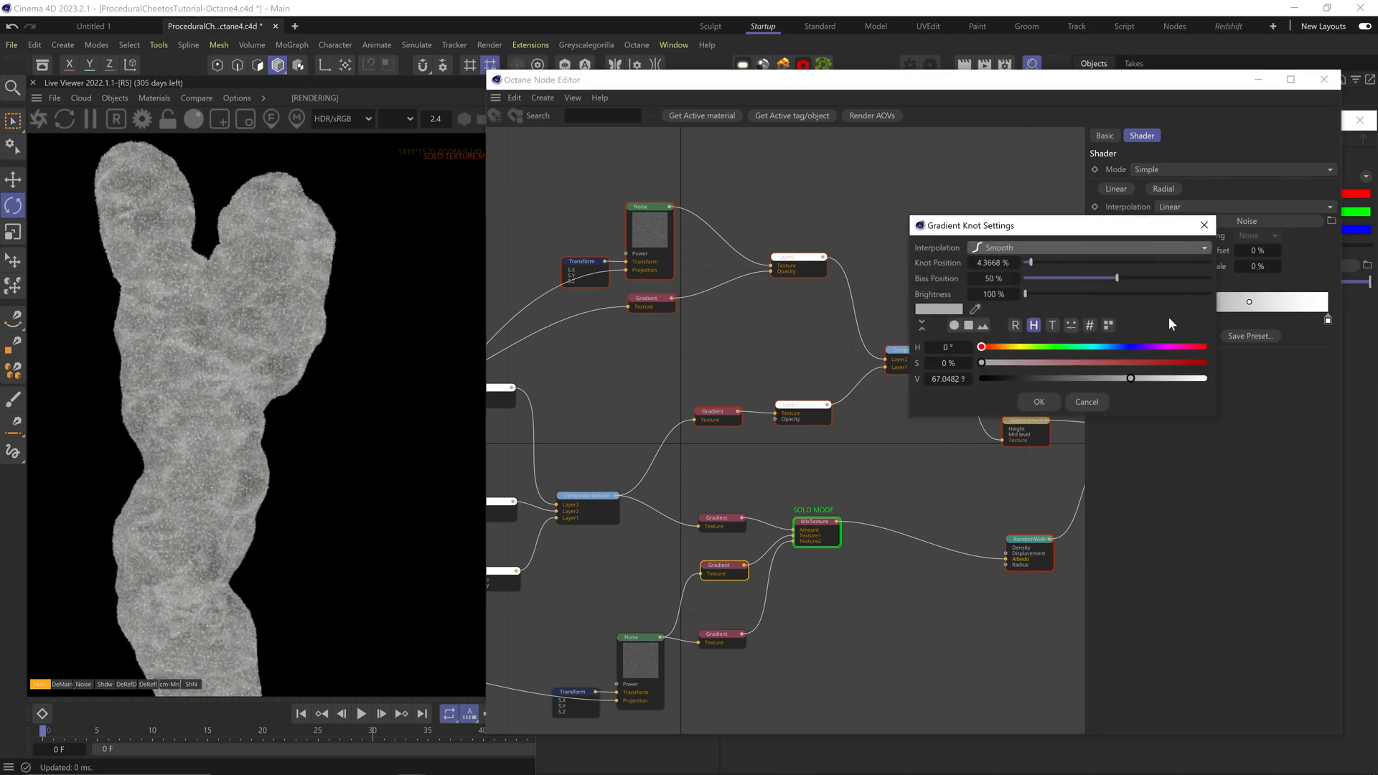
mouse_move(1009, 351)
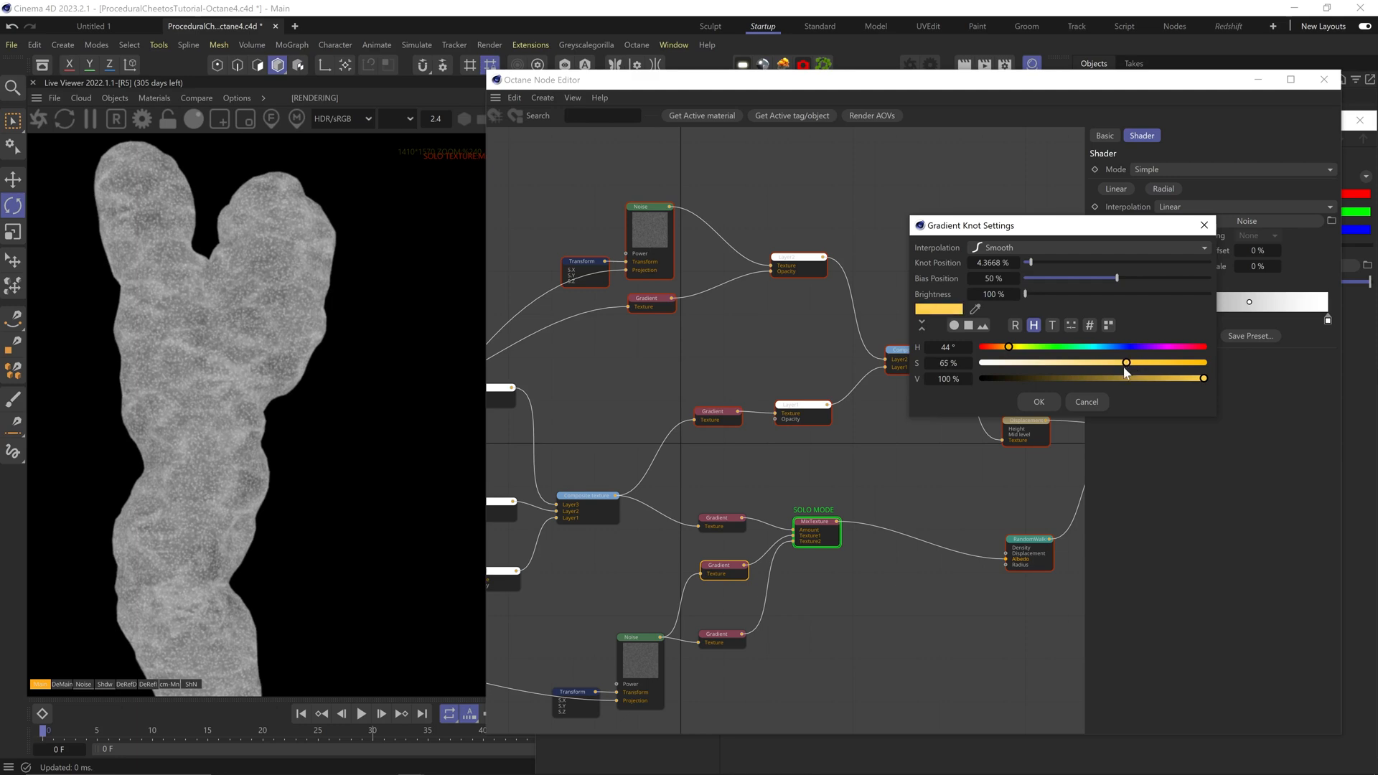
click(1037, 402)
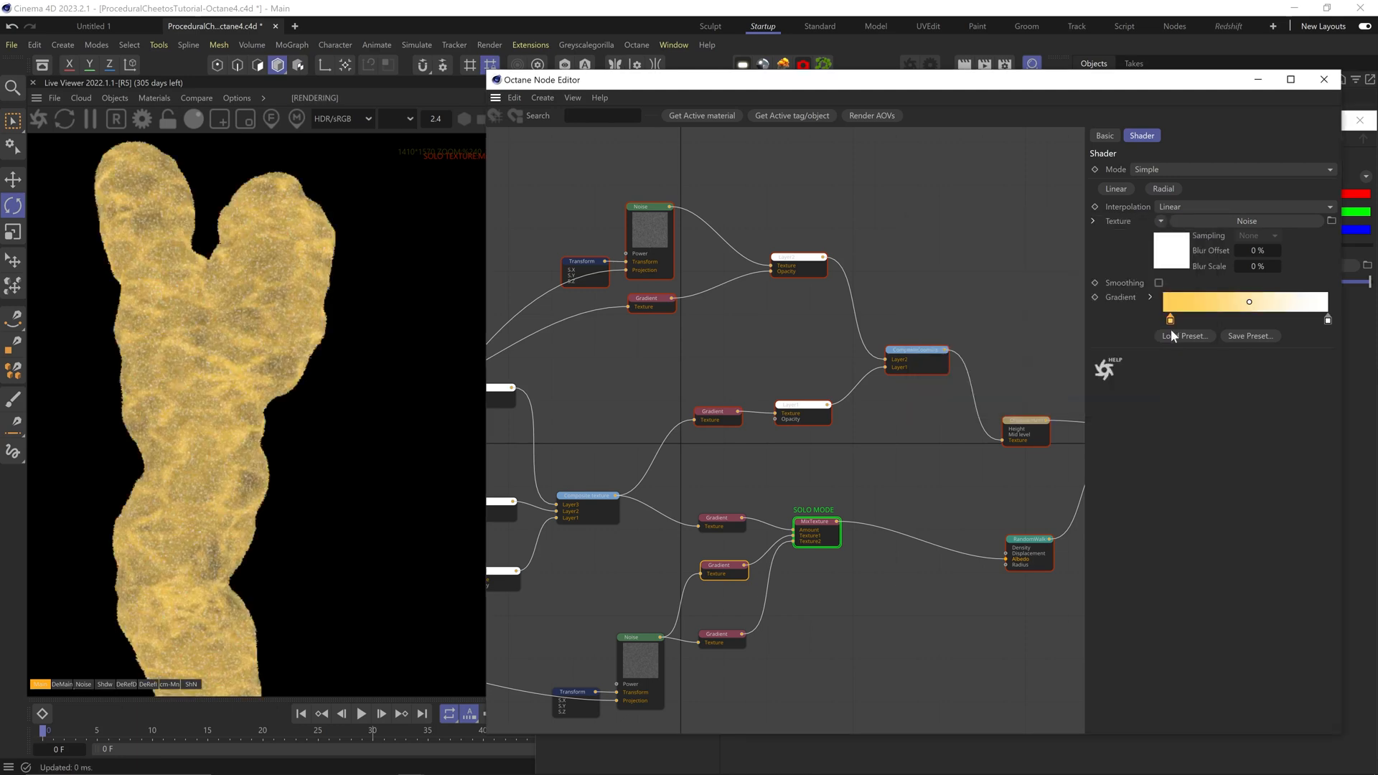
click(1245, 301)
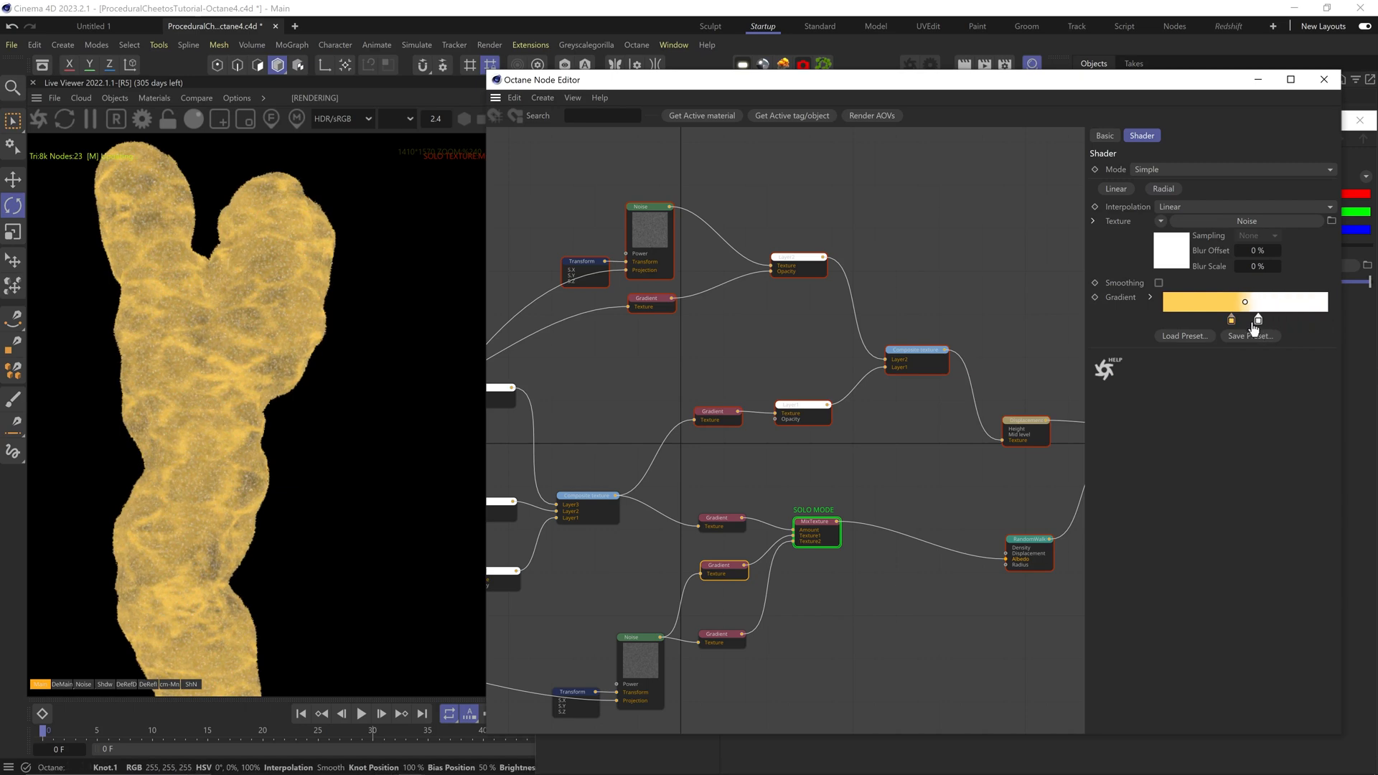
double_click(1245, 302)
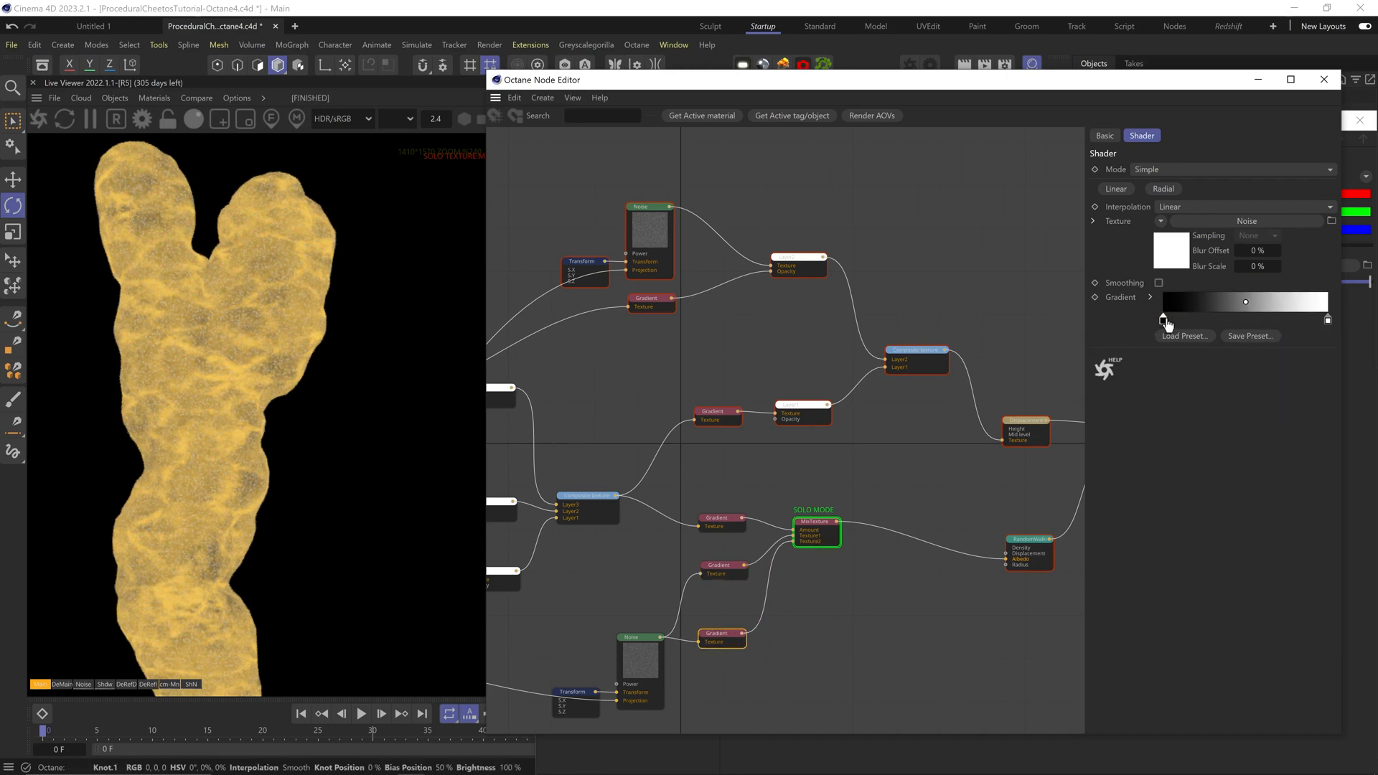
double_click(1168, 301)
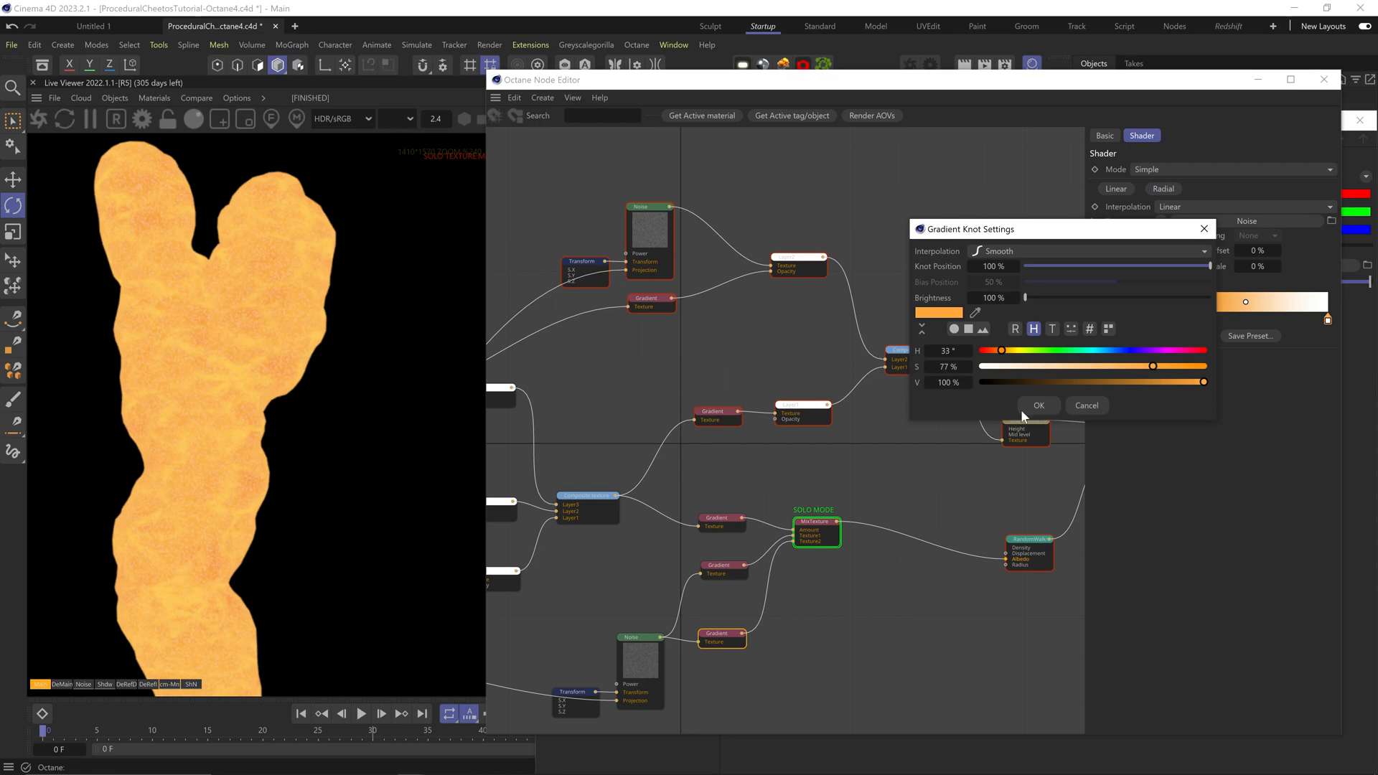
right_click(813, 532)
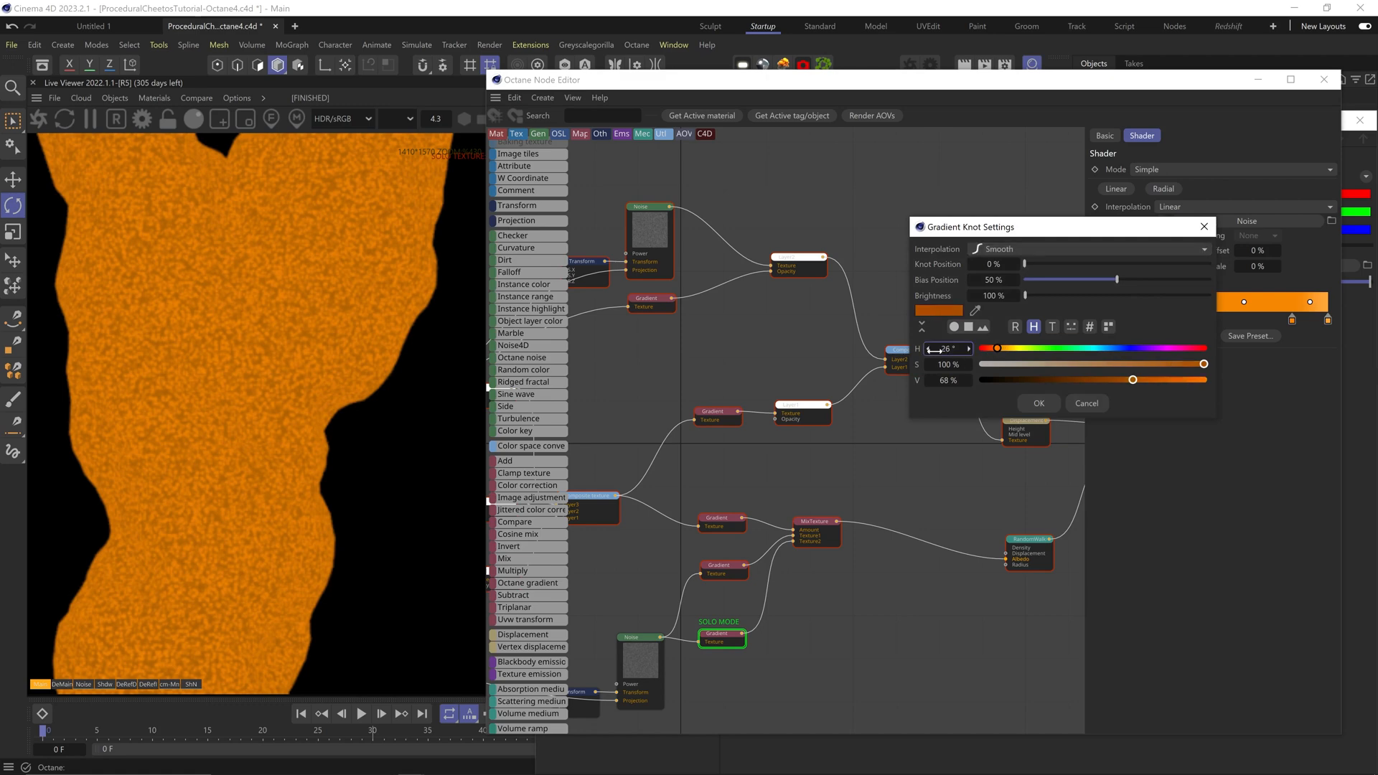
click(1038, 402)
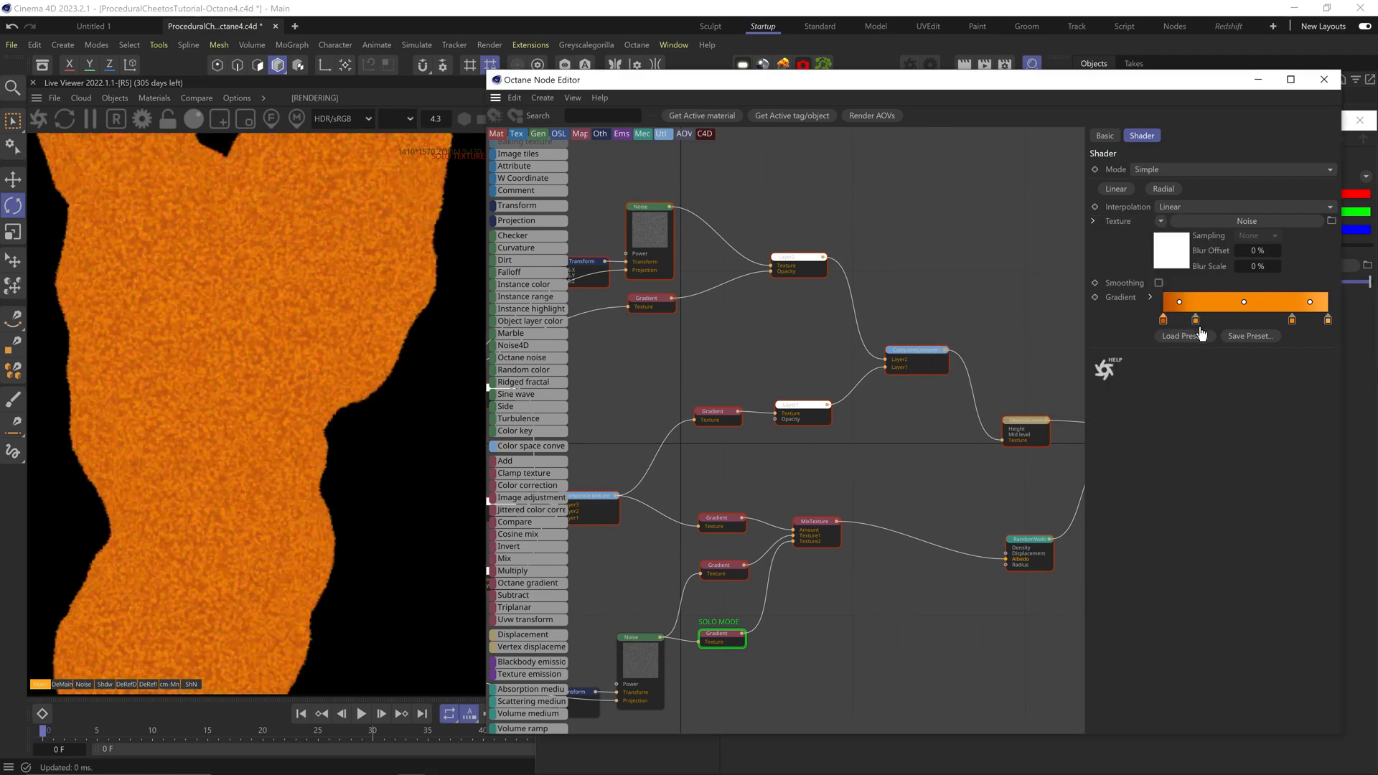
Step: Switch the noise pattern type to Circular
click(1249, 185)
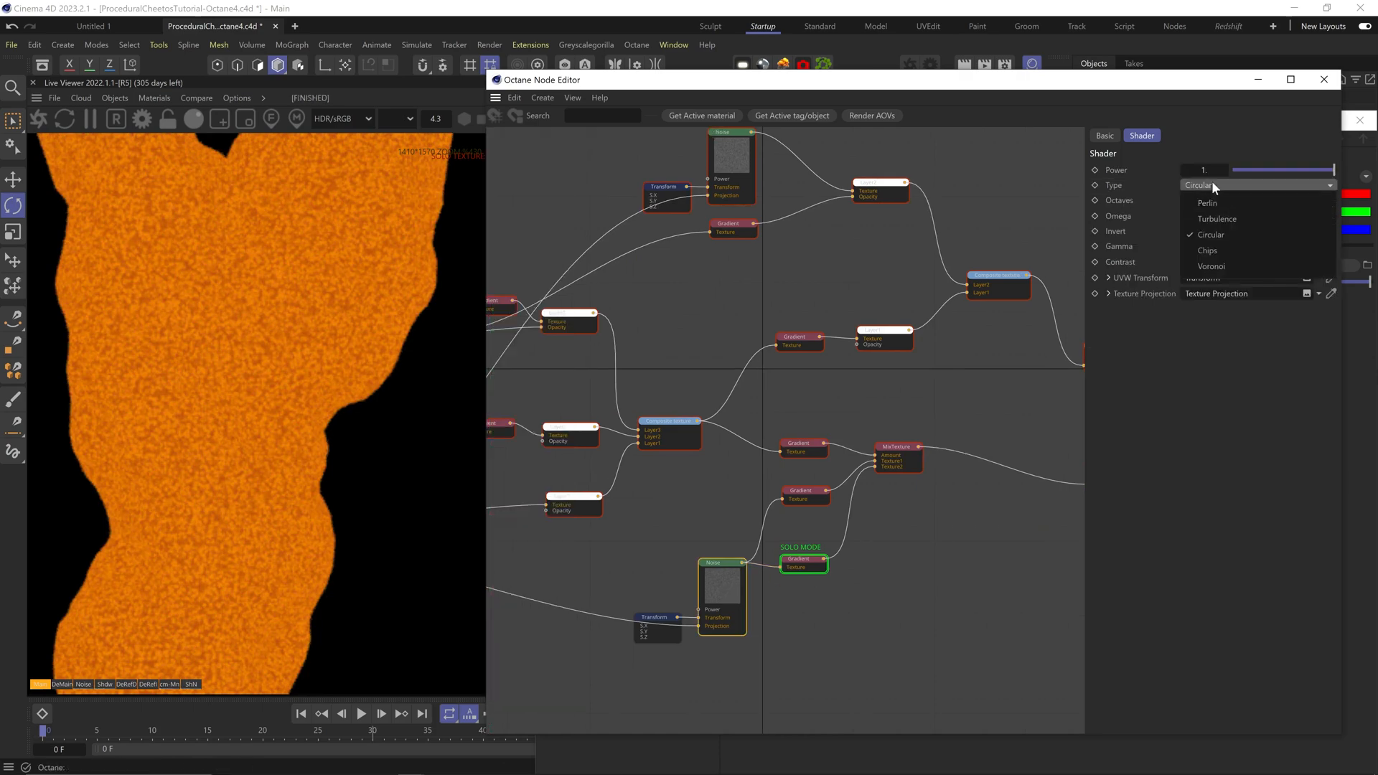
click(1207, 203)
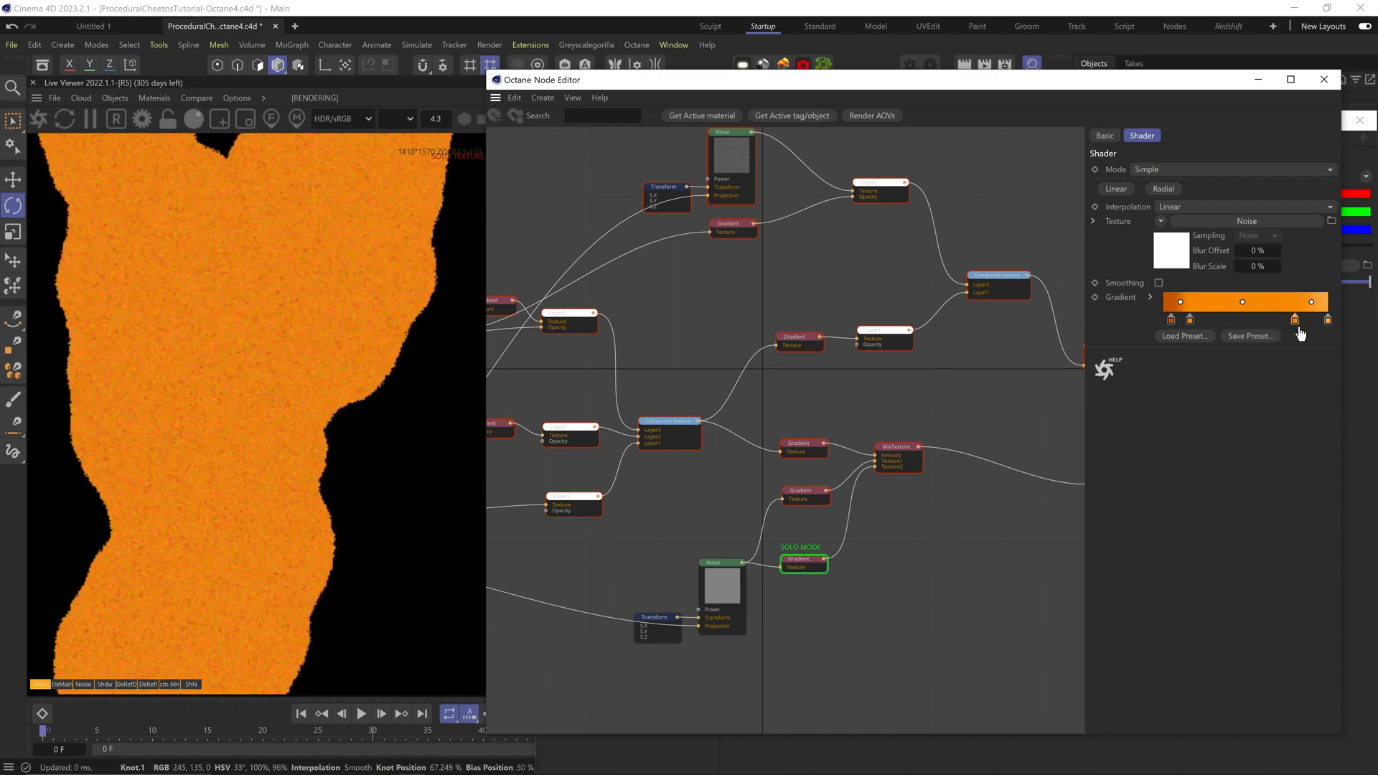
click(897, 447)
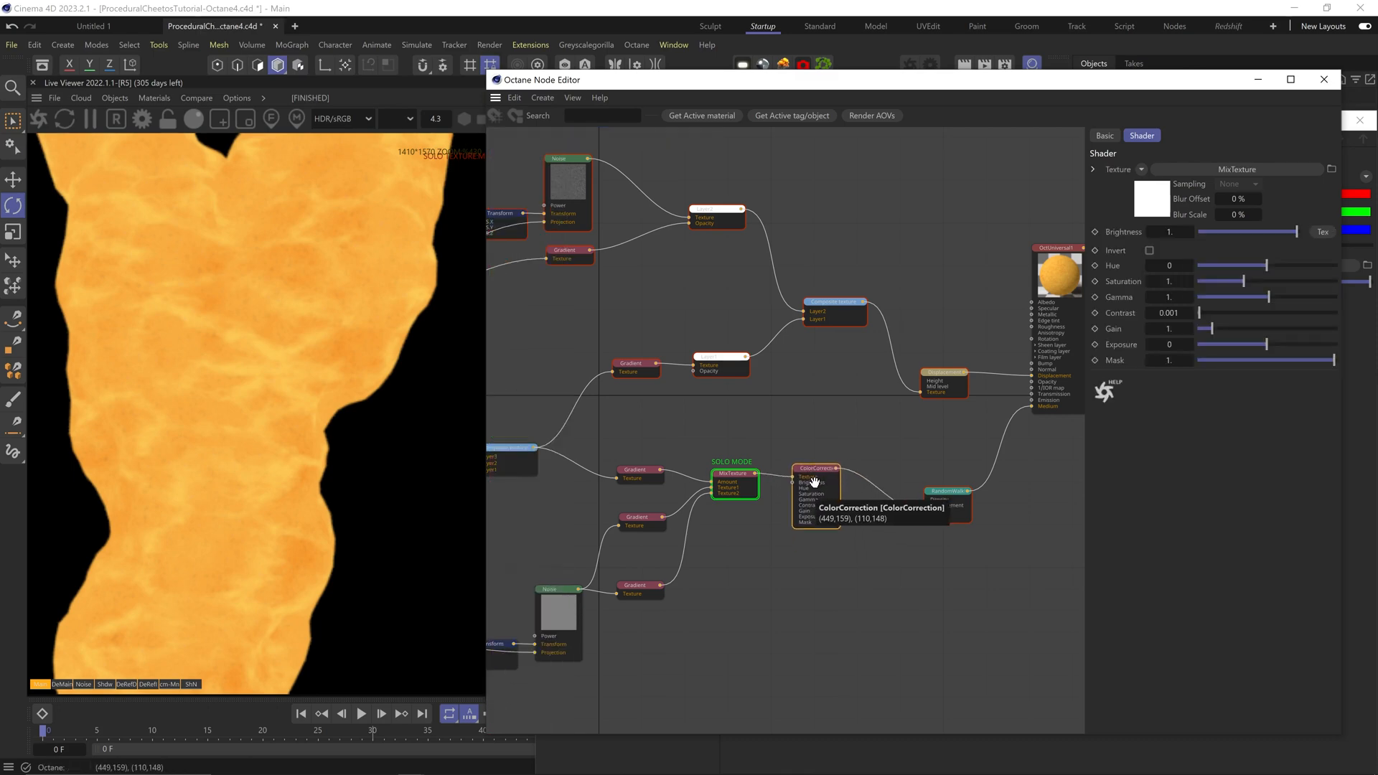
Step: Add an RGB colour node set to pale yellow for the Randomwalk medium
click(732, 473)
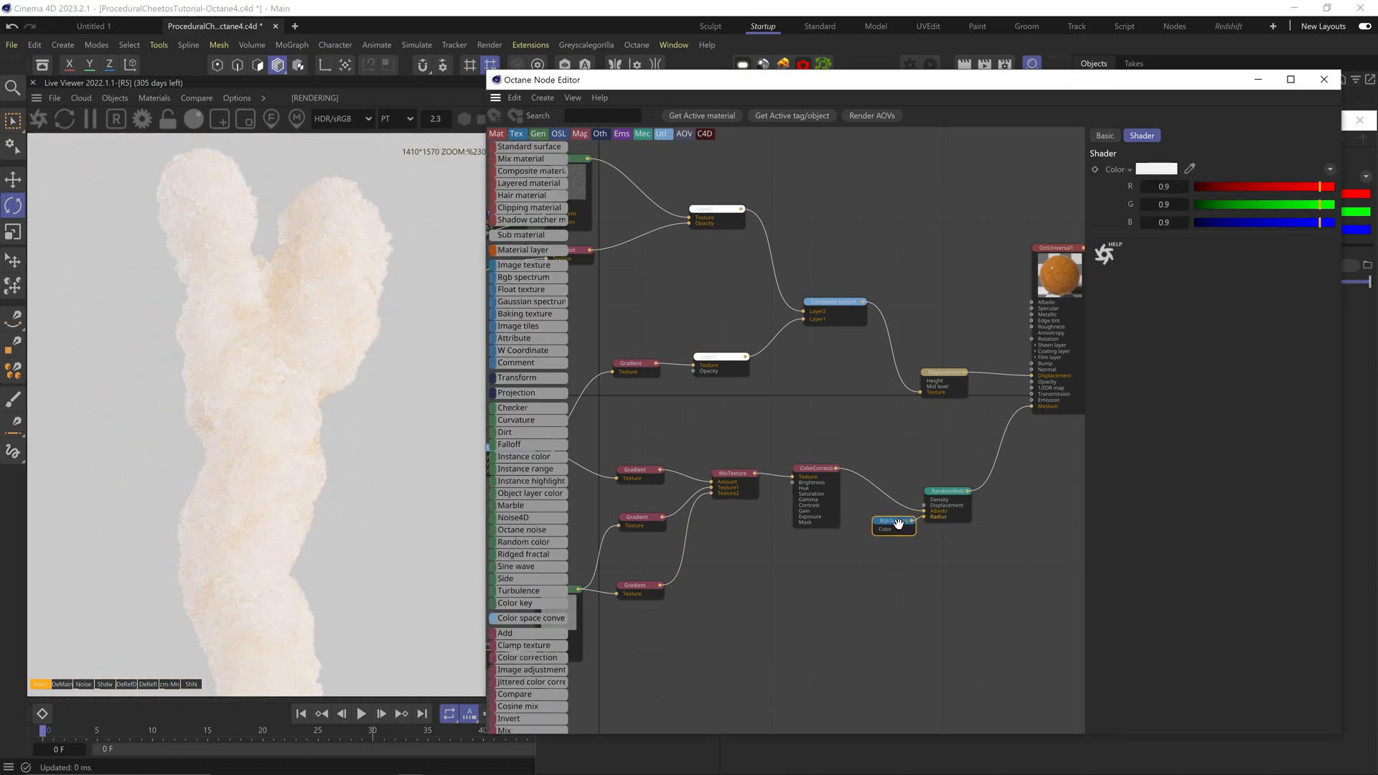
click(1158, 168)
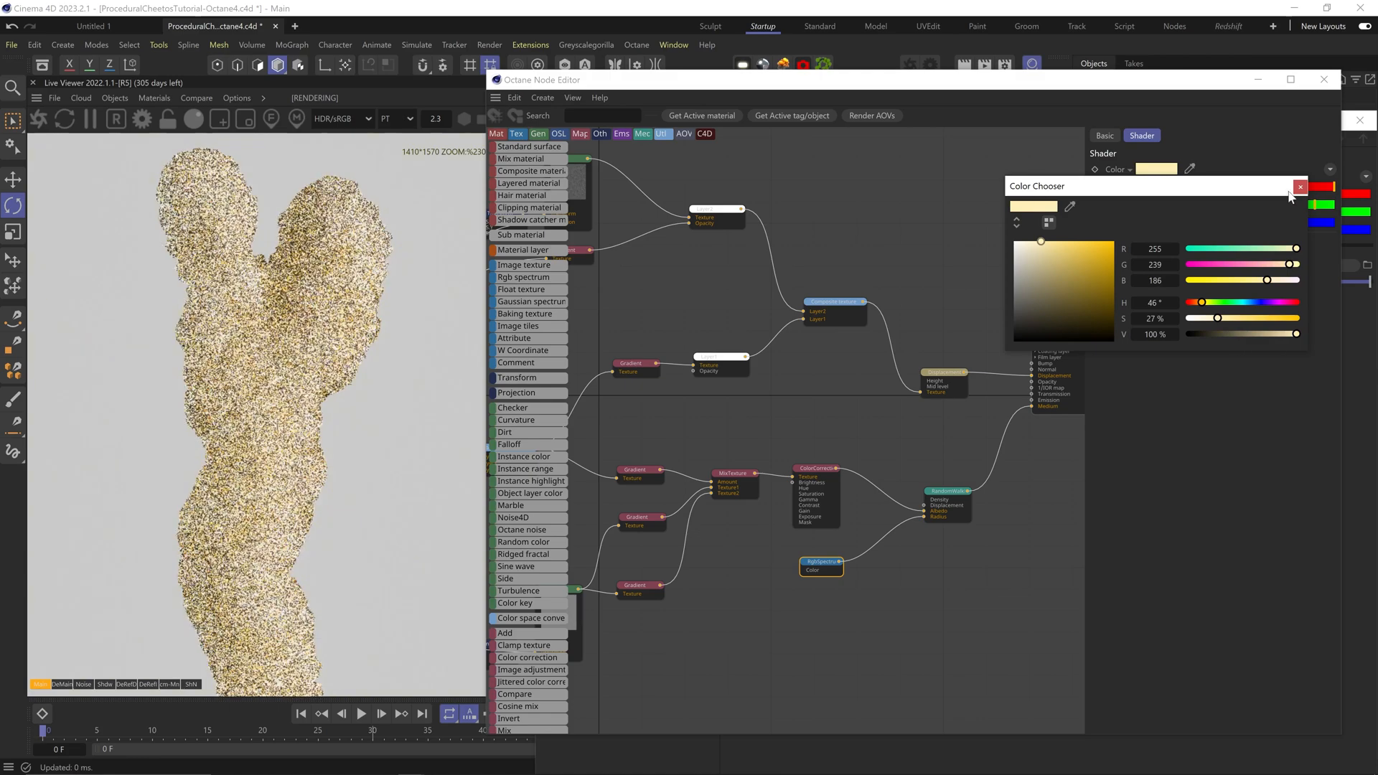
click(1300, 187)
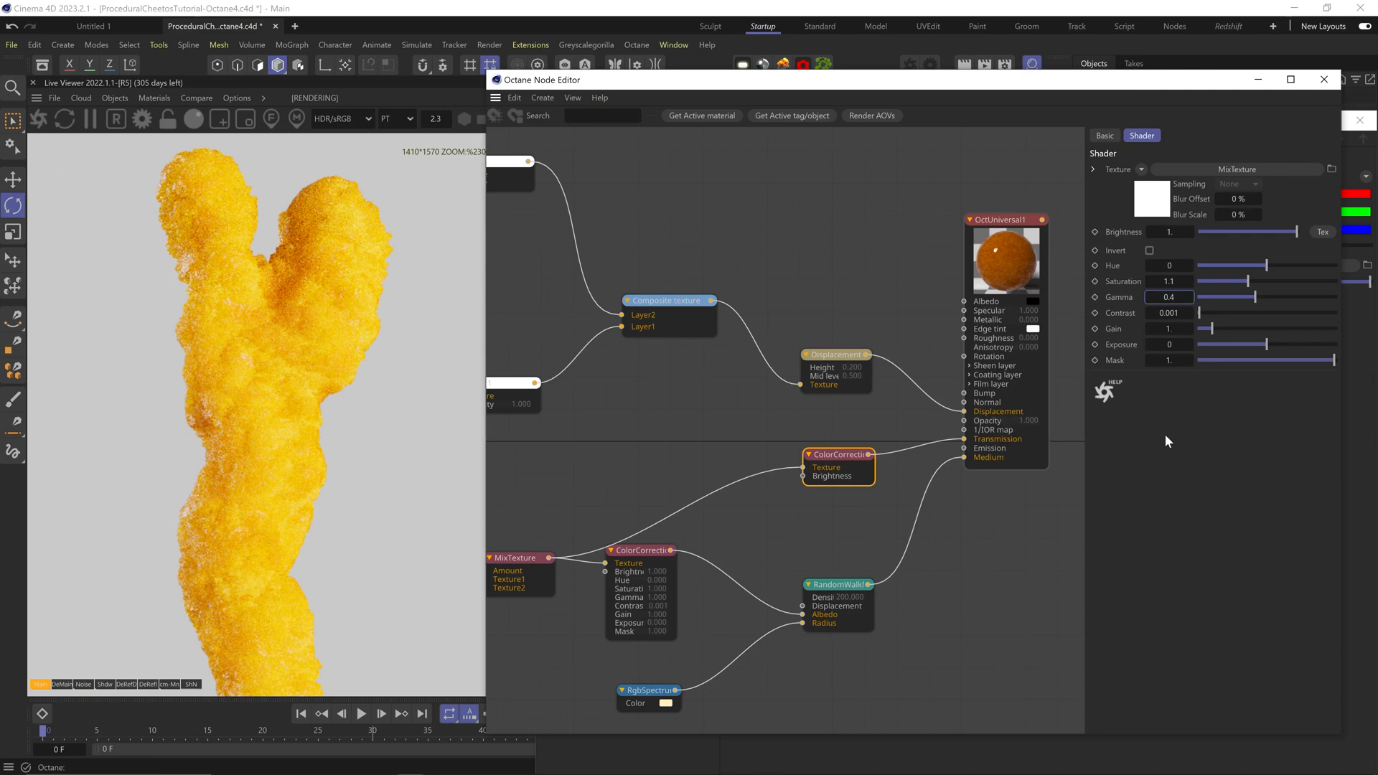
mouse_move(938, 426)
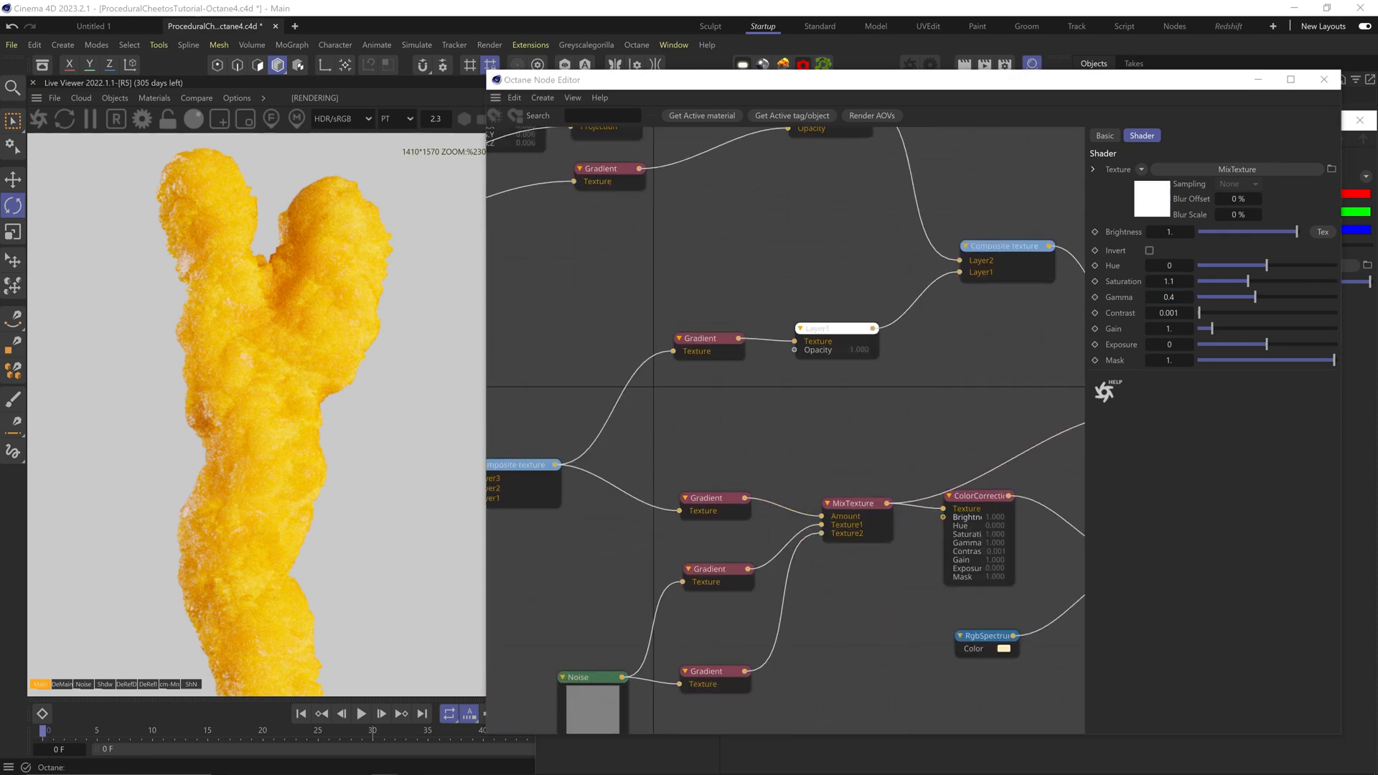
click(712, 498)
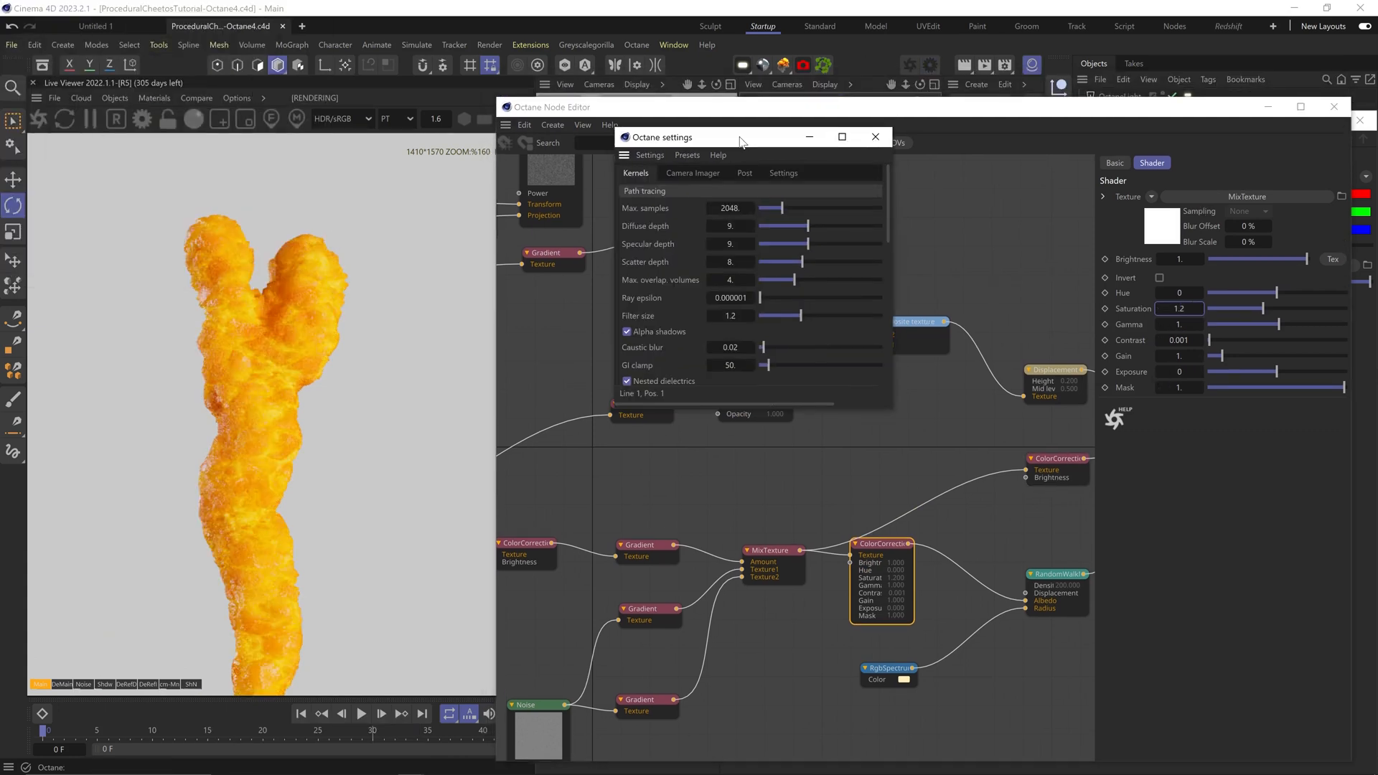
Step: Raise the render Saturation on Octane Settings' Camera Imager
click(692, 172)
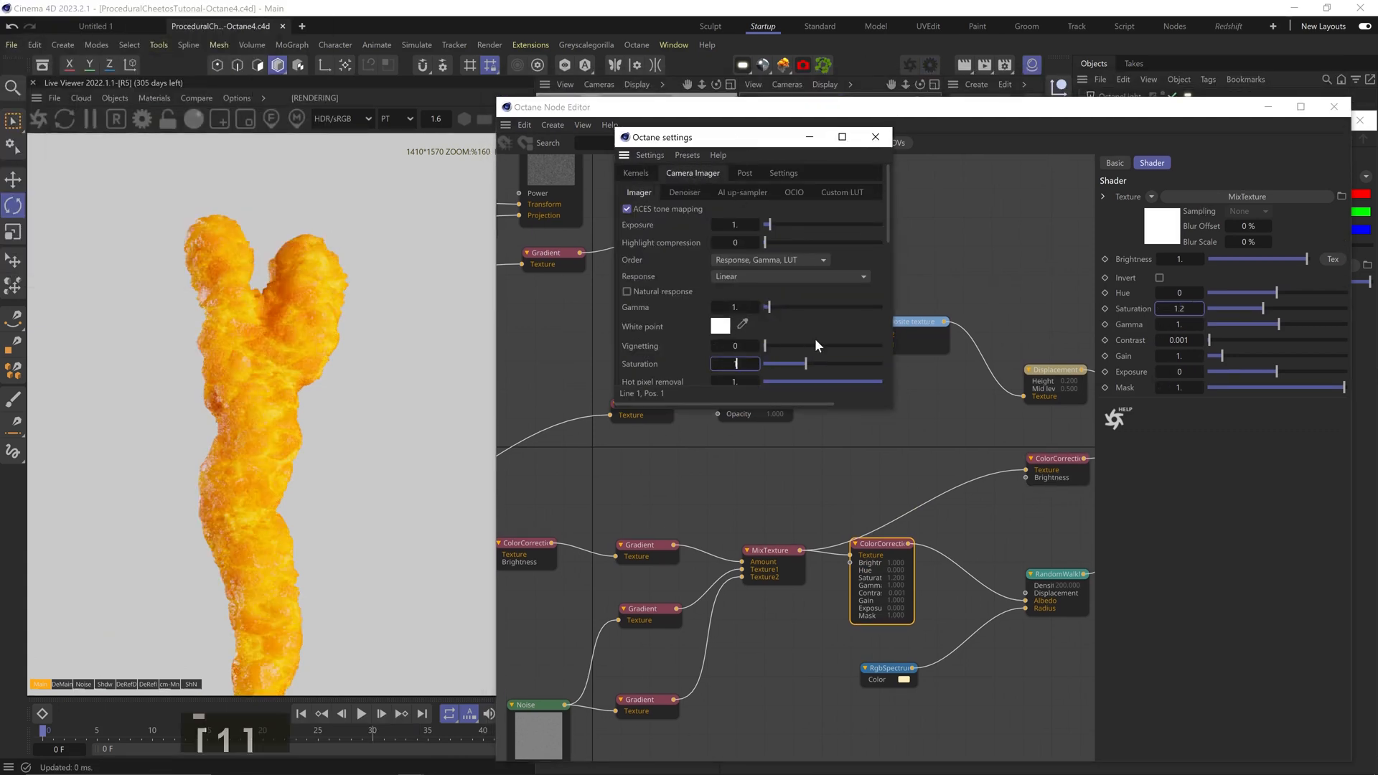
click(874, 137)
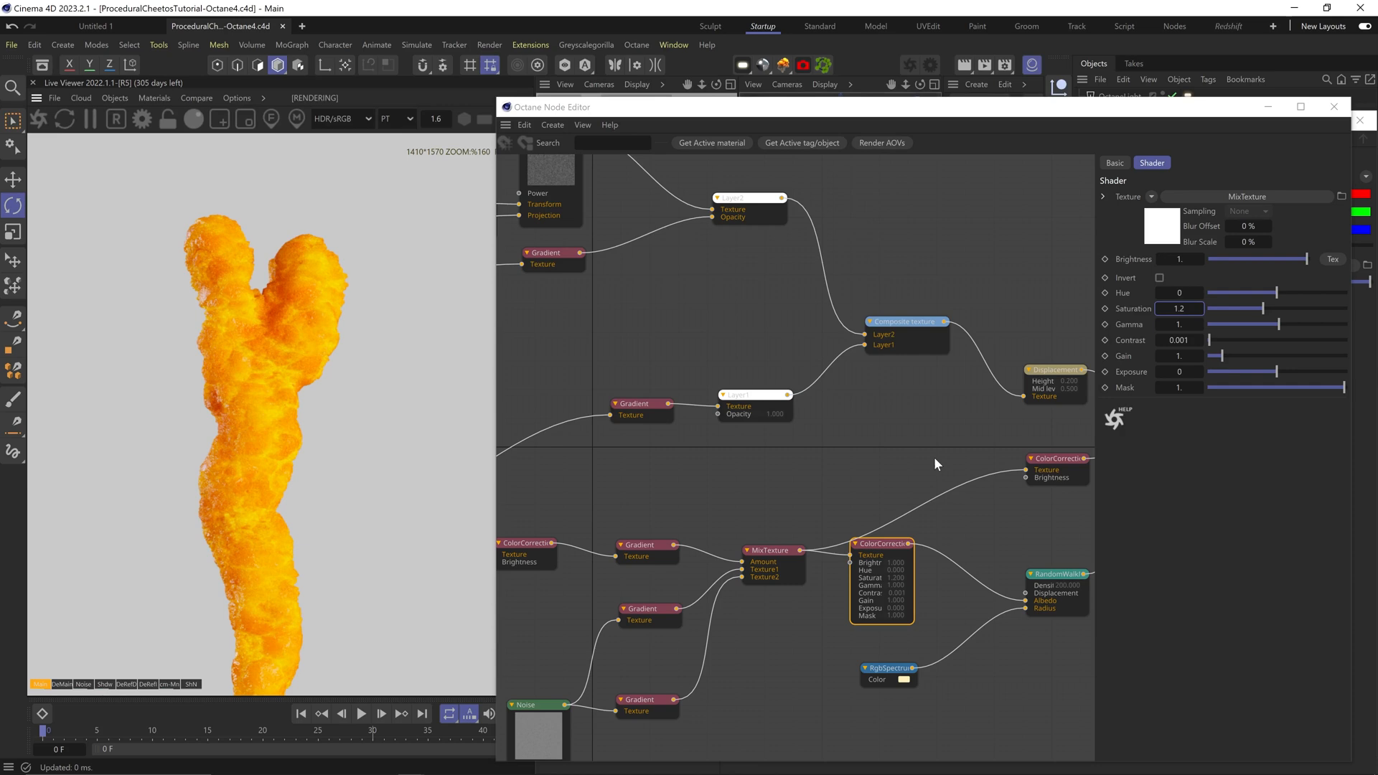
mouse_move(935, 460)
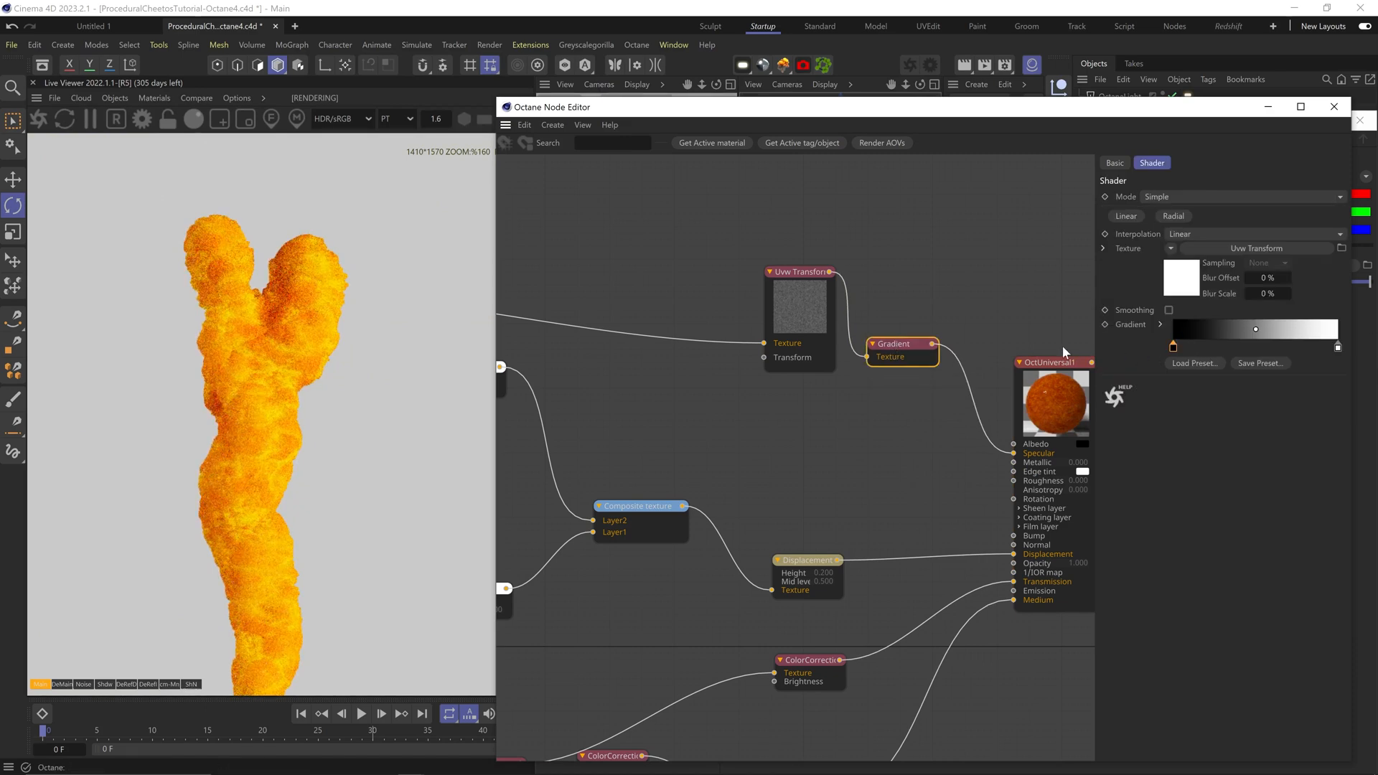
Step: Set the speckle Transform's uniform scale S.X to 0.27
double_click(894, 344)
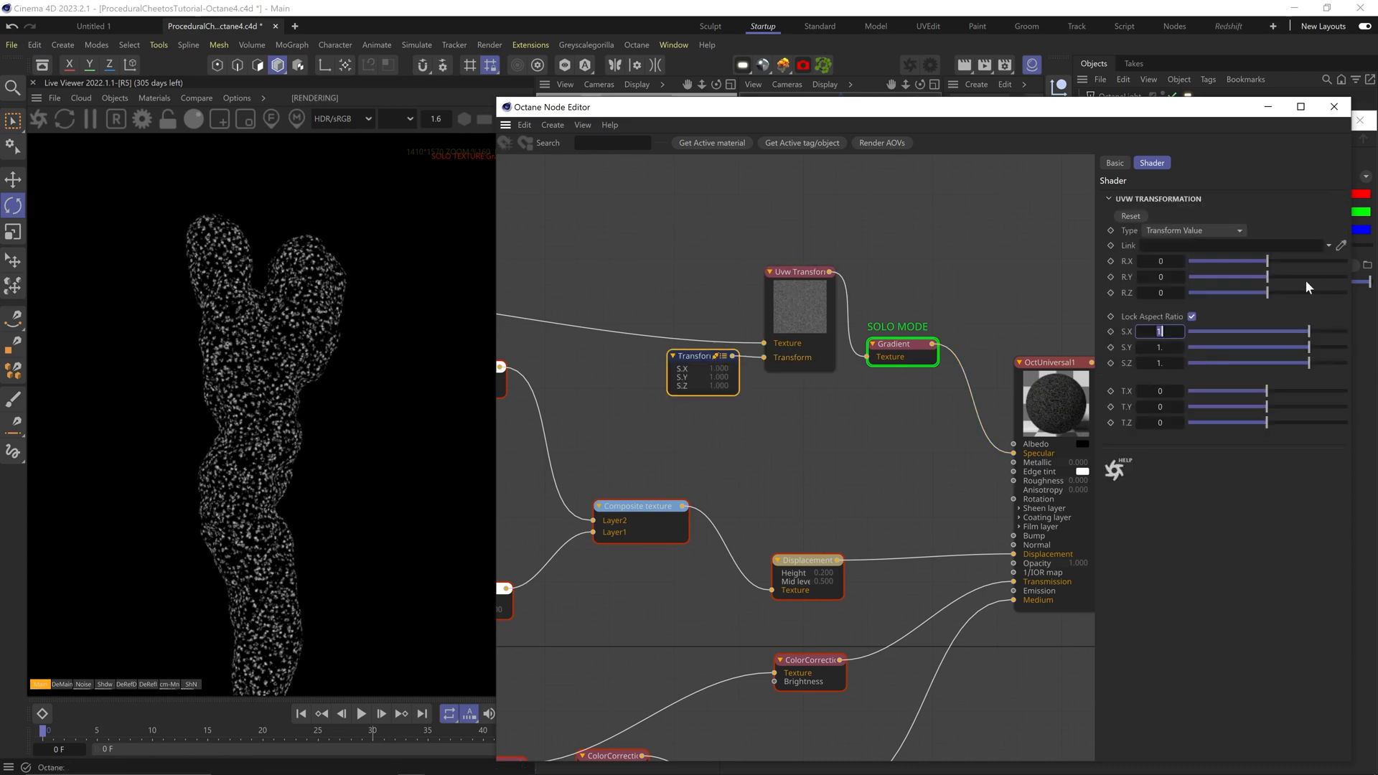
text(0.27)
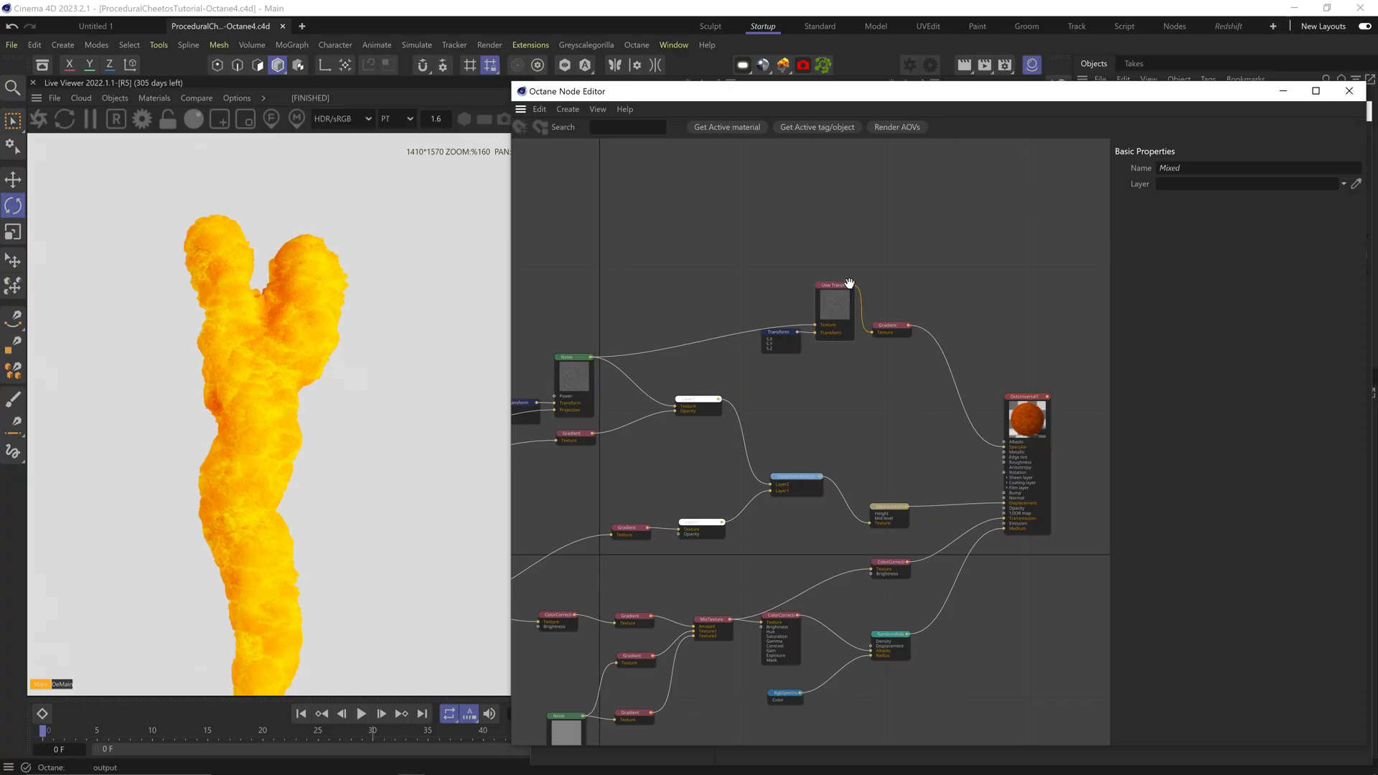
Step: Wire a Gradient from the Uvw Transform speckle node into the material's Roughness input
click(889, 398)
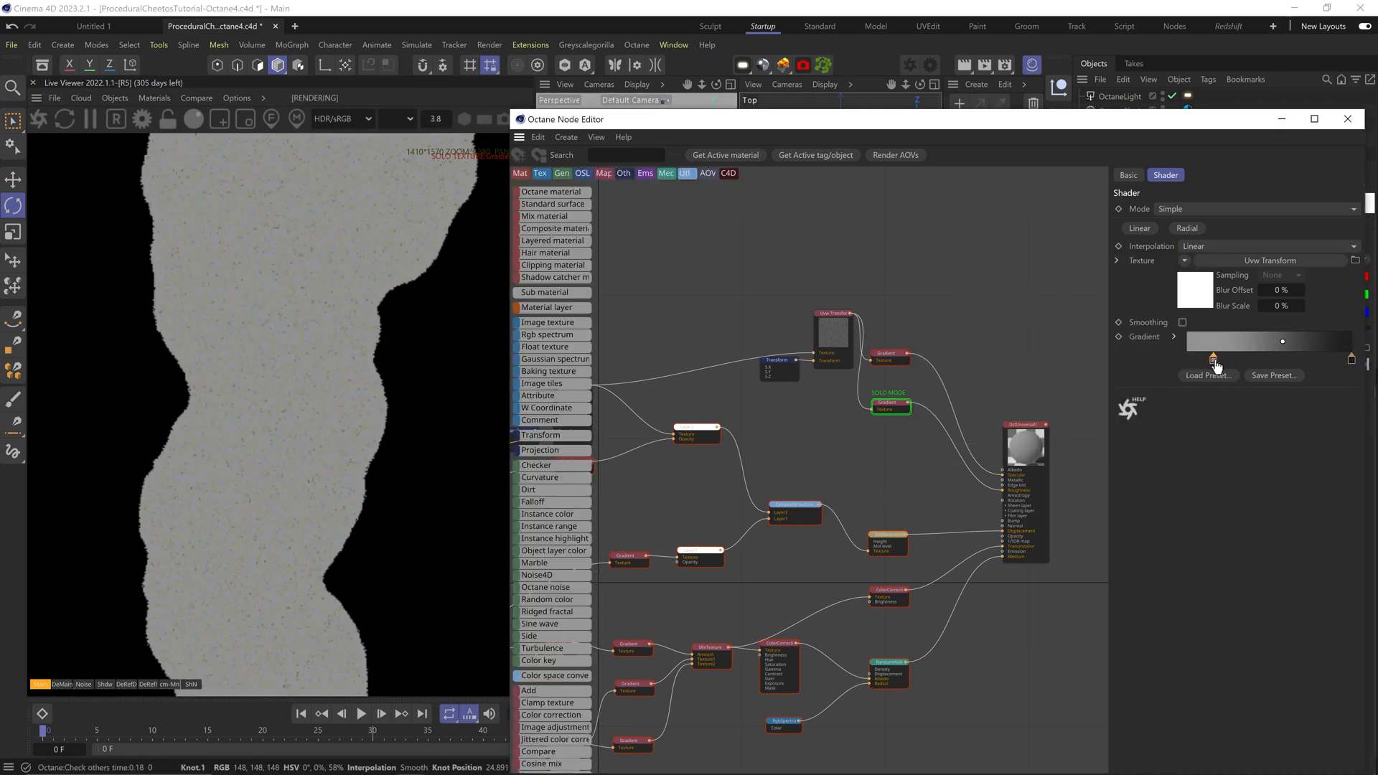
right_click(890, 407)
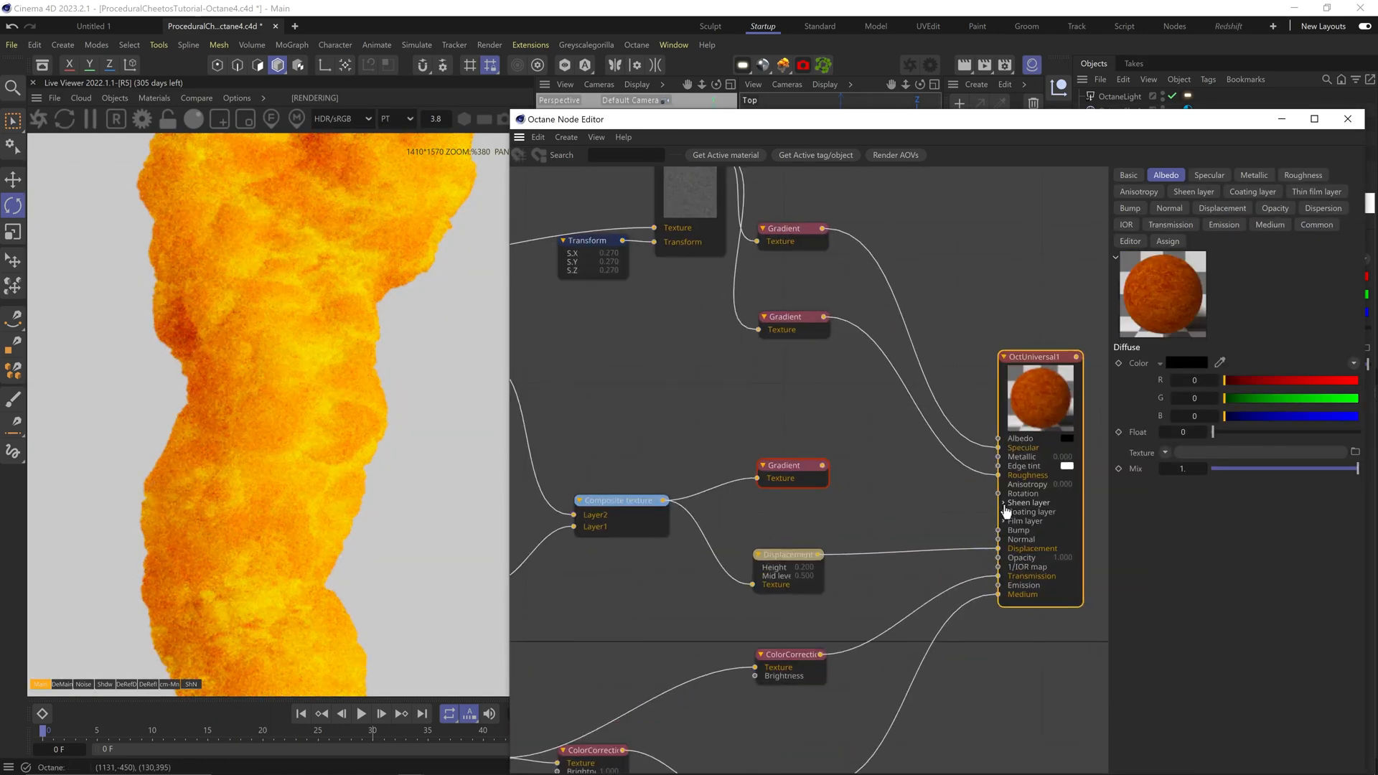
click(999, 478)
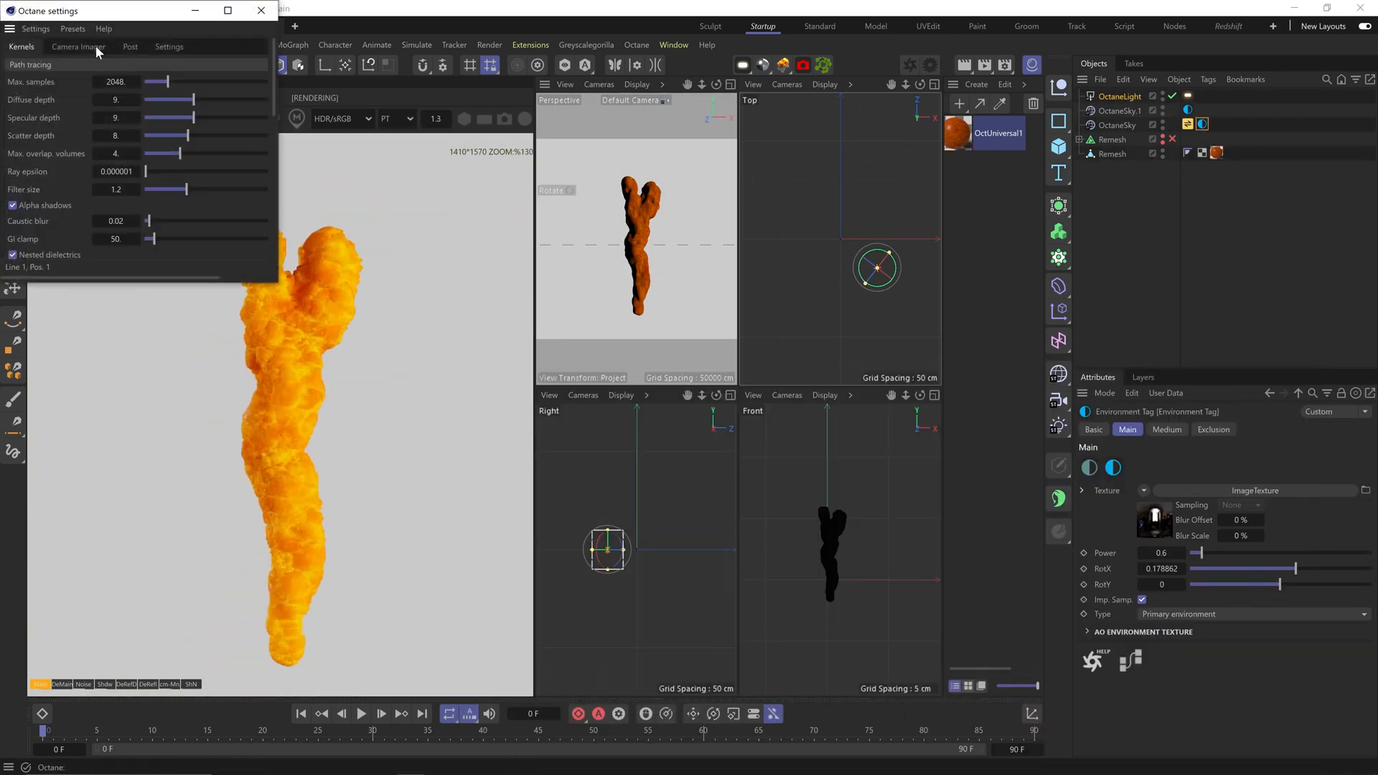
Step: Check the Camera Imager exposure, close Octane Settings, and select the OctaneLight object
click(79, 46)
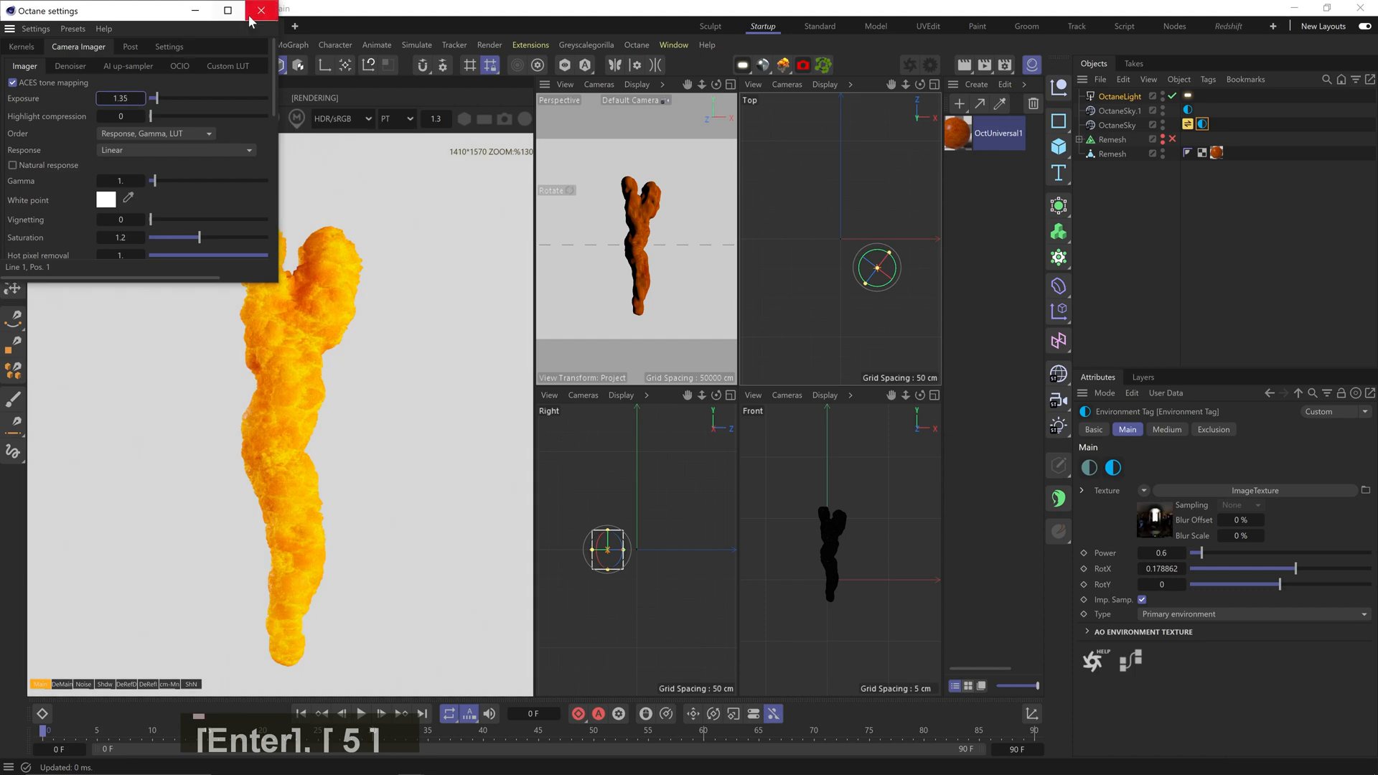
click(260, 9)
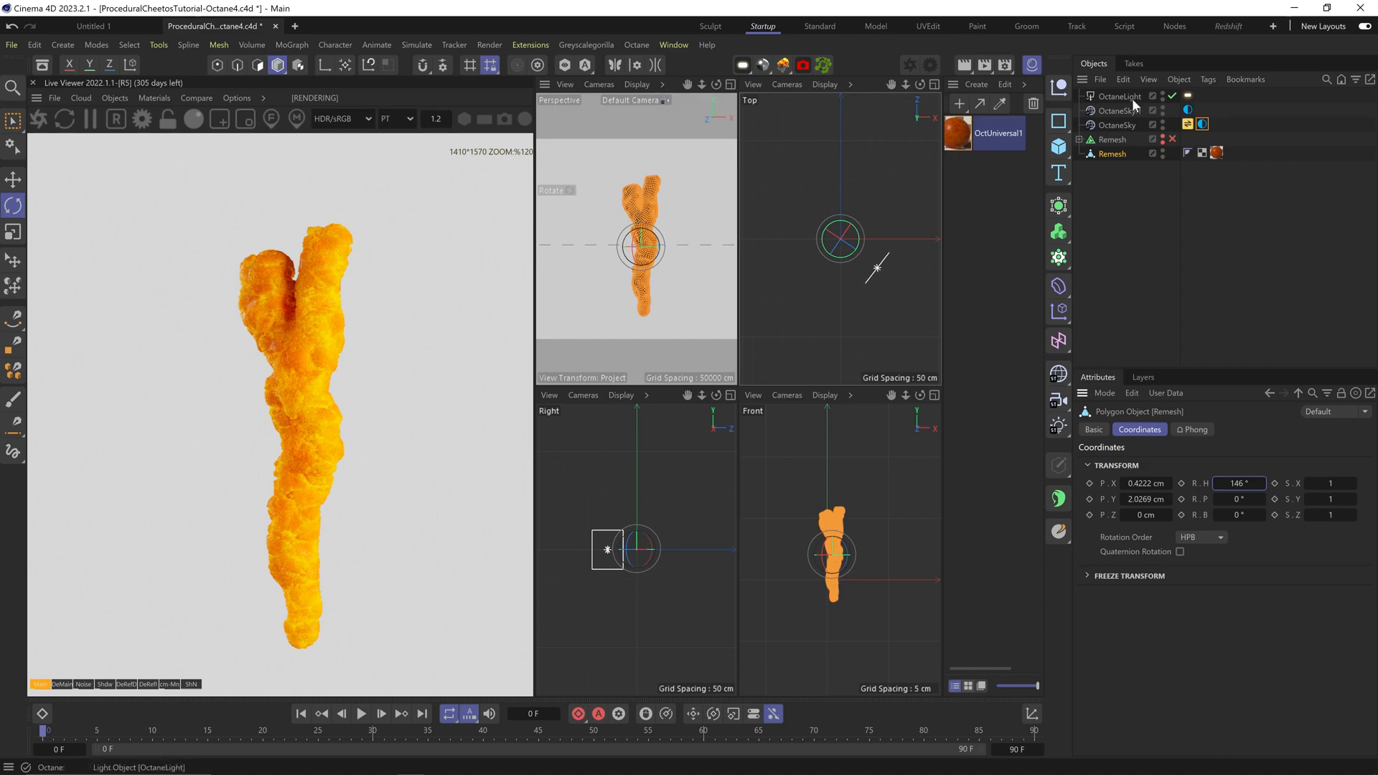
click(13, 180)
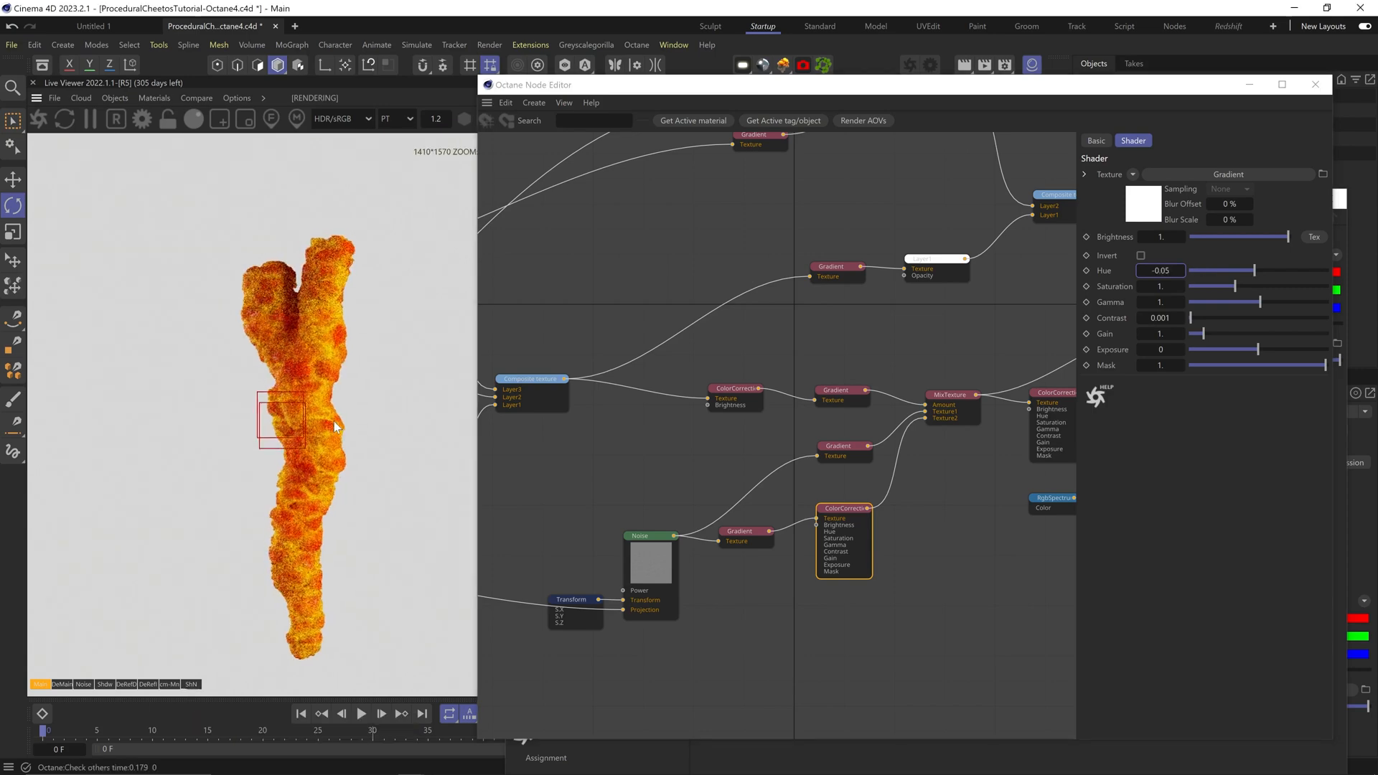
Step: Adjust the colour correction hue and select the mix gradient's dark knot
click(534, 103)
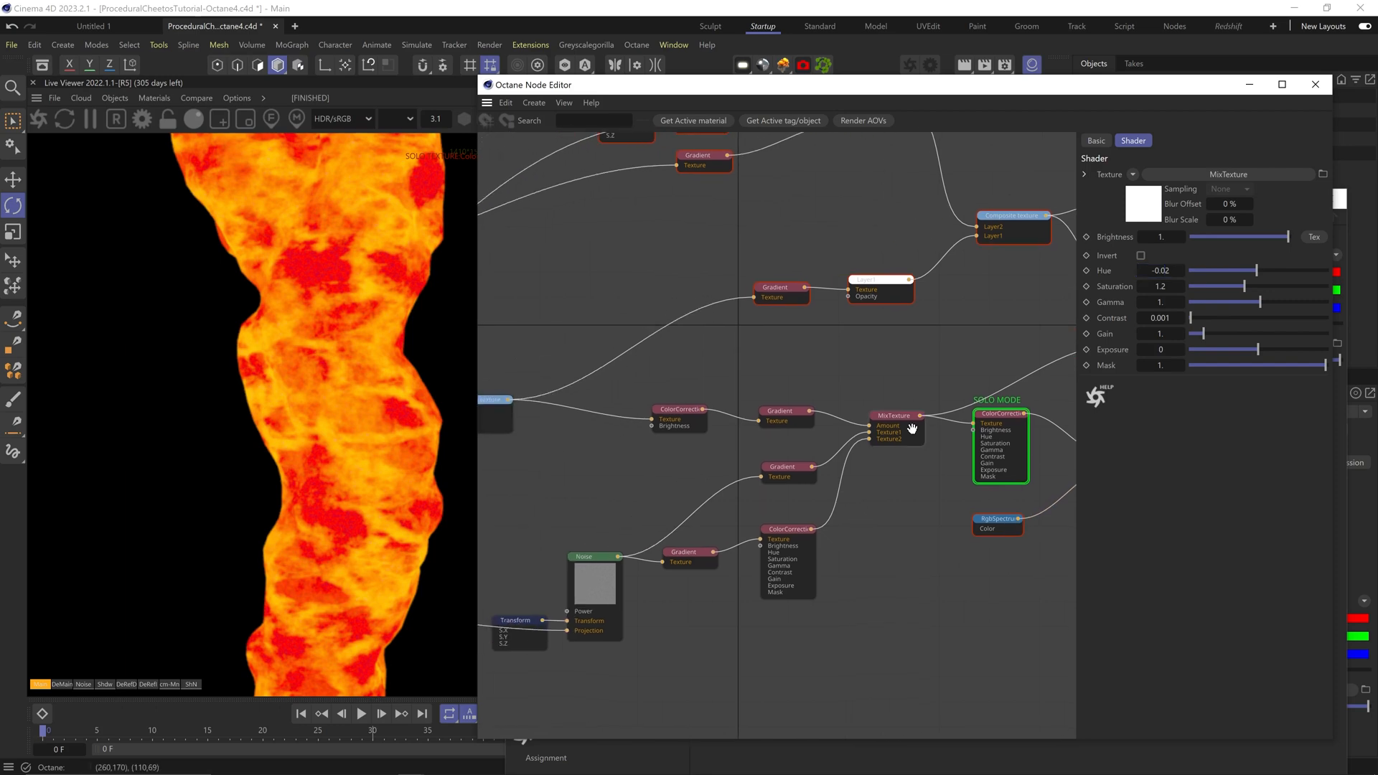
click(780, 411)
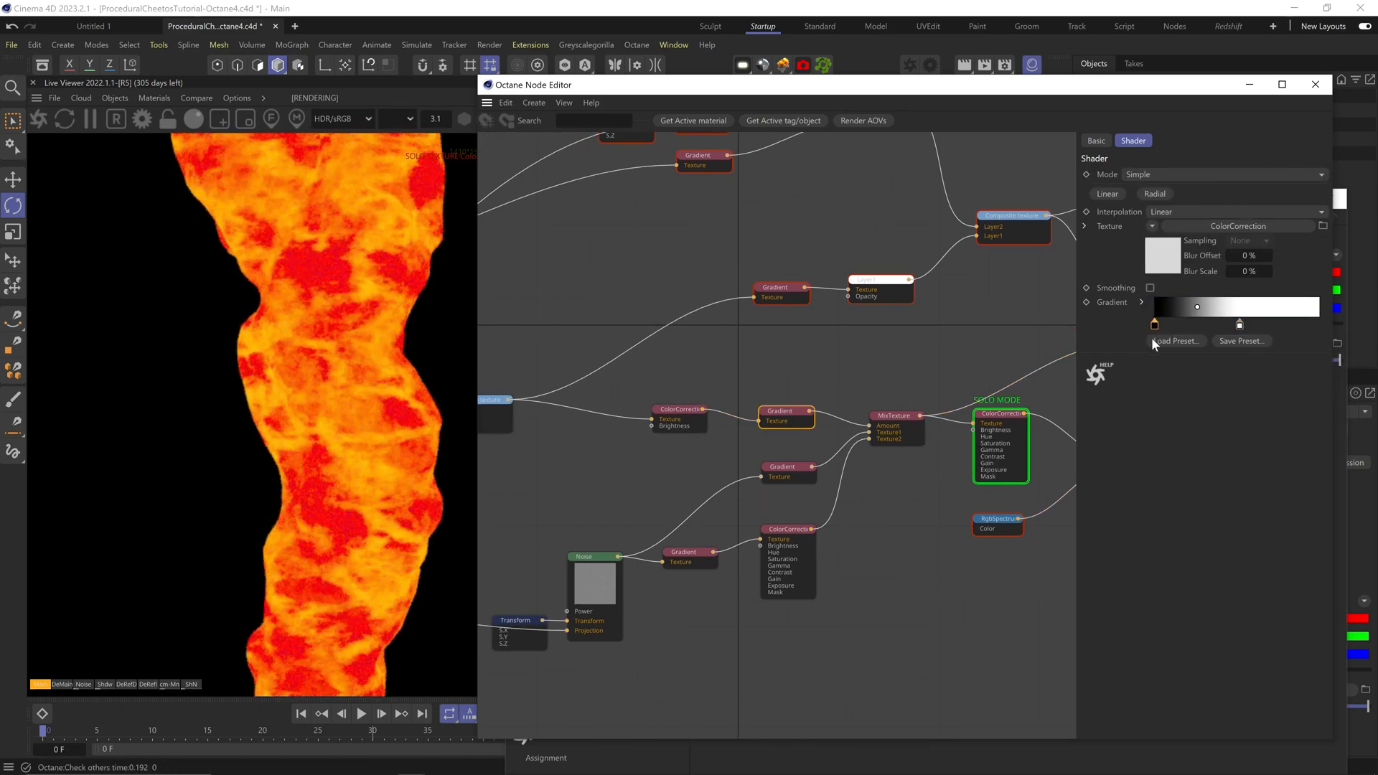
click(680, 419)
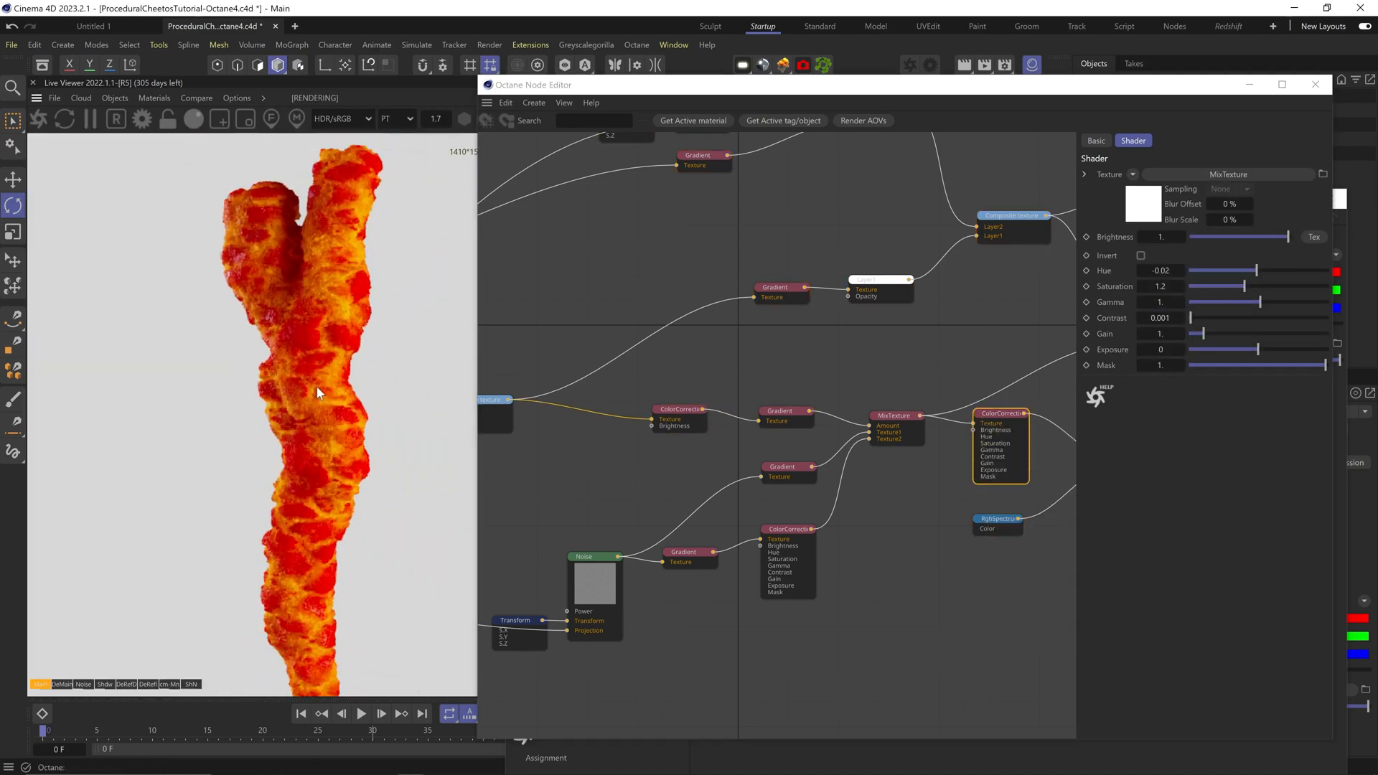
Step: Make the RgbSpectrum base colour redder and set ColorCorrection hue to -0.05
click(996, 518)
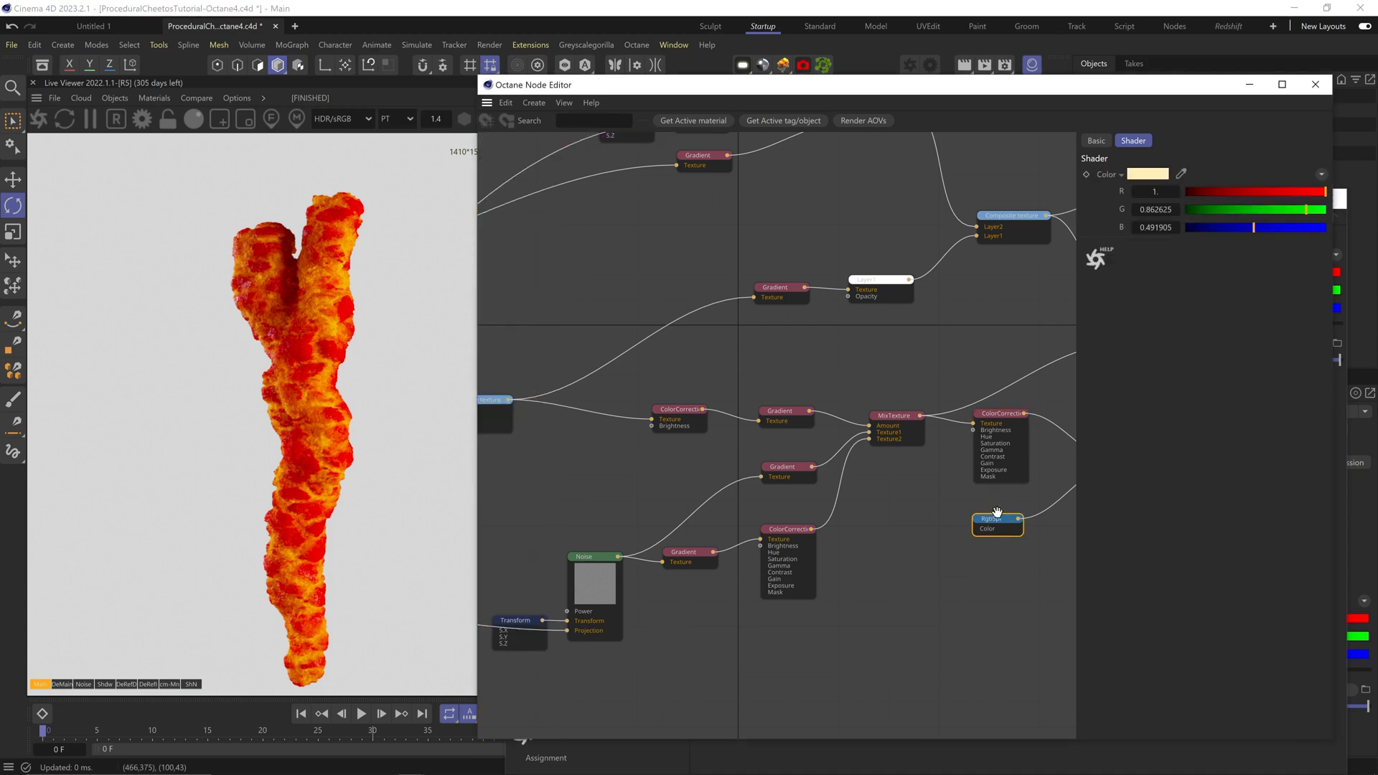
click(1147, 173)
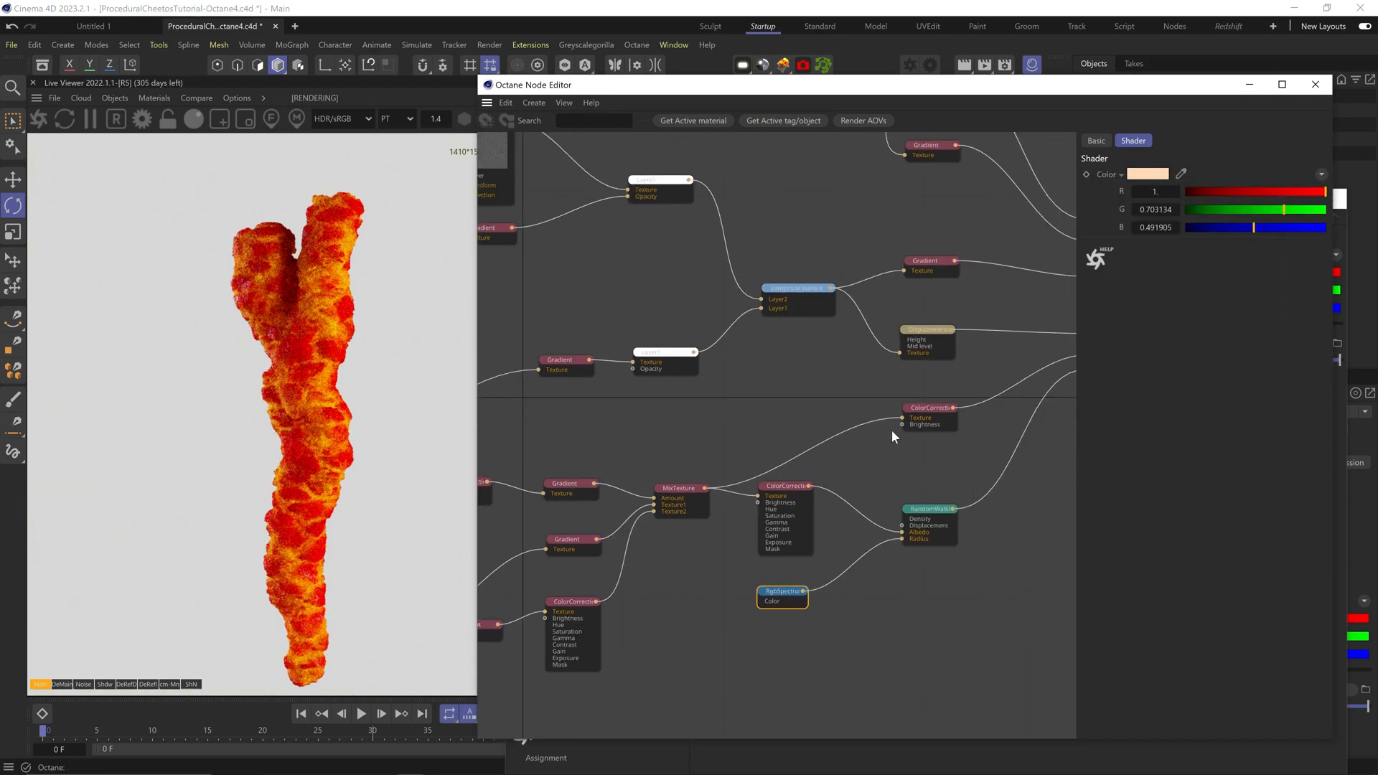
click(929, 408)
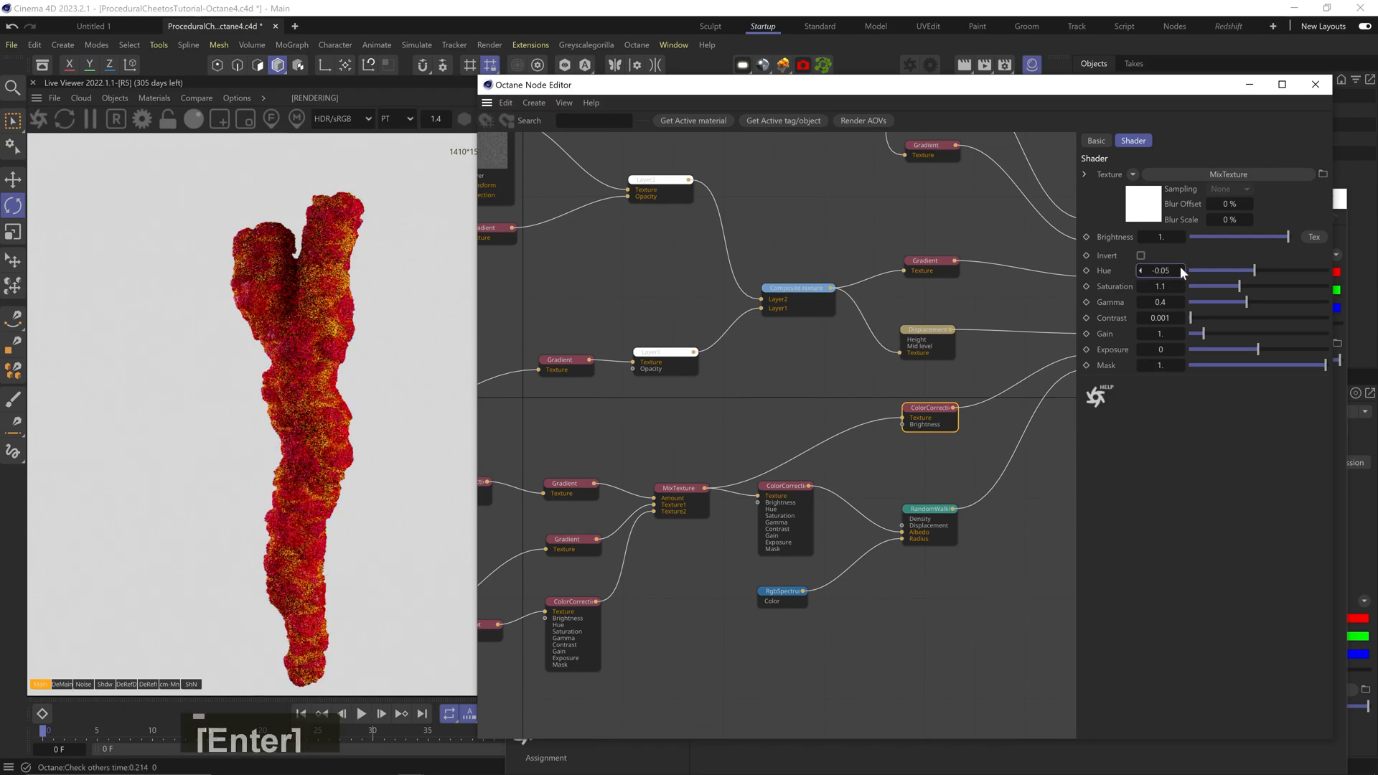
click(928, 508)
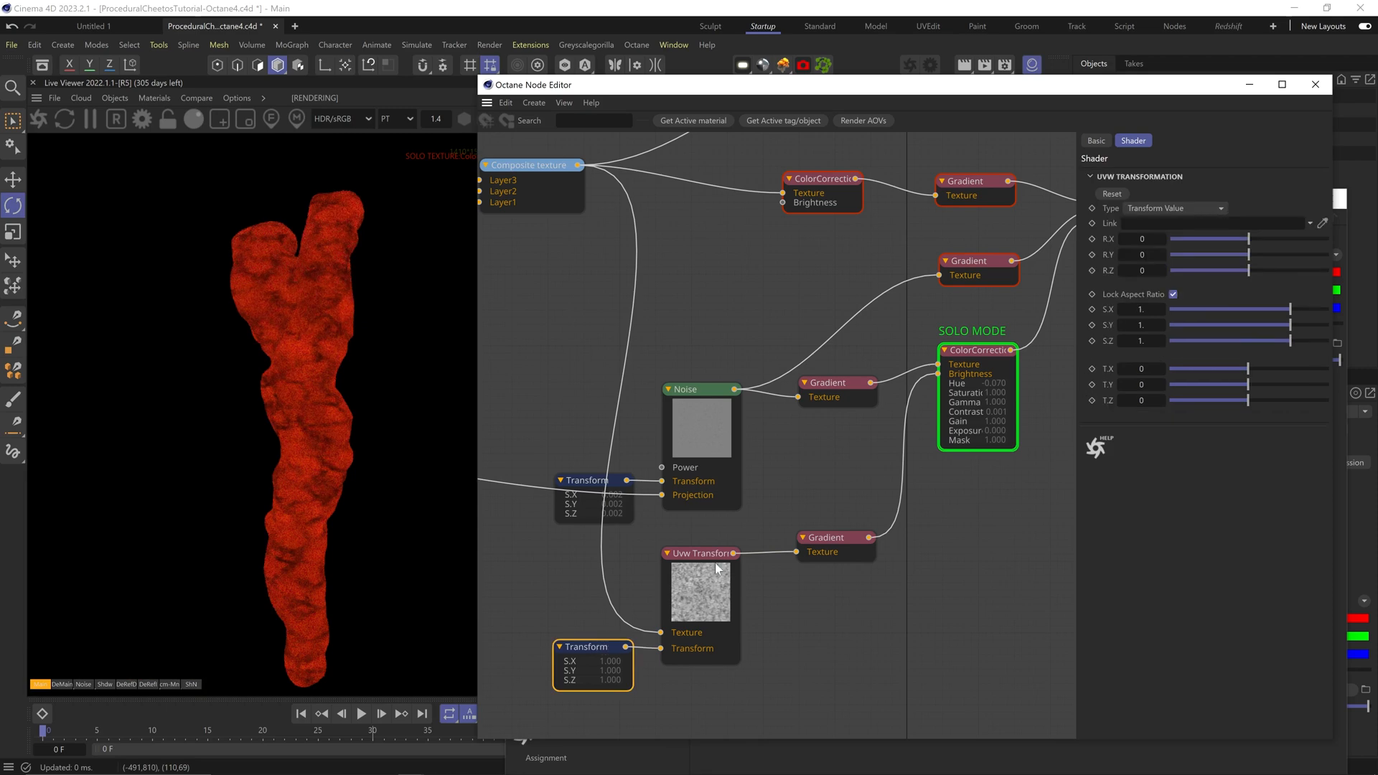
Step: Scale the pattern Transform to 0.221, review the mix gradient, and brighten the Composite texture
click(825, 537)
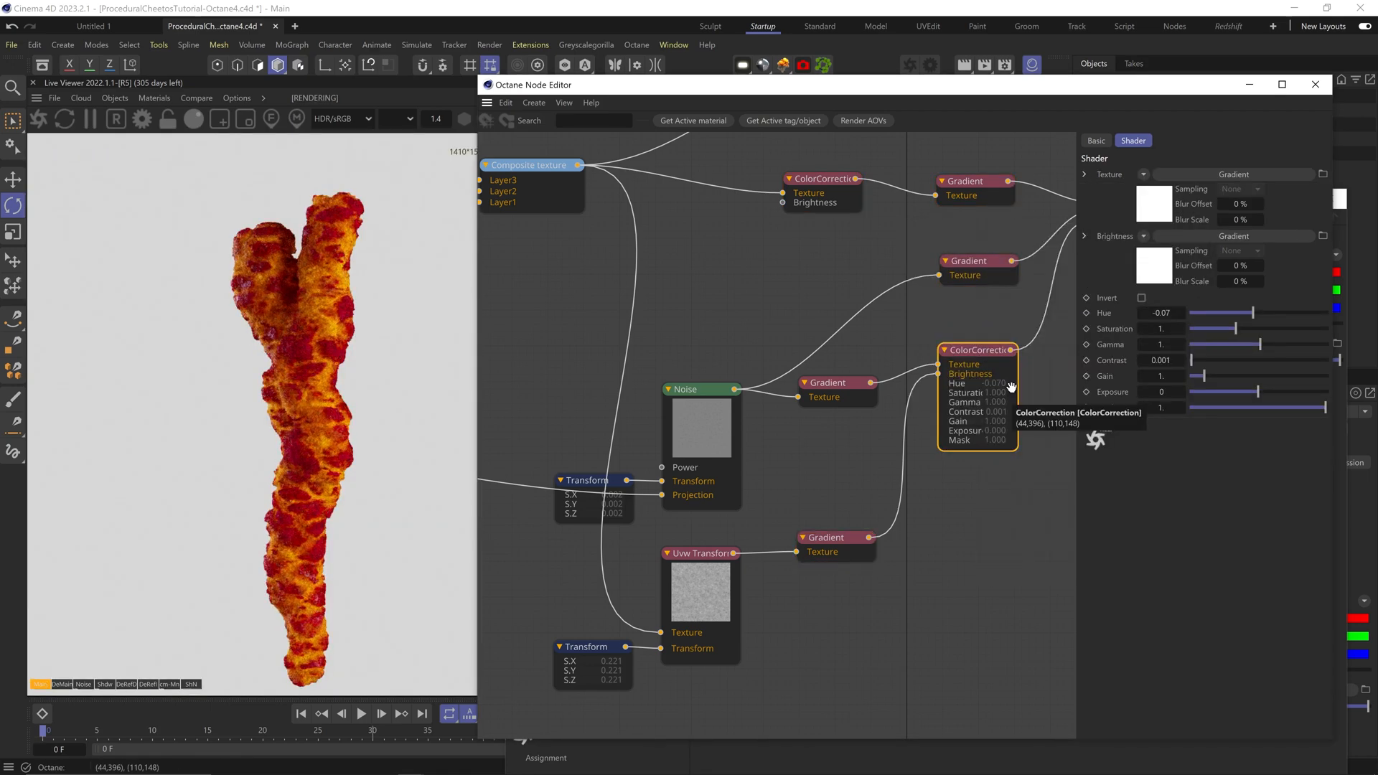
click(825, 537)
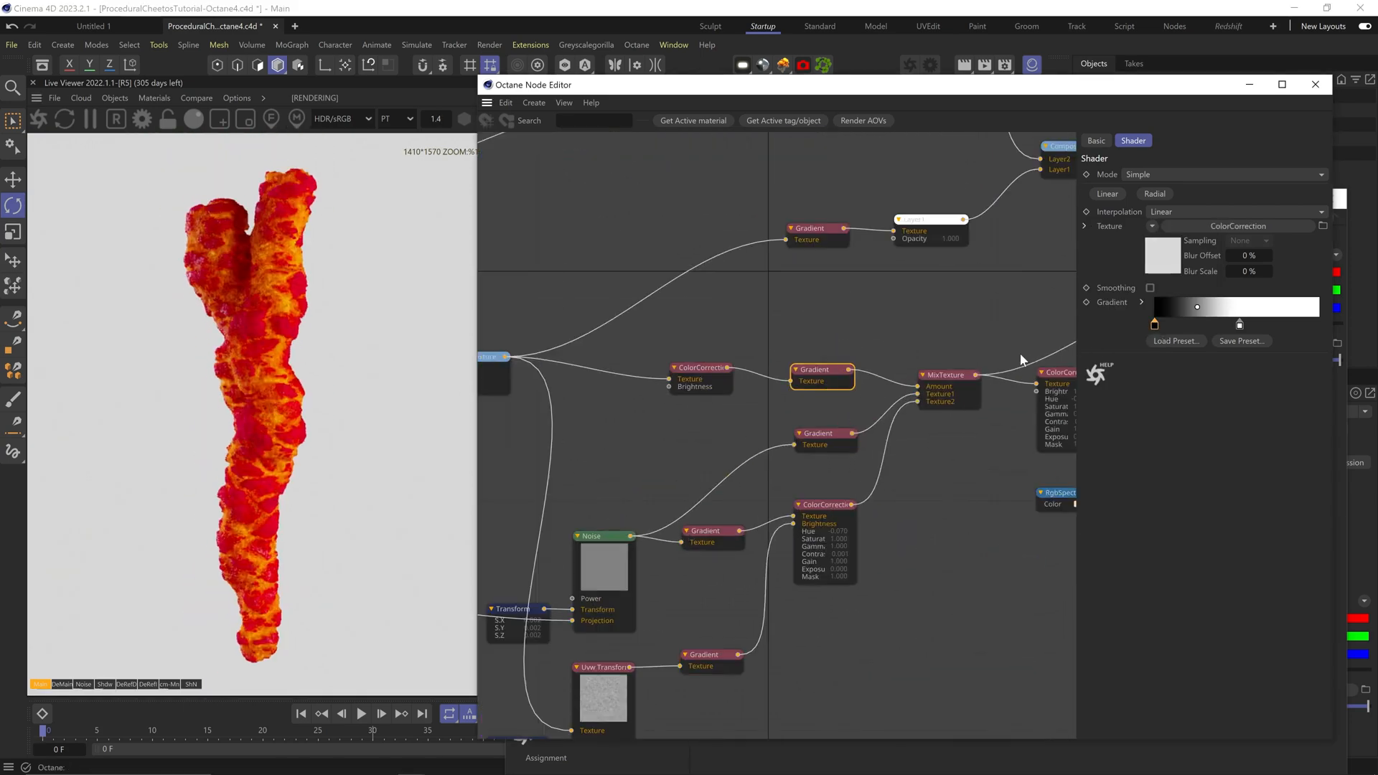
click(701, 368)
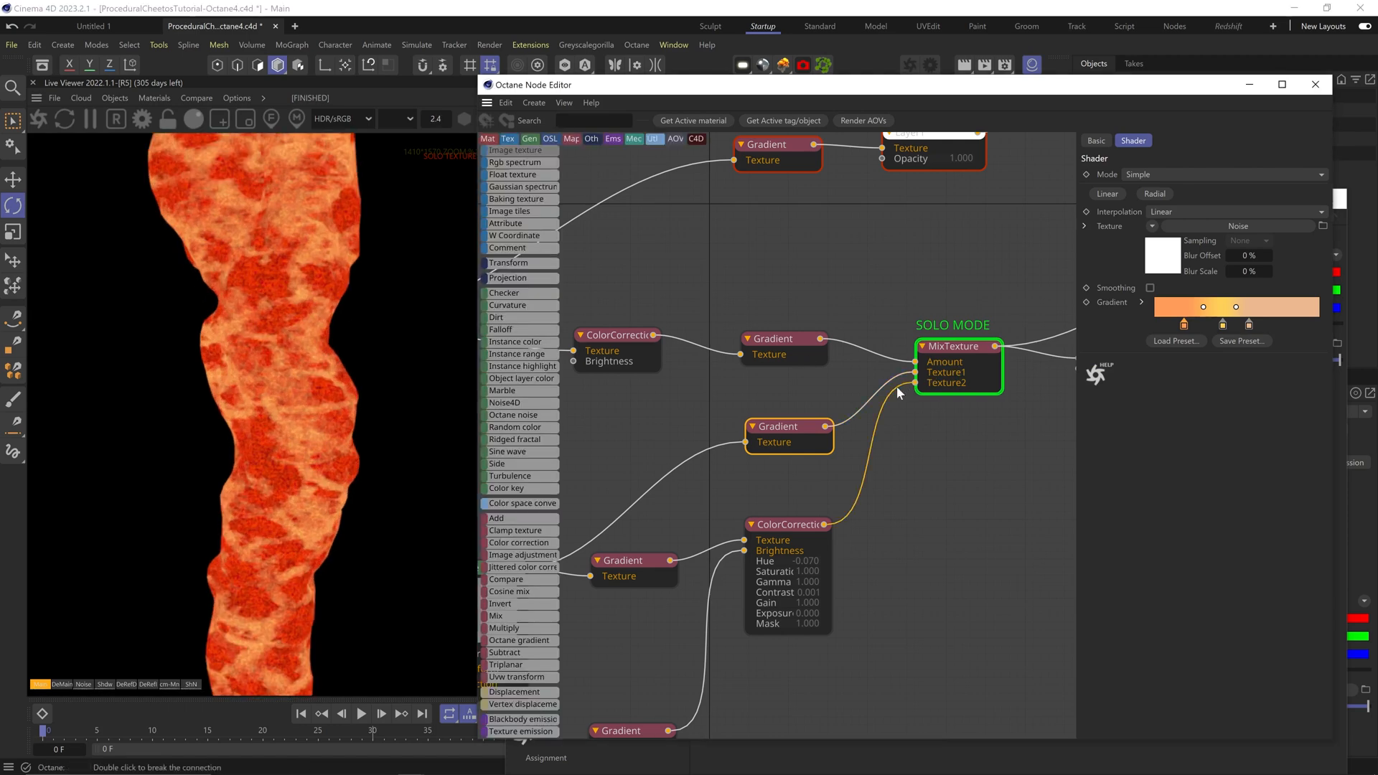
click(957, 345)
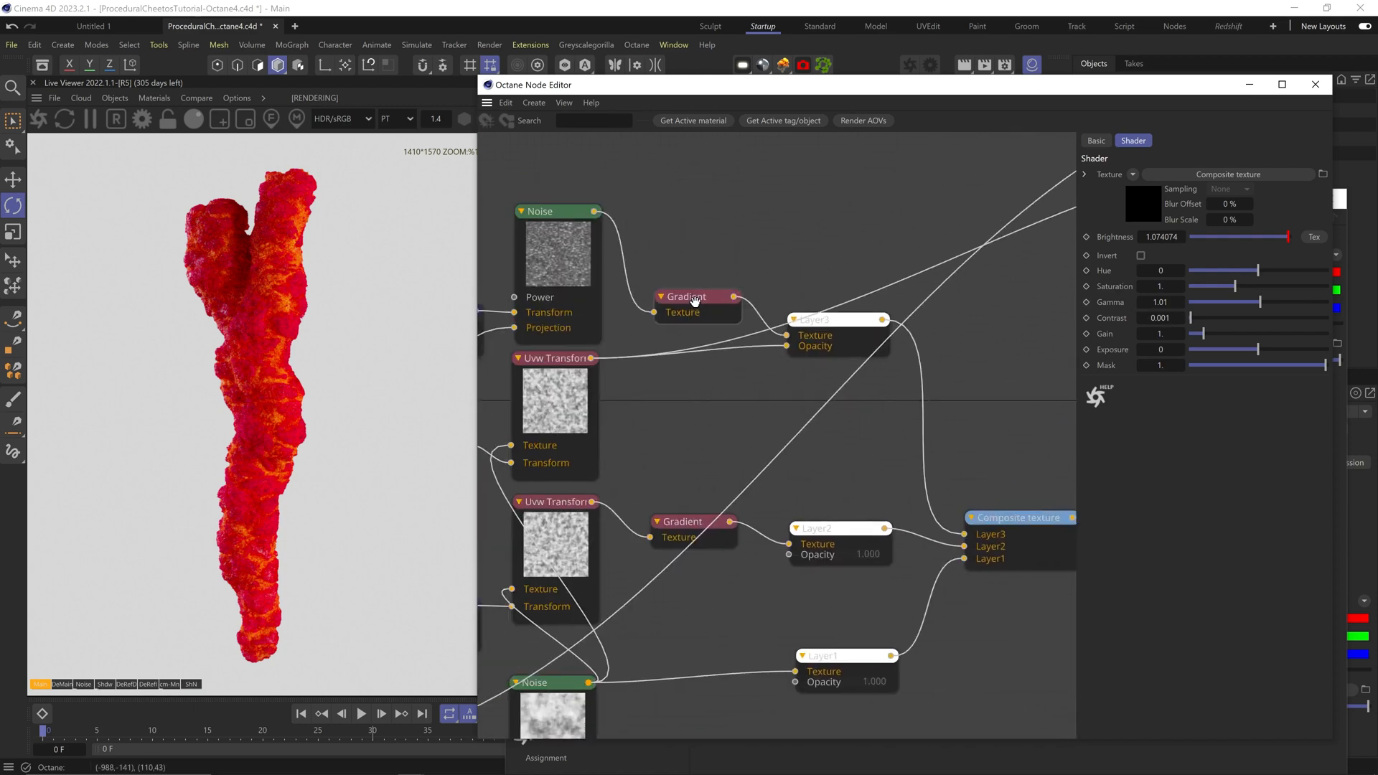
click(728, 296)
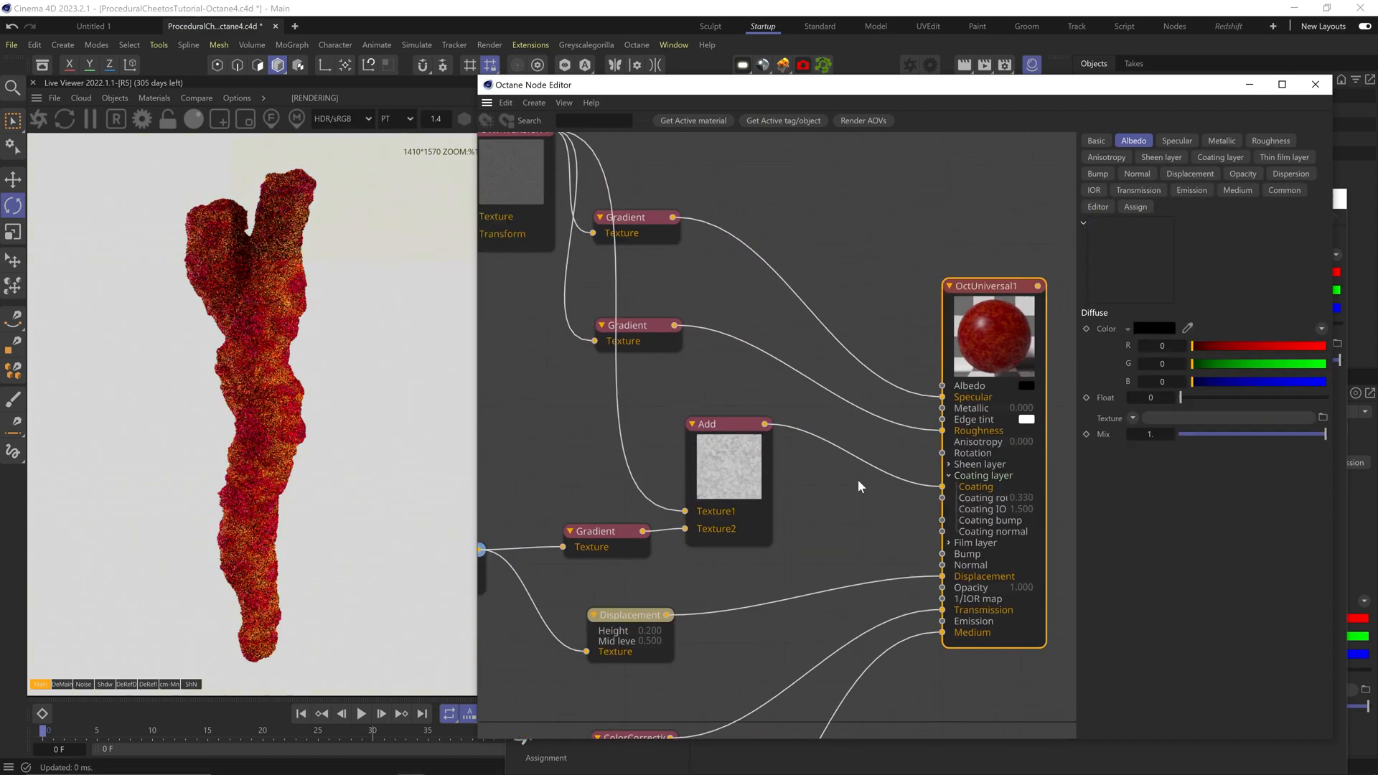
Step: Preview the Add node alone, then move the speck-mask Gradient knots to thin the specks
key(ctrl+s)
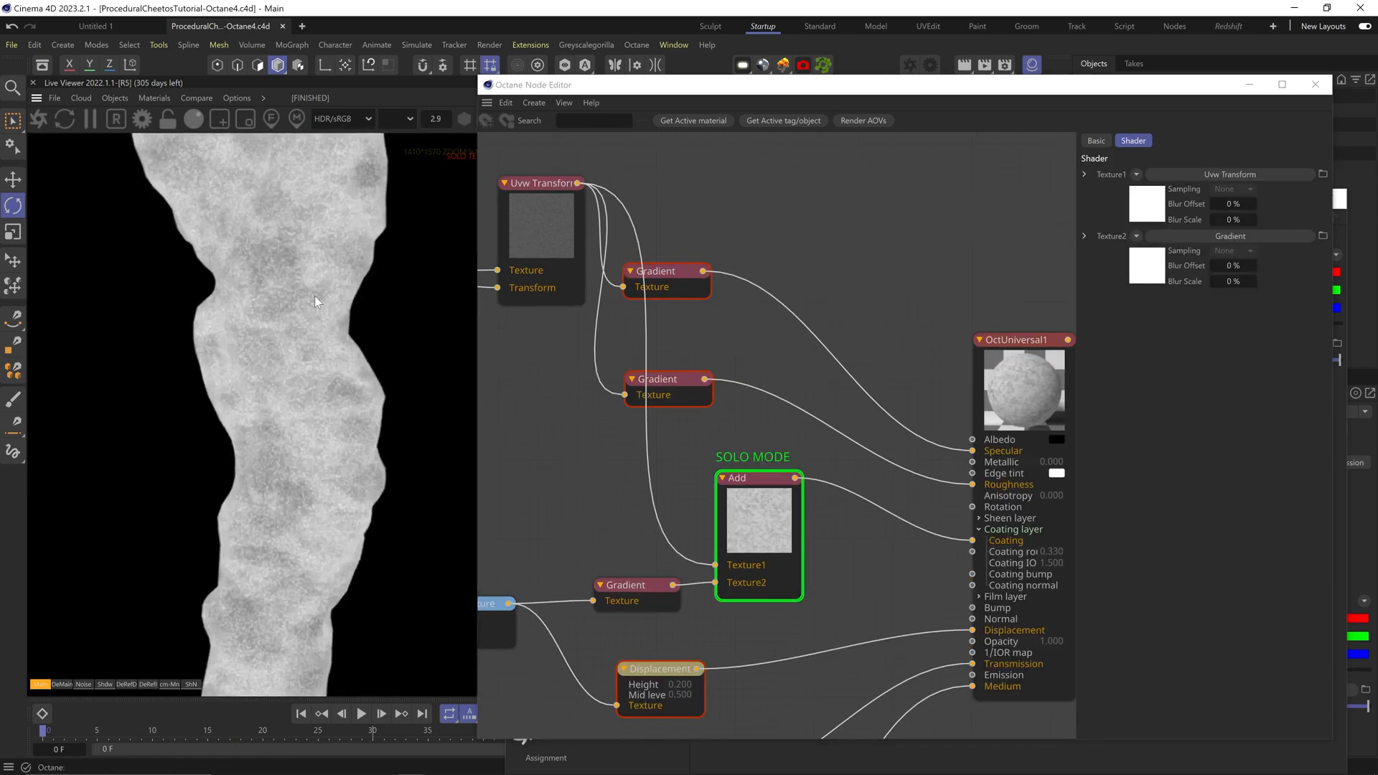
click(625, 584)
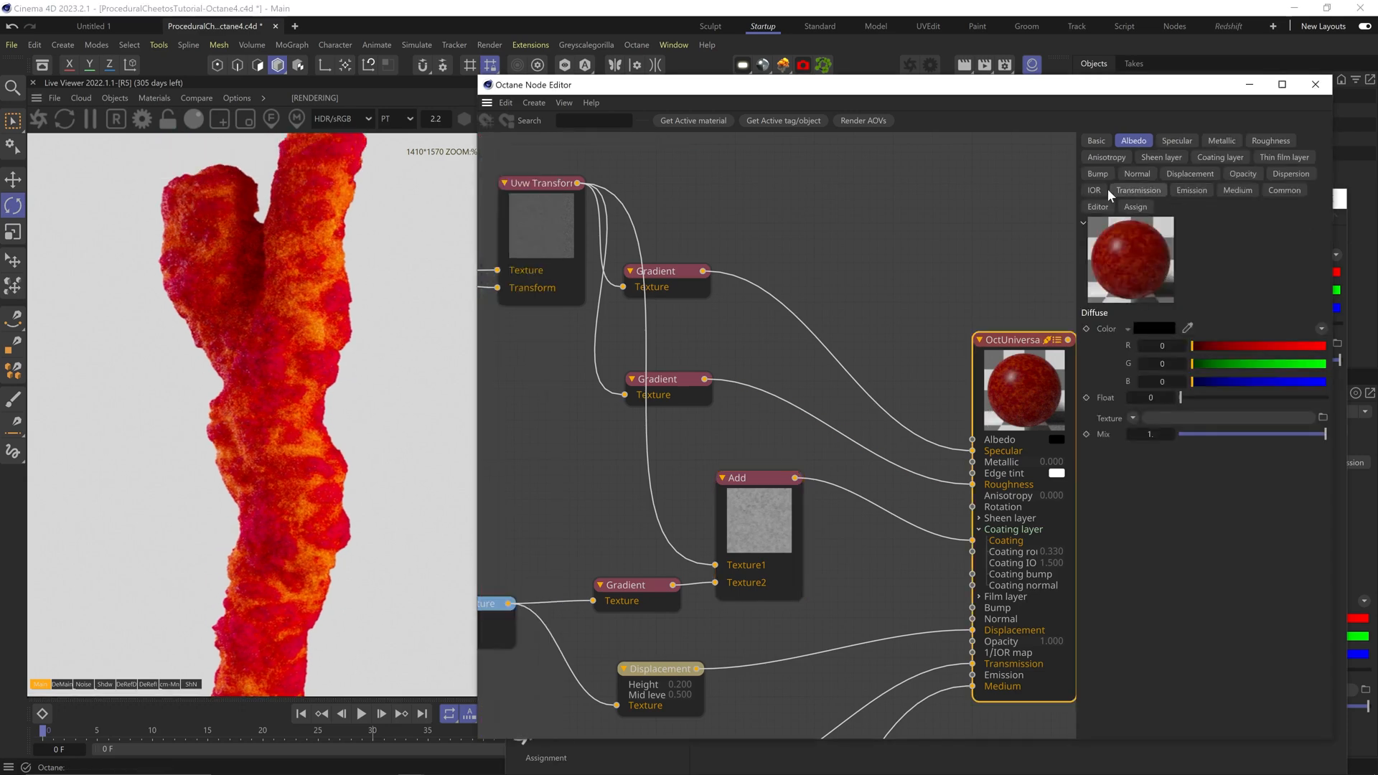
click(1219, 157)
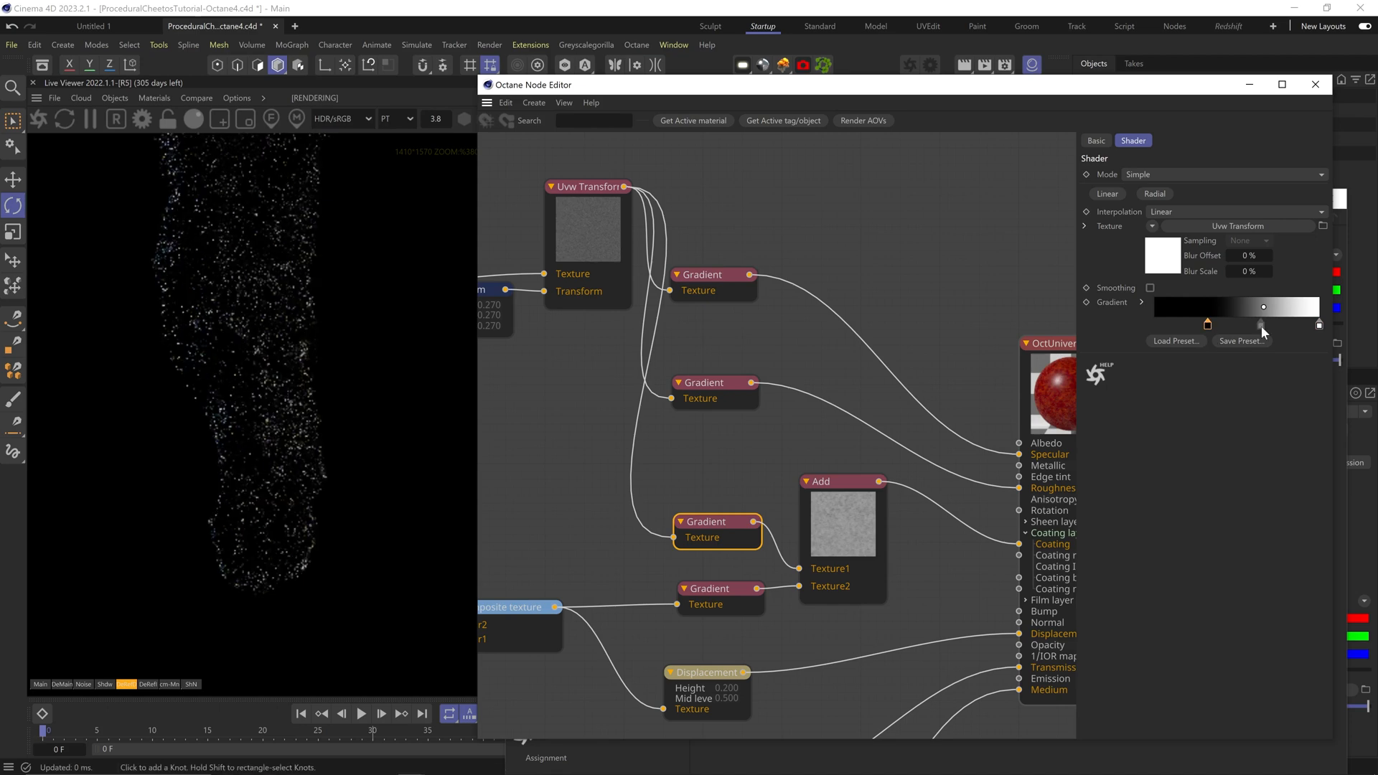
click(704, 275)
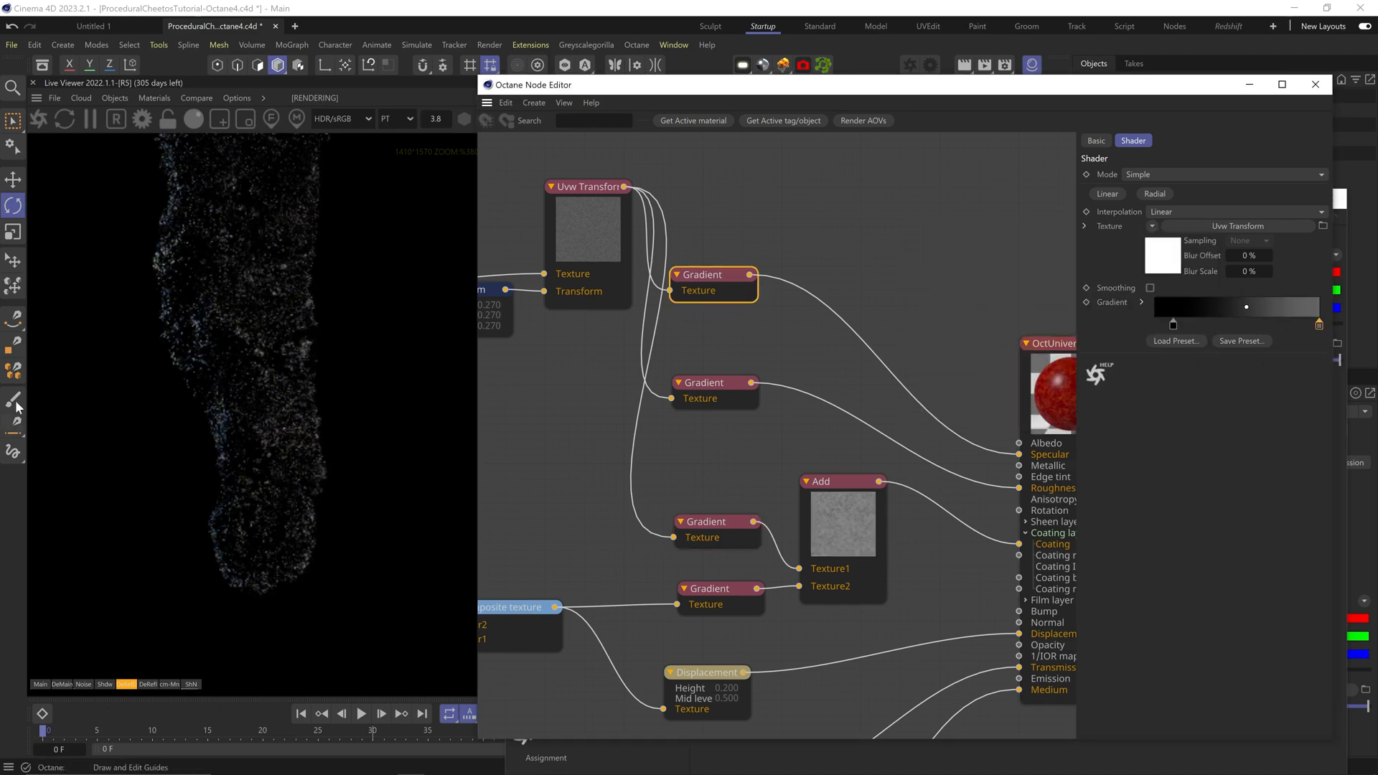
click(529, 141)
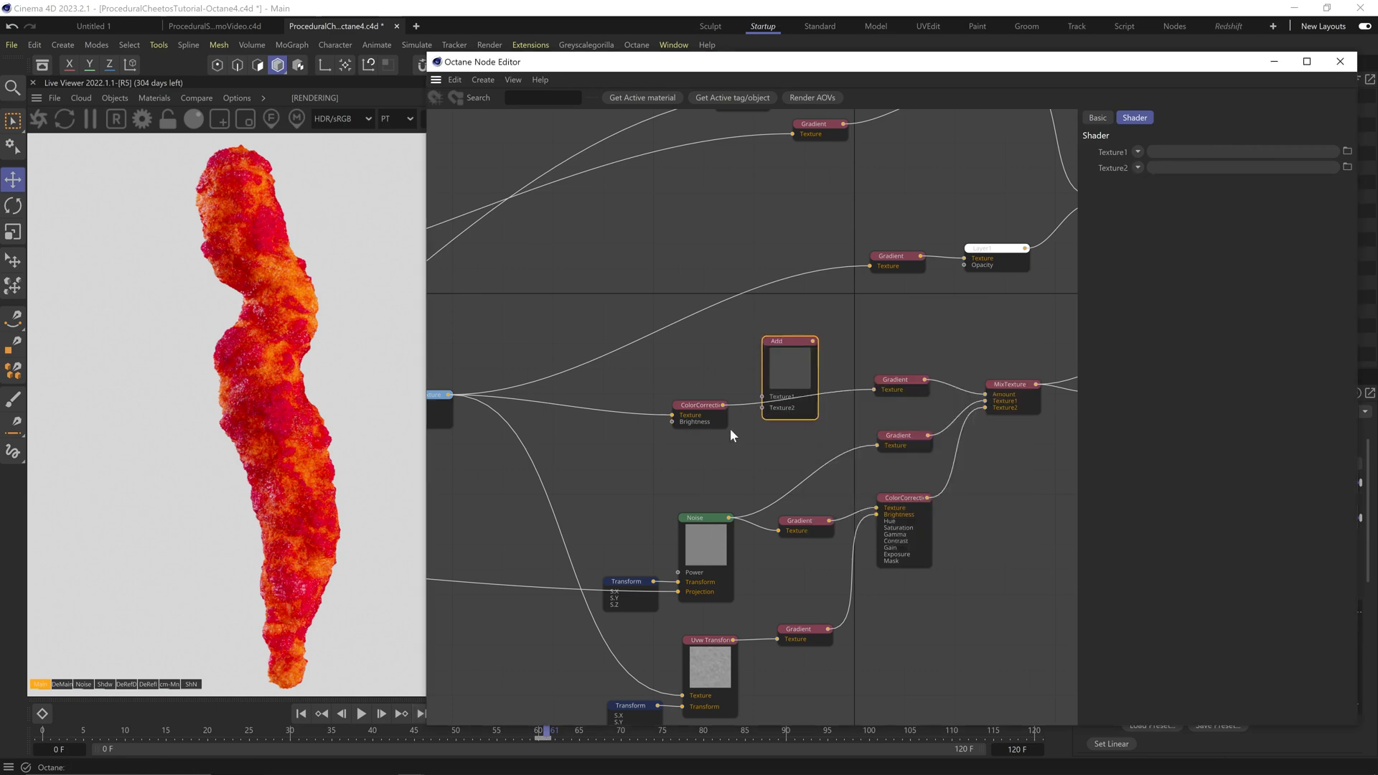
Step: Feed a UVW Transform scaled to 2.92 into the Add node and tighten the speck gradient
click(1010, 396)
text(Uvw transform)
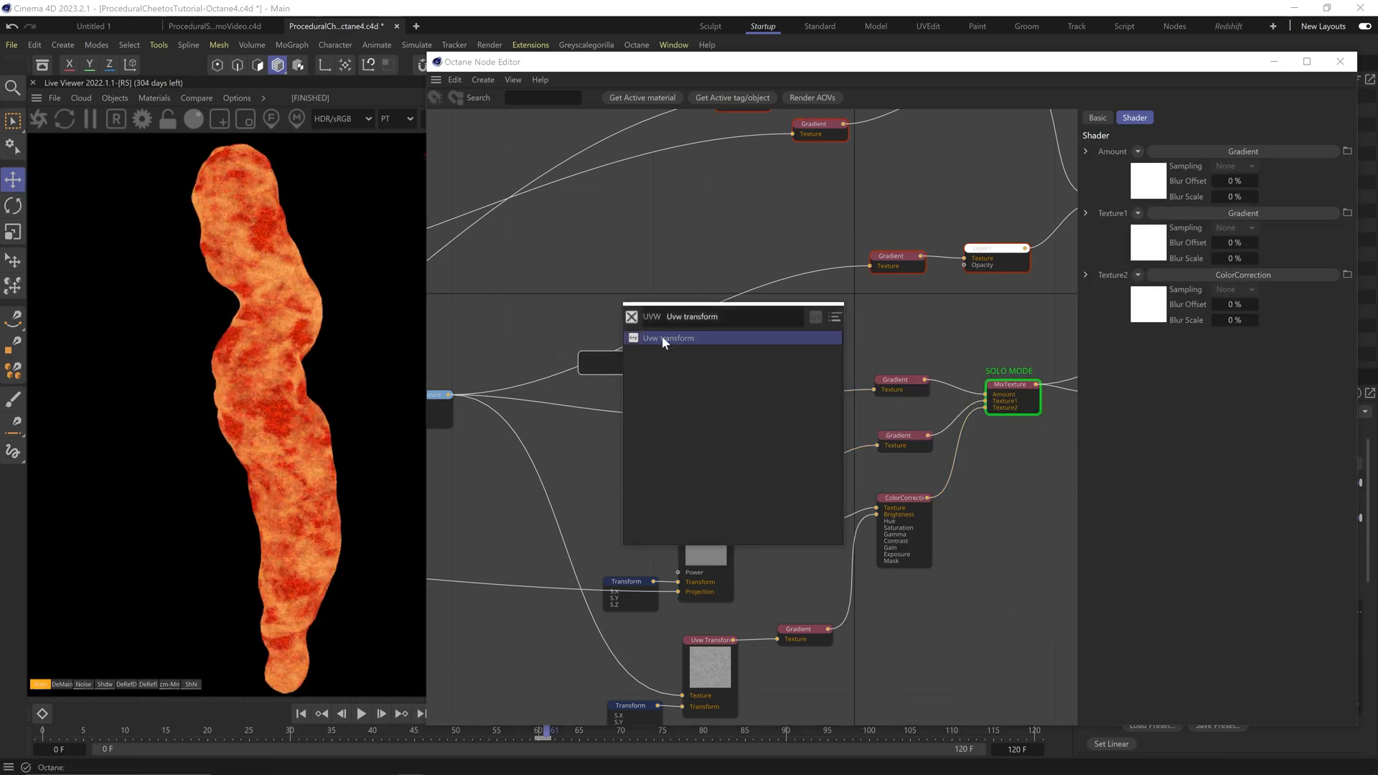
click(670, 339)
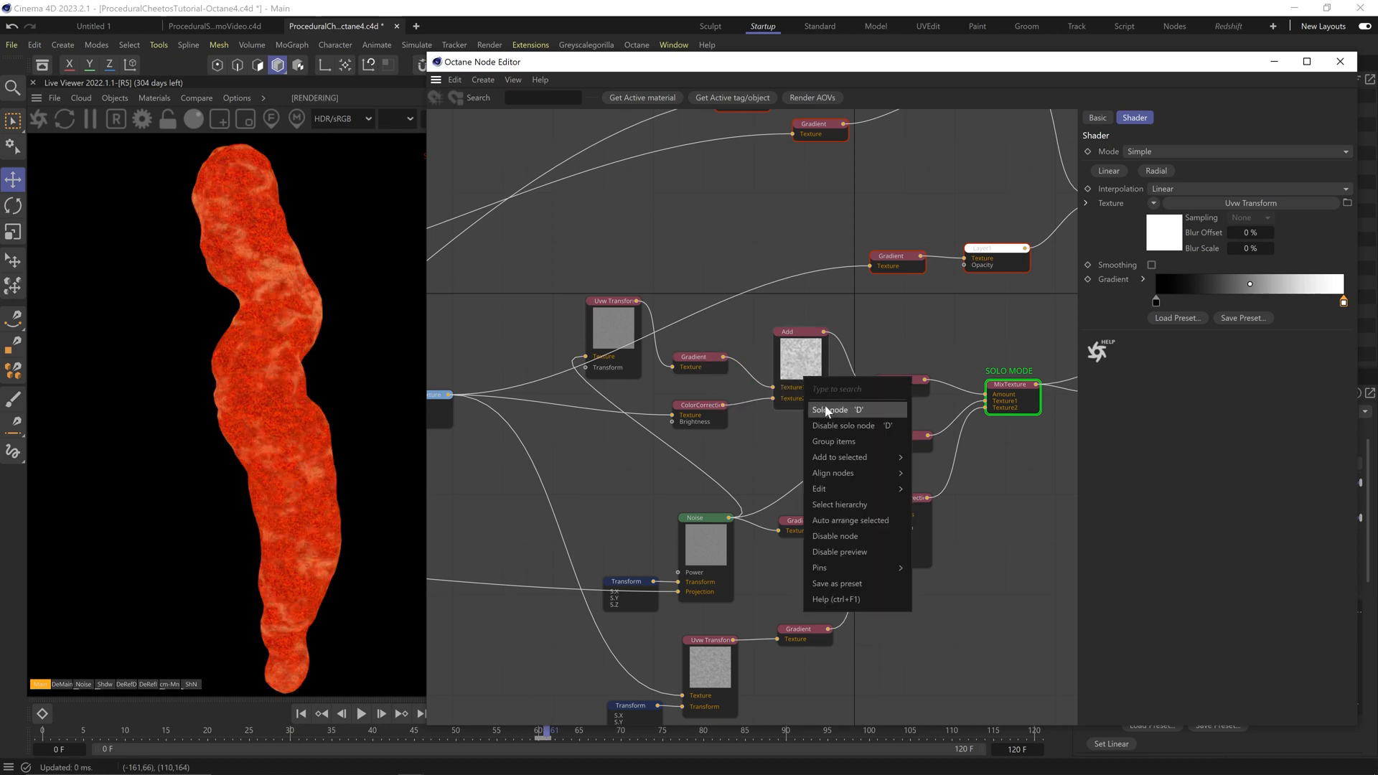
click(830, 410)
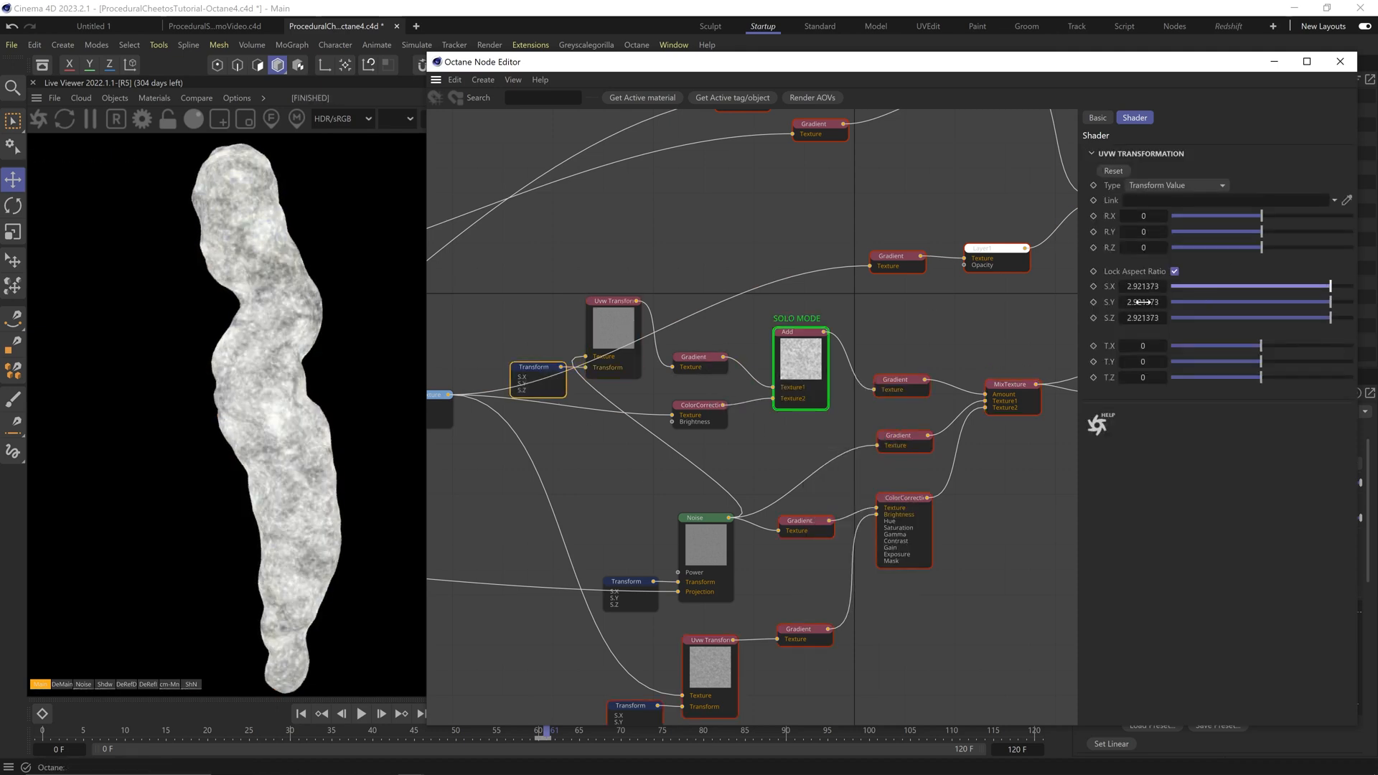
click(693, 344)
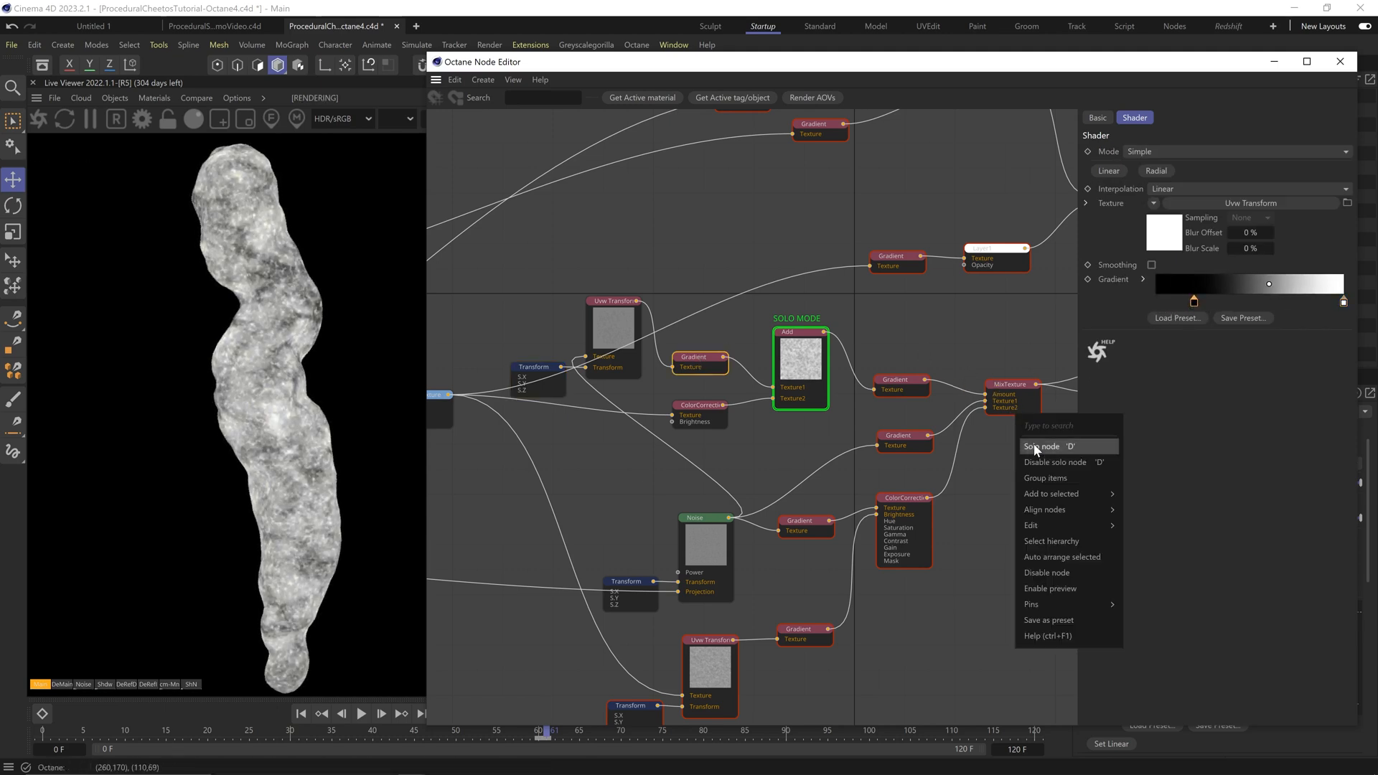
click(1042, 447)
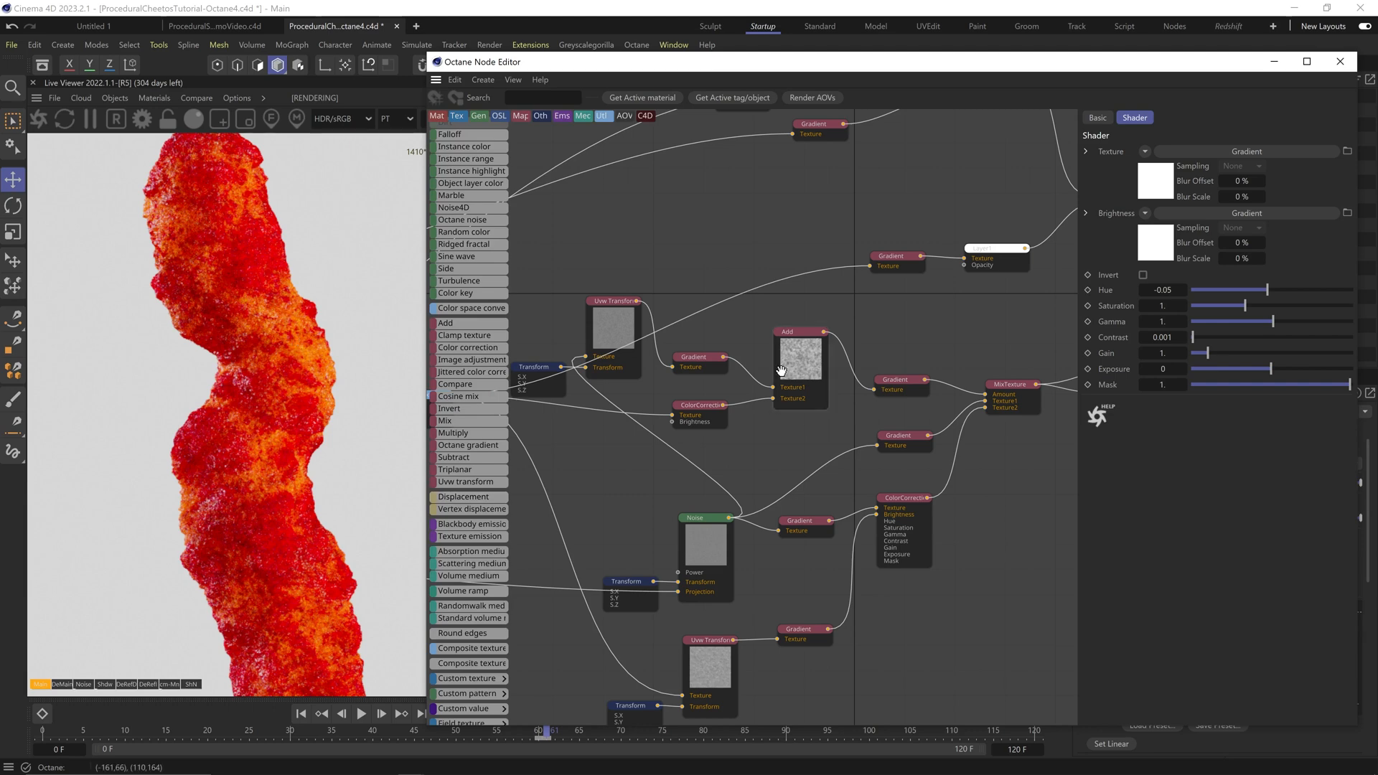
click(694, 356)
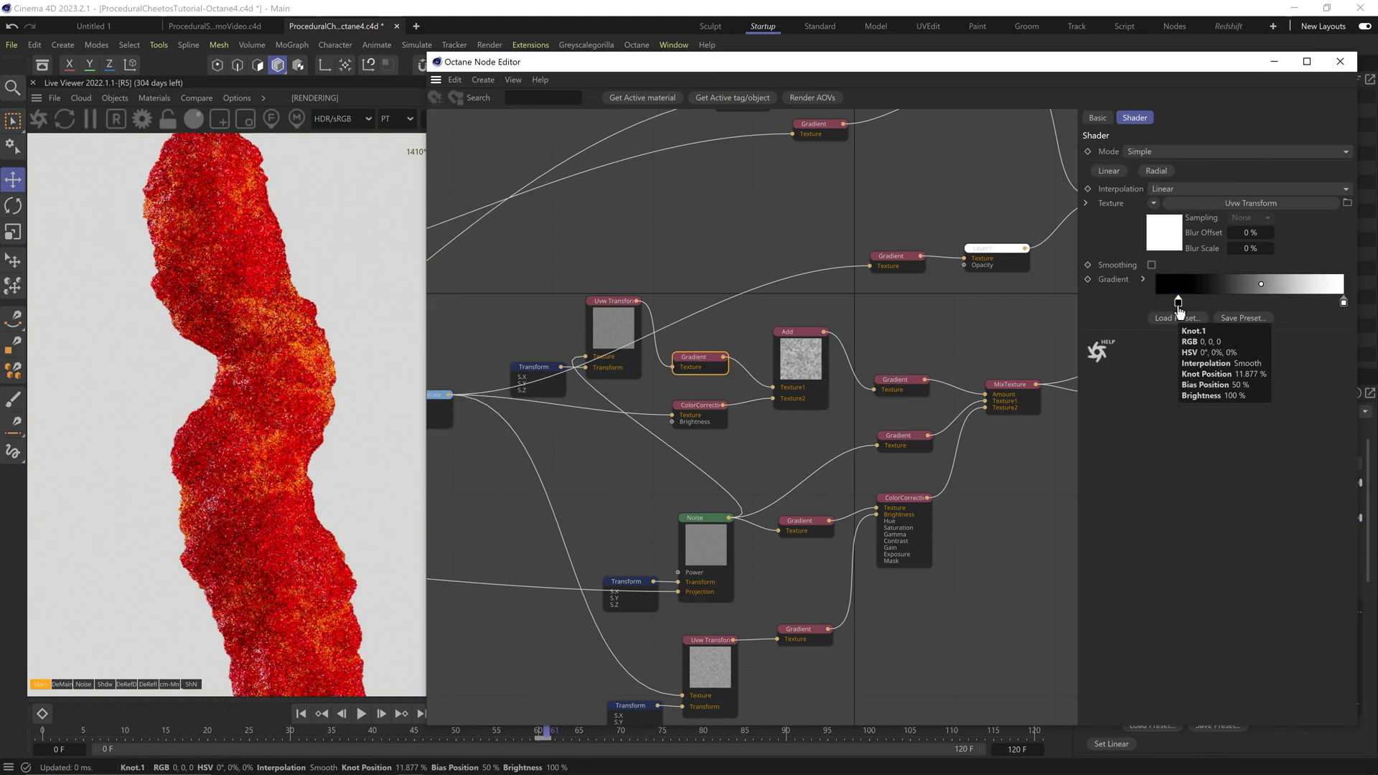
click(481, 79)
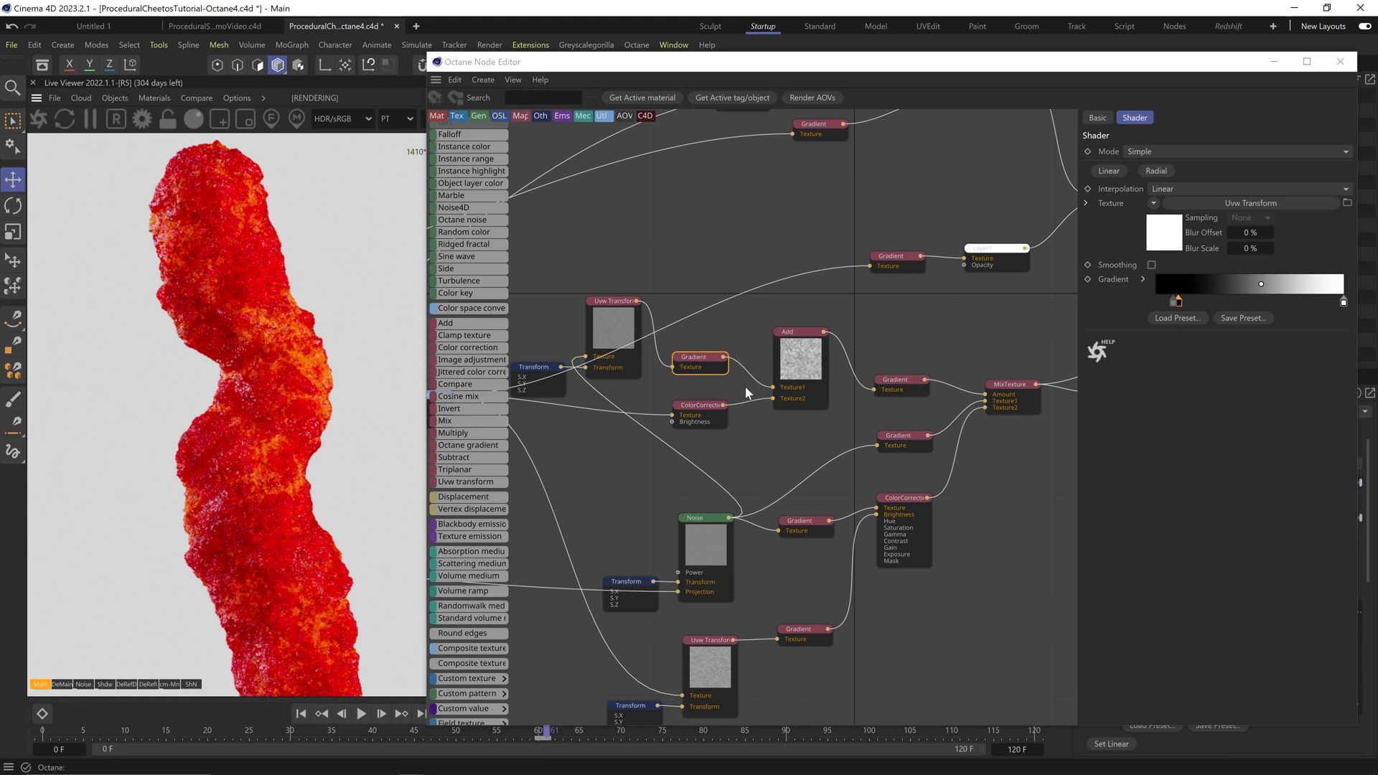
Step: Solo the Add node and insert a new Gradient narrowed to isolate tiny specks
right_click(800, 360)
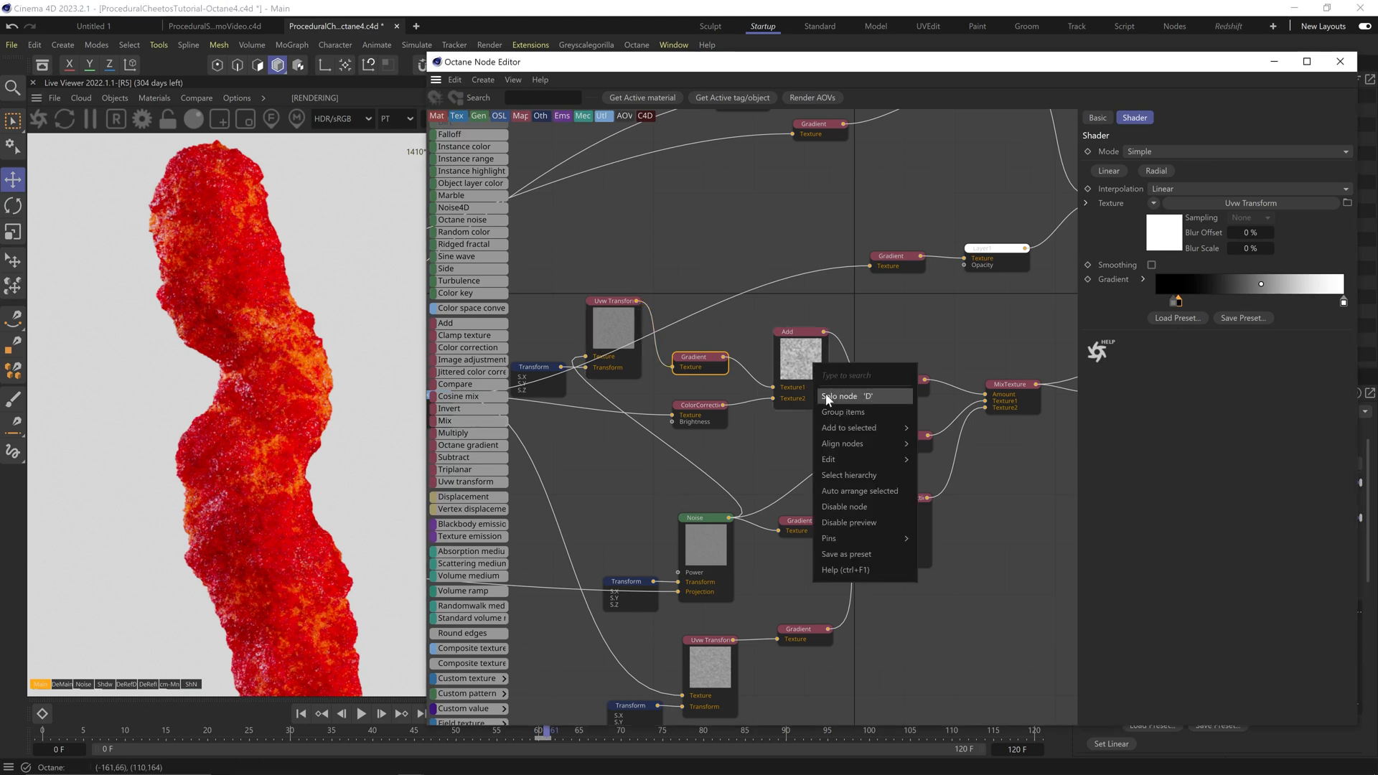
click(839, 396)
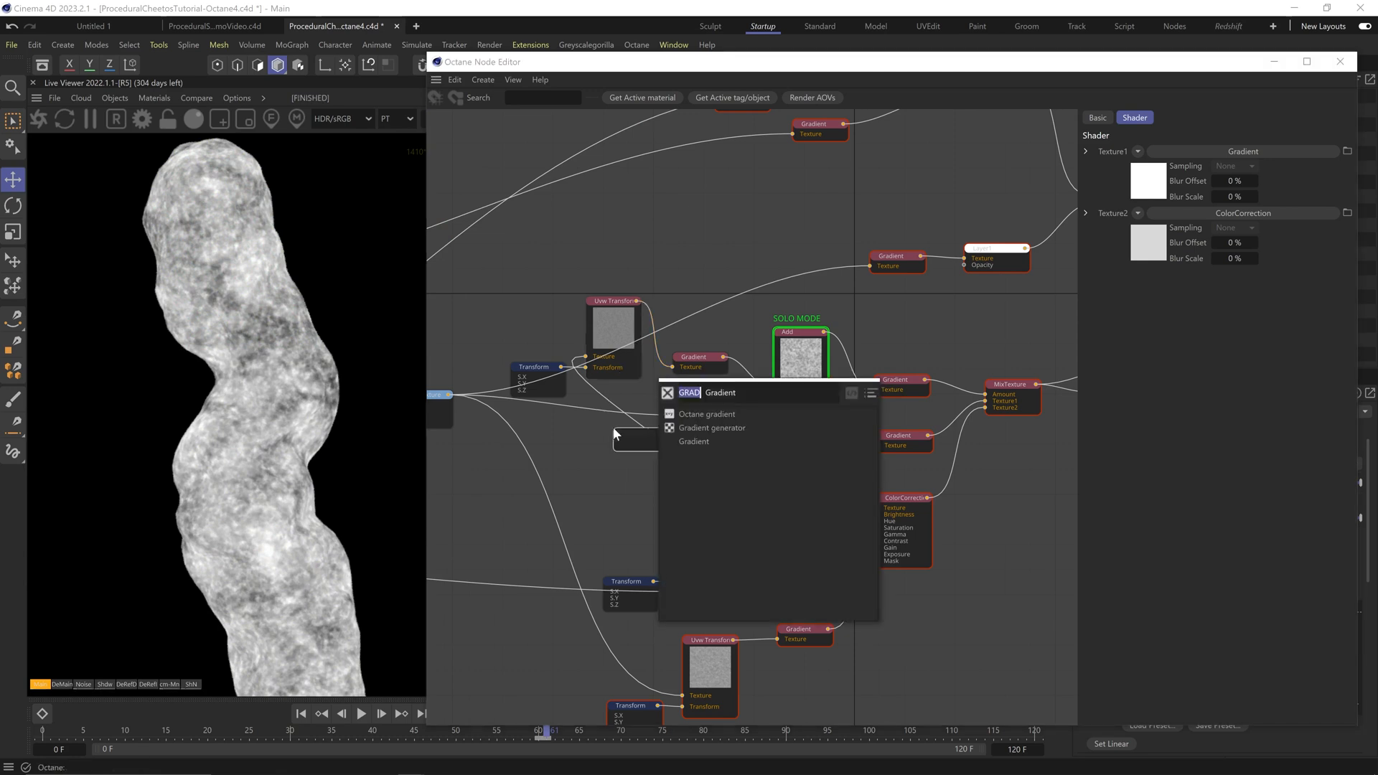
click(693, 442)
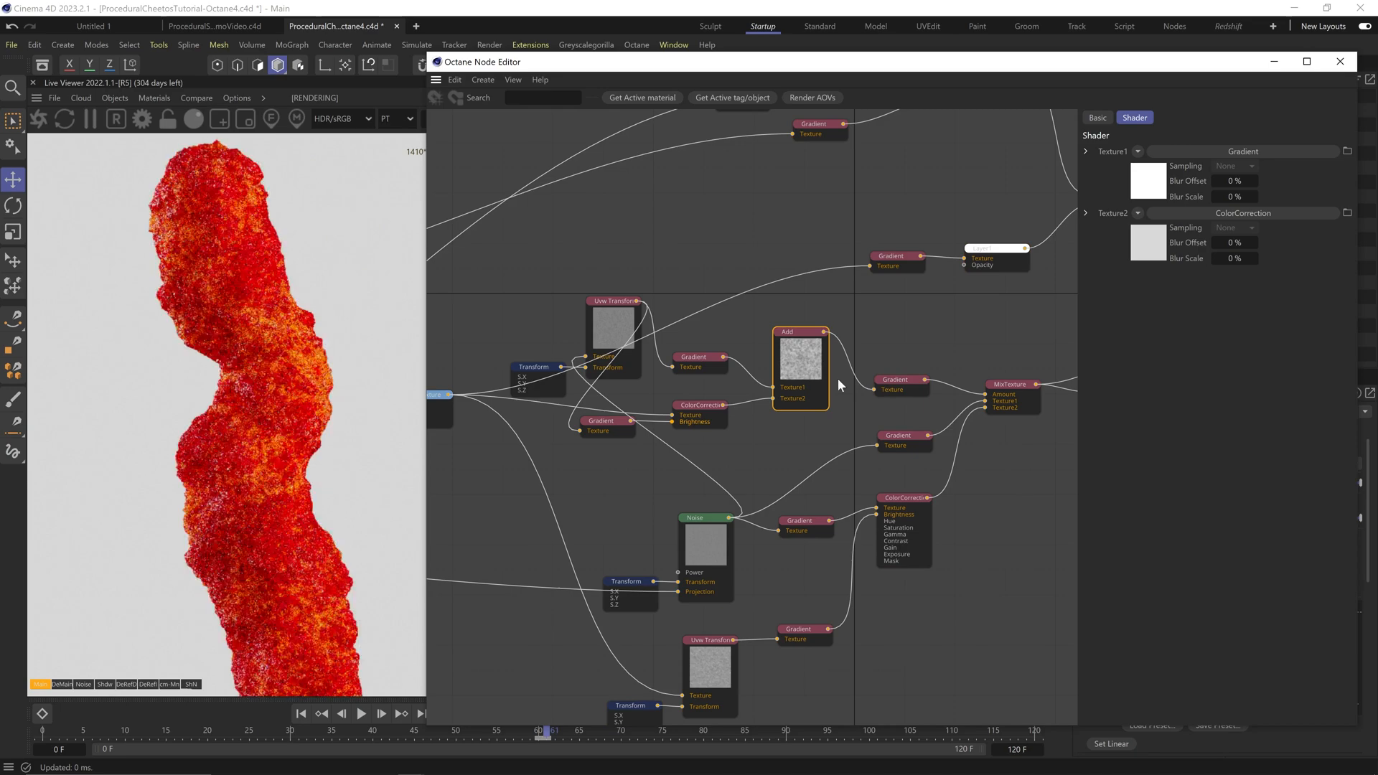
click(603, 420)
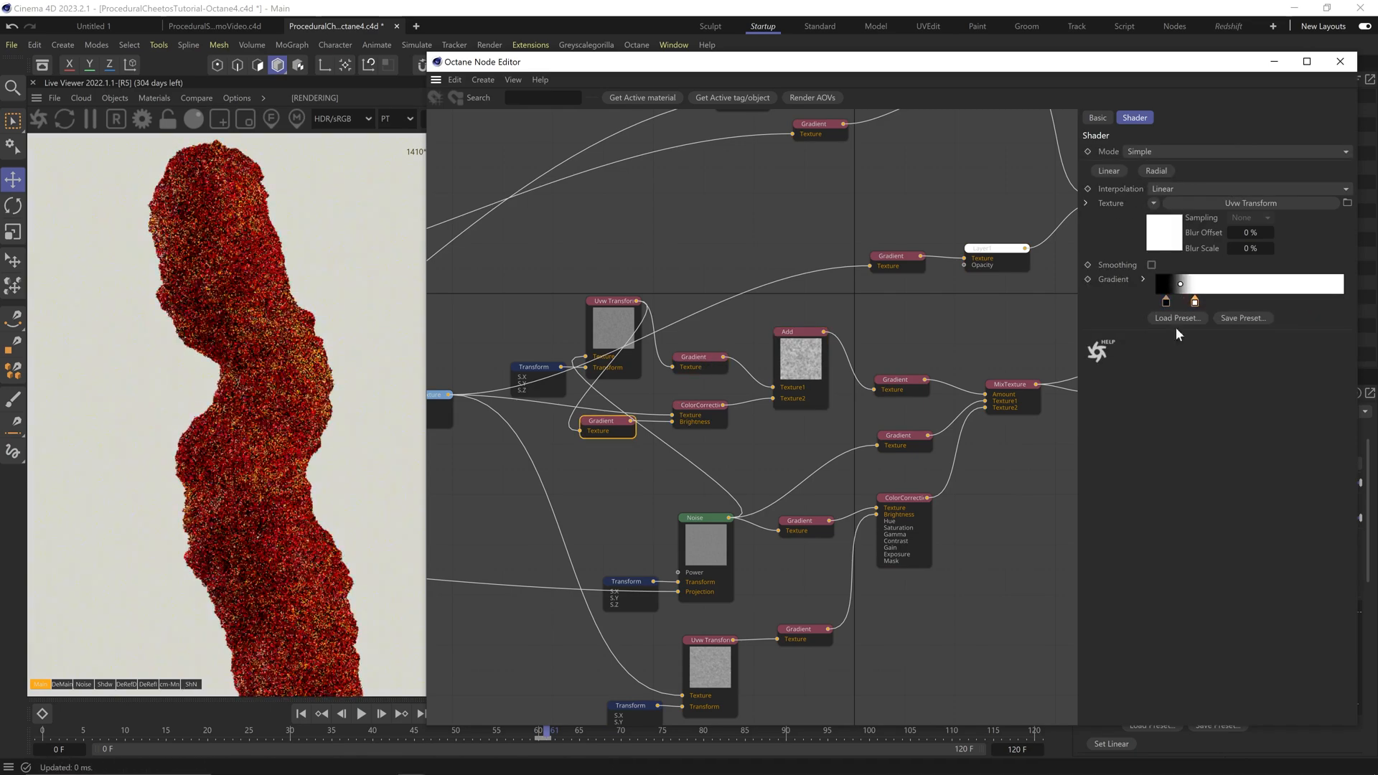
click(455, 115)
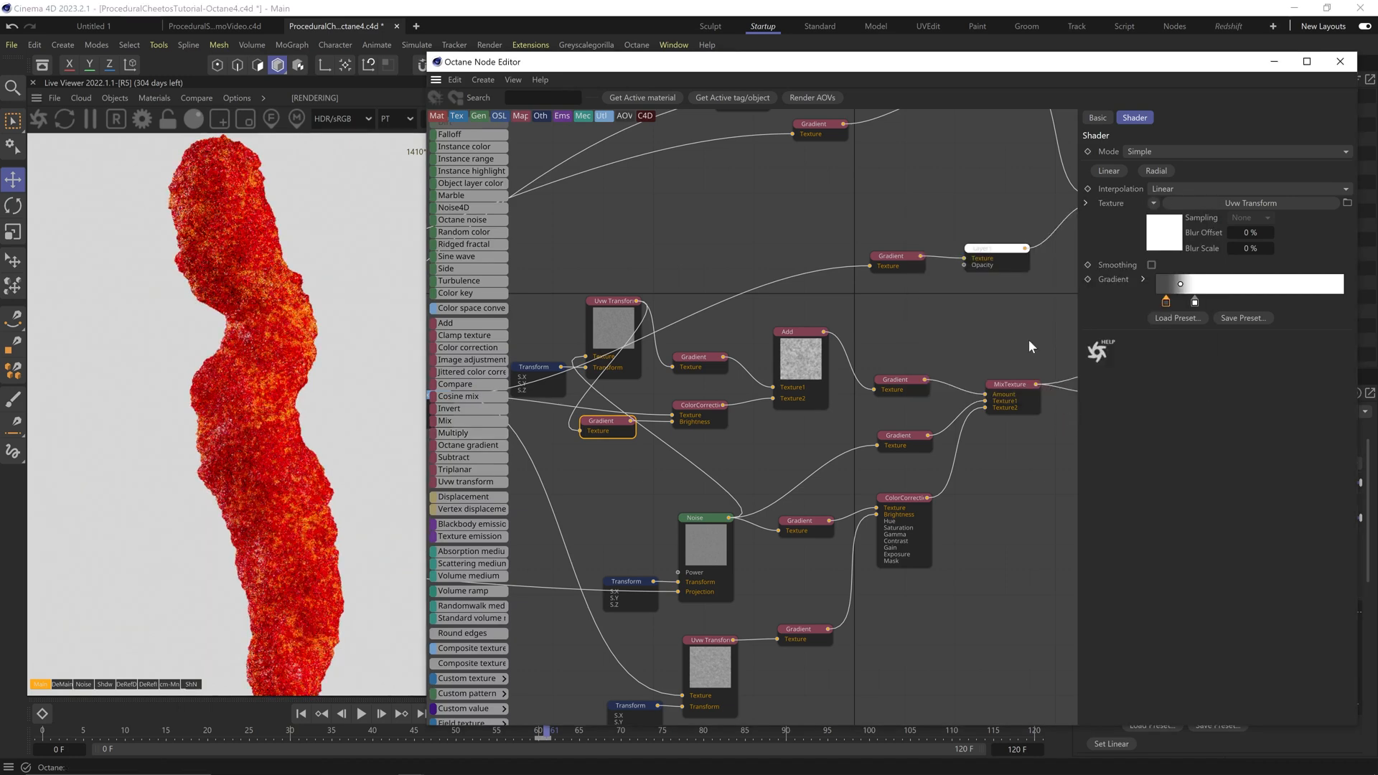
click(901, 385)
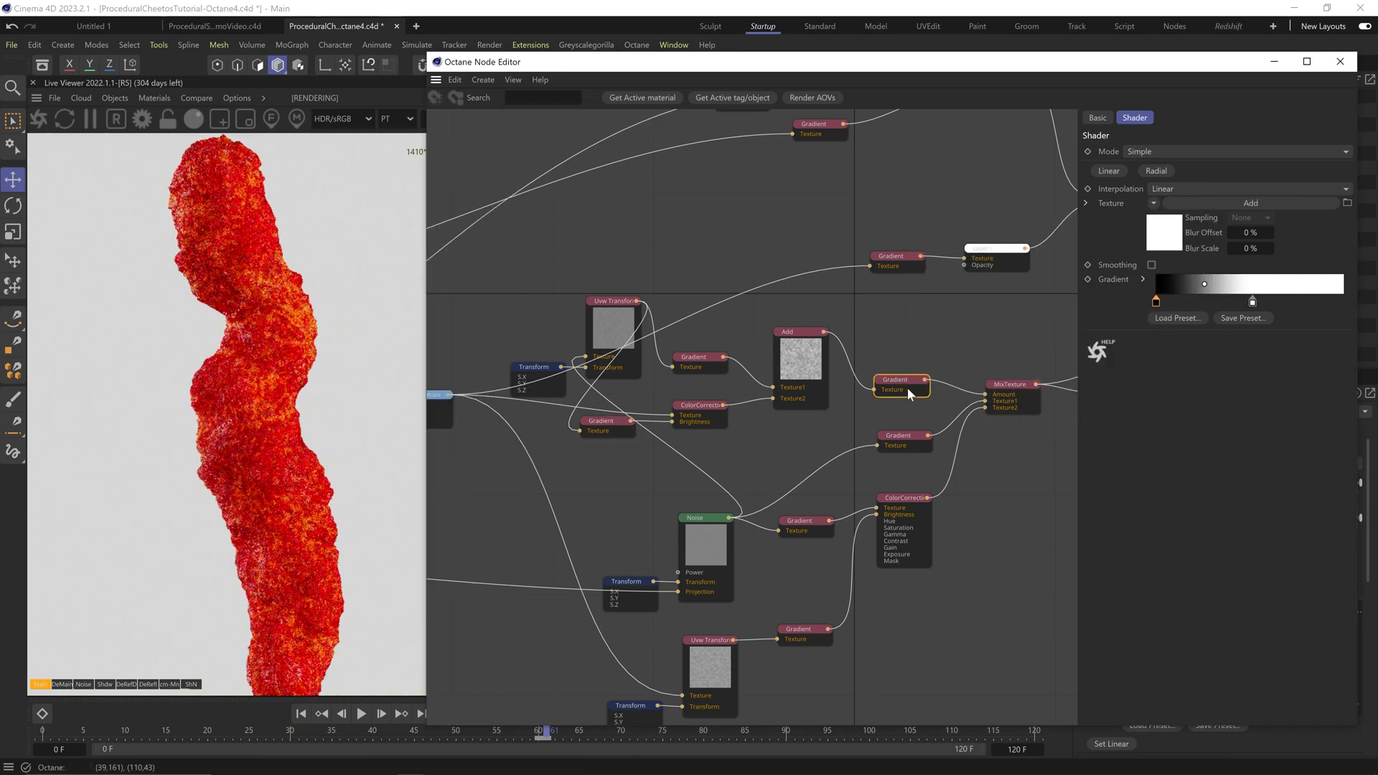